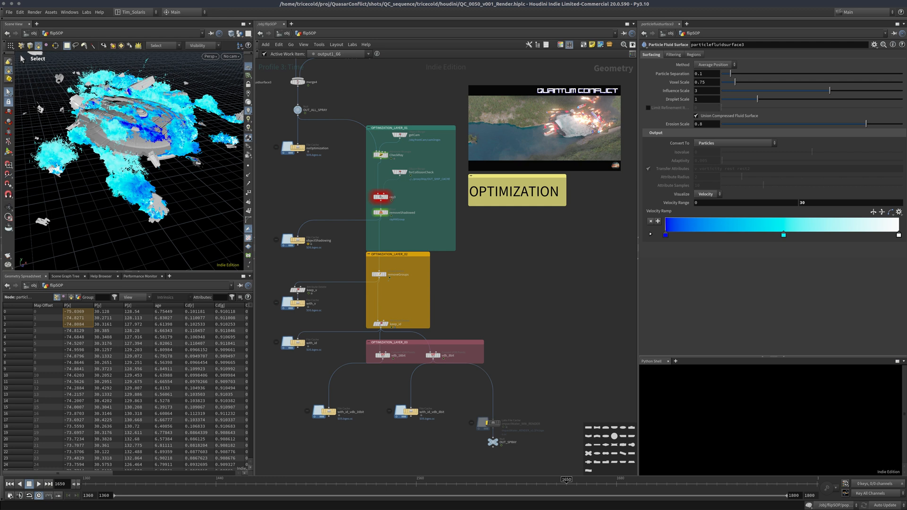
mouse_move(340, 276)
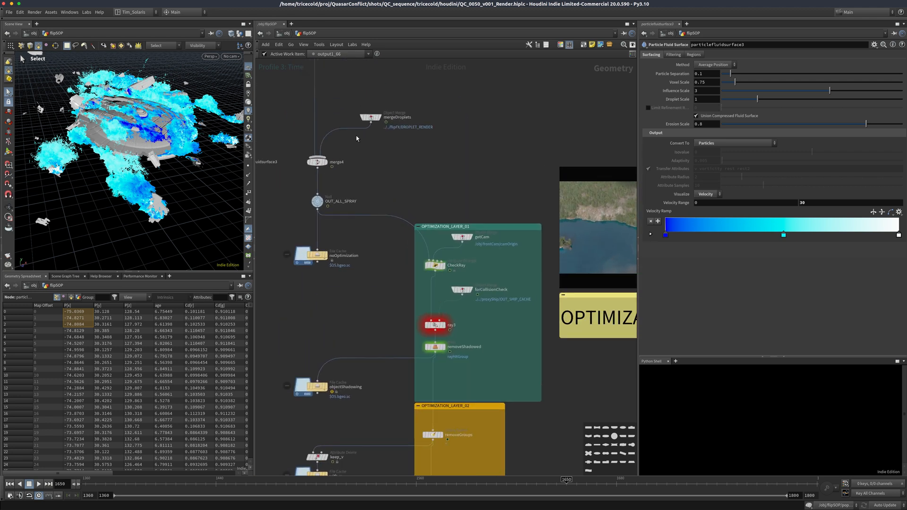
Step: Inspect mergeDroplets and the uniqueIDs wrangle that combines point id with wedge number
click(370, 118)
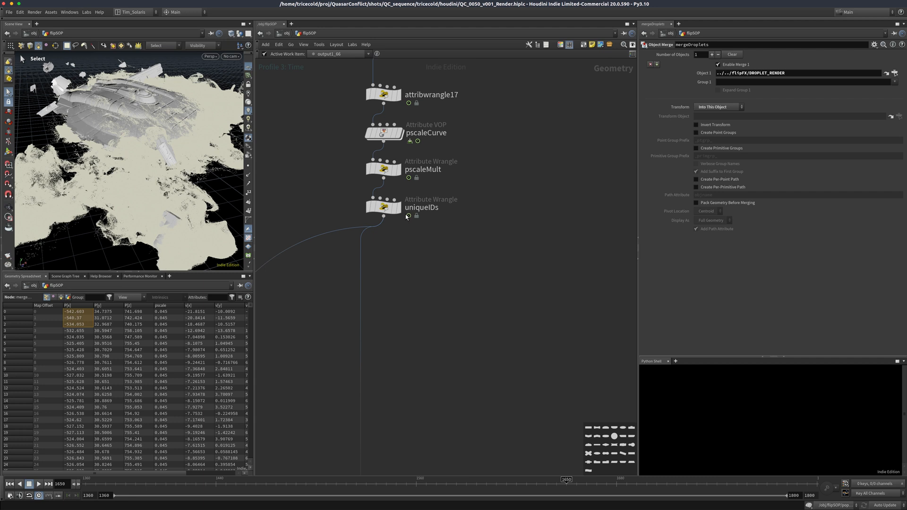
click(383, 207)
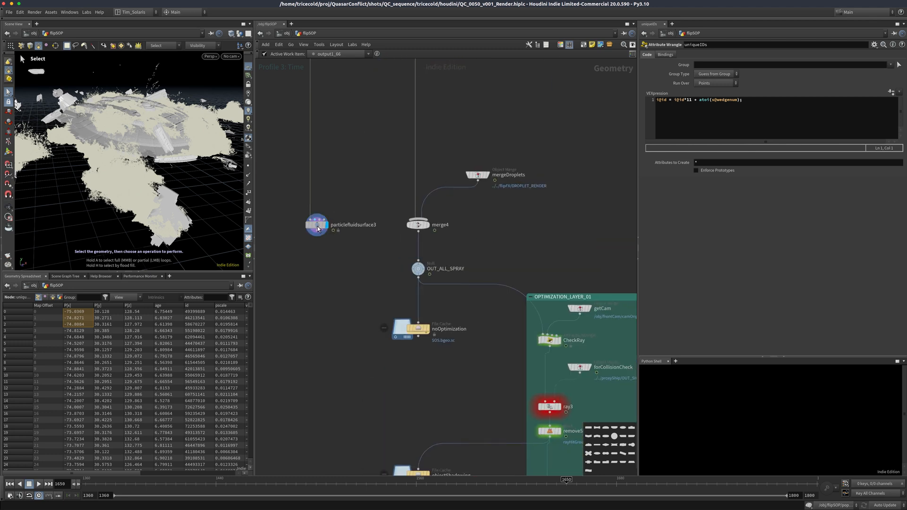
Step: Reselect particlefluidsurface3 and select the OUT_ALL_SPRAY null above the optimization layers
click(316, 224)
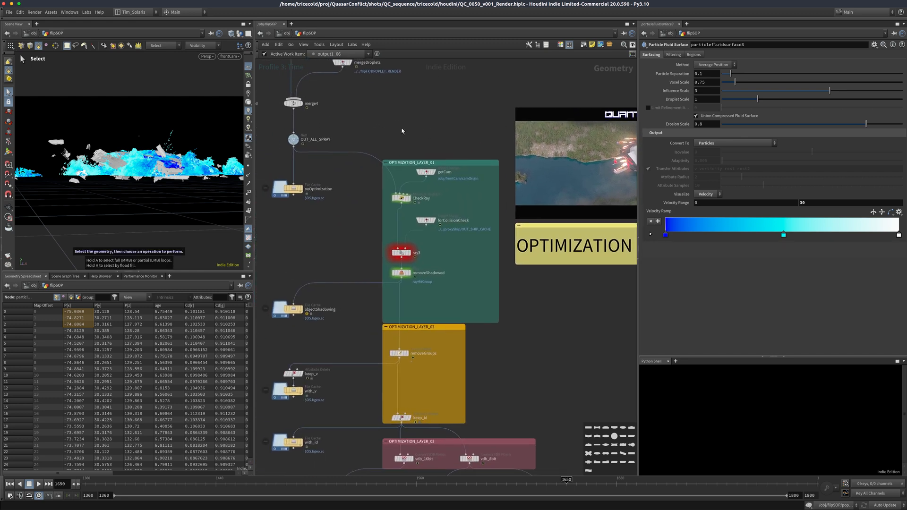
mouse_move(379, 136)
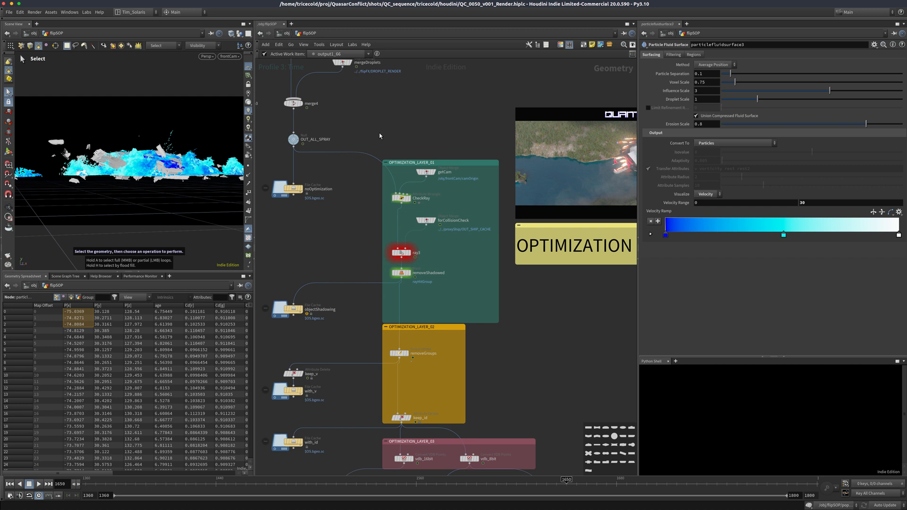
mouse_move(324, 172)
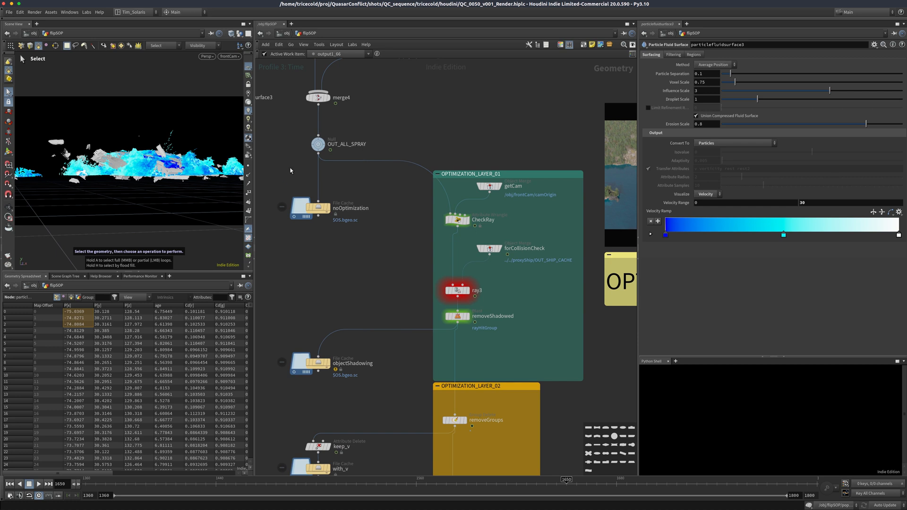
mouse_move(369, 186)
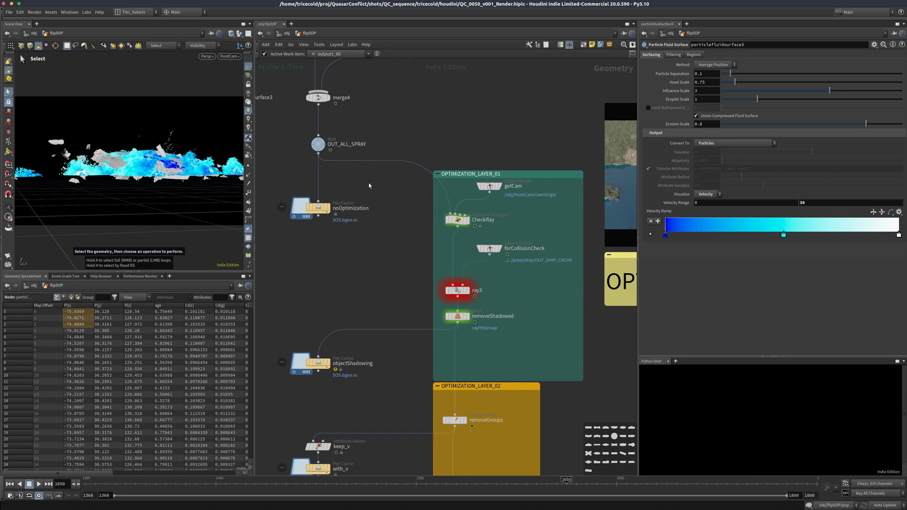
mouse_move(355, 141)
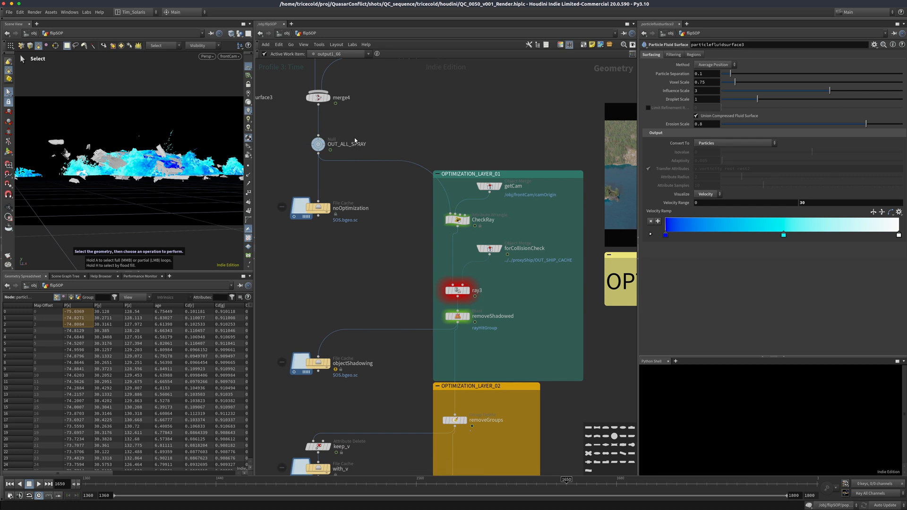
mouse_move(345, 143)
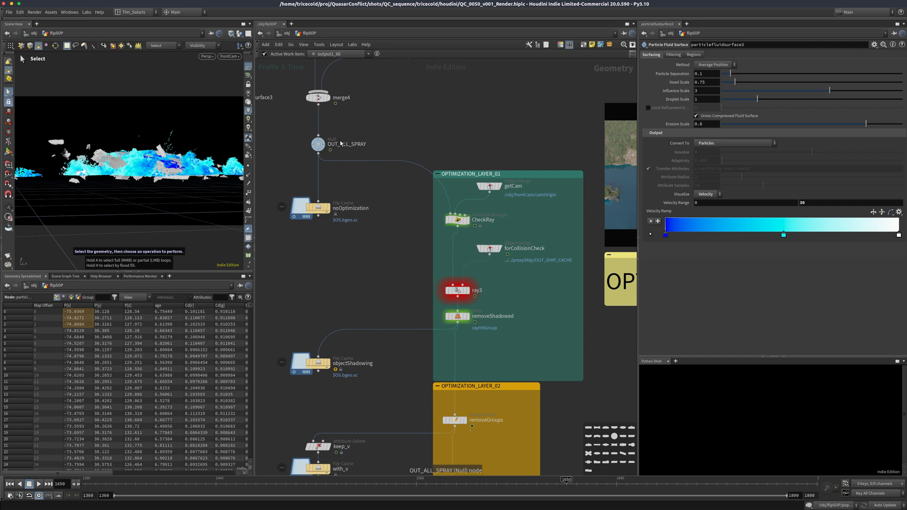
click(317, 144)
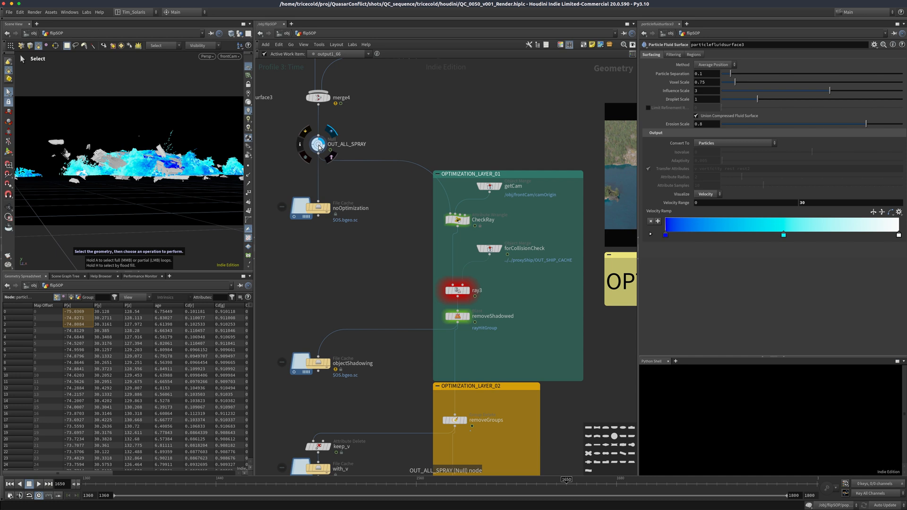
Step: Display OUT_ALL_SPRAY (158,429,068 points, 6.14 GB) through the frontCam camera
click(317, 143)
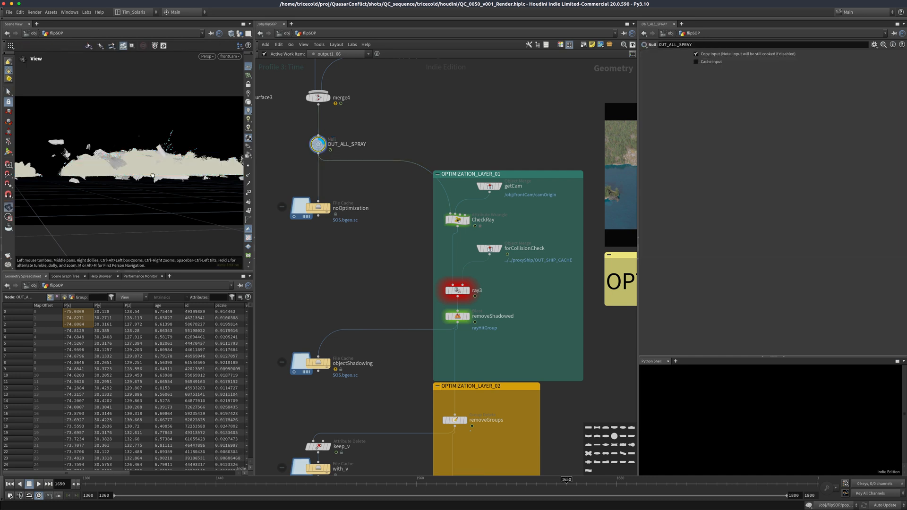
click(230, 56)
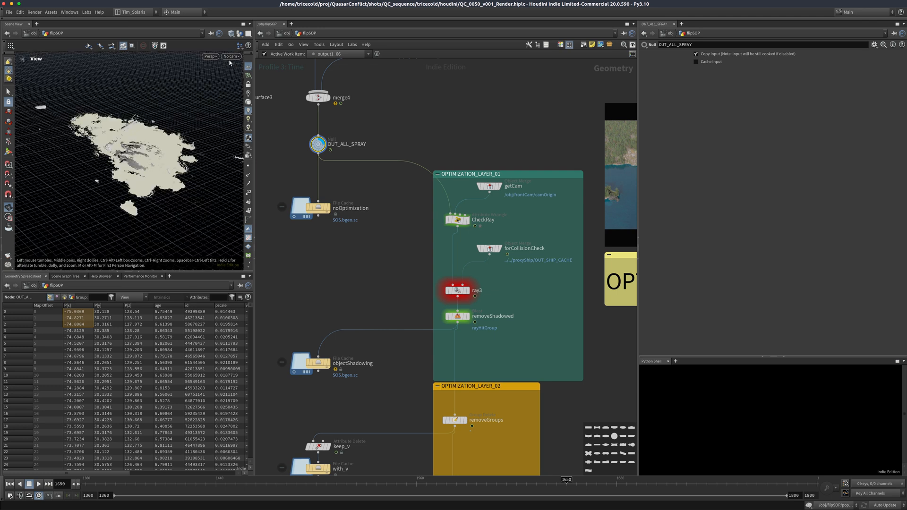
click(231, 56)
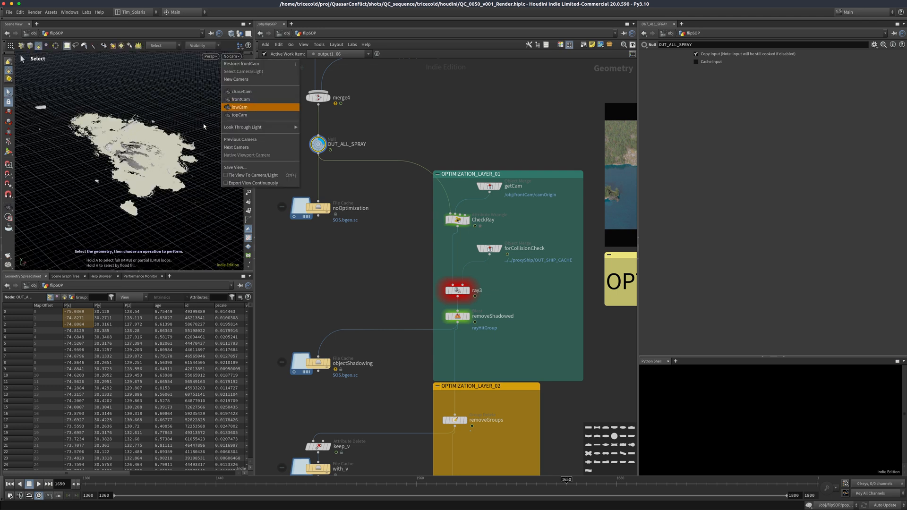
click(240, 99)
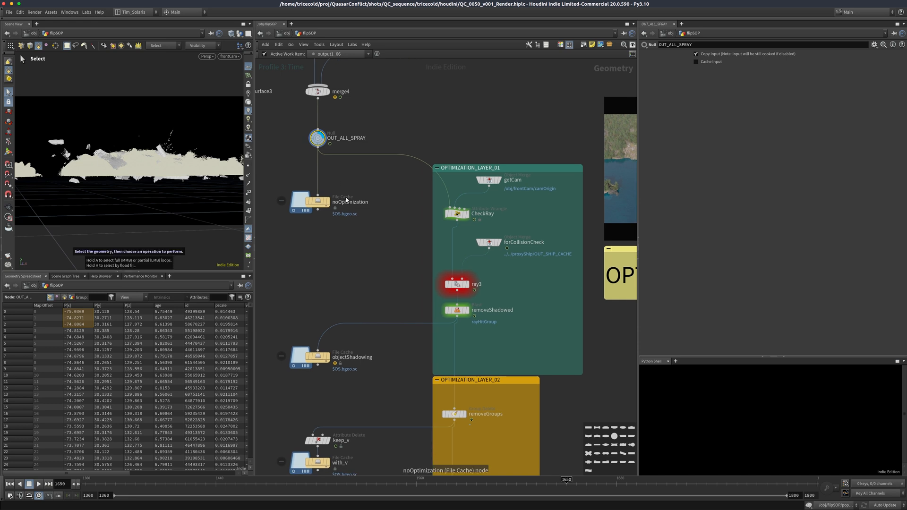
mouse_move(150, 199)
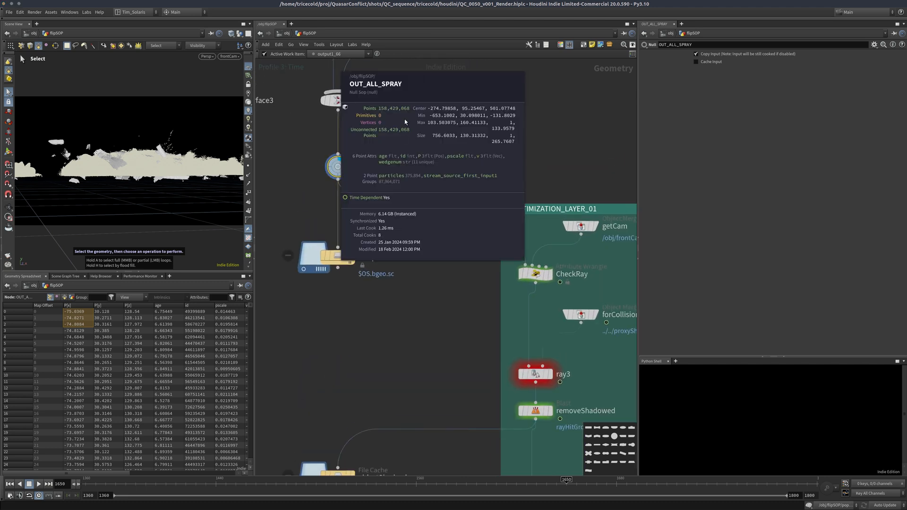
mouse_move(399, 116)
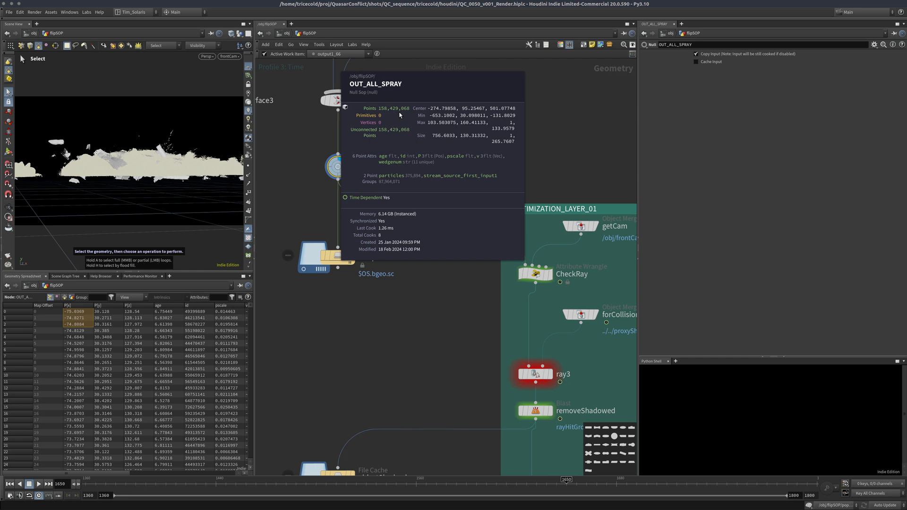
mouse_move(397, 165)
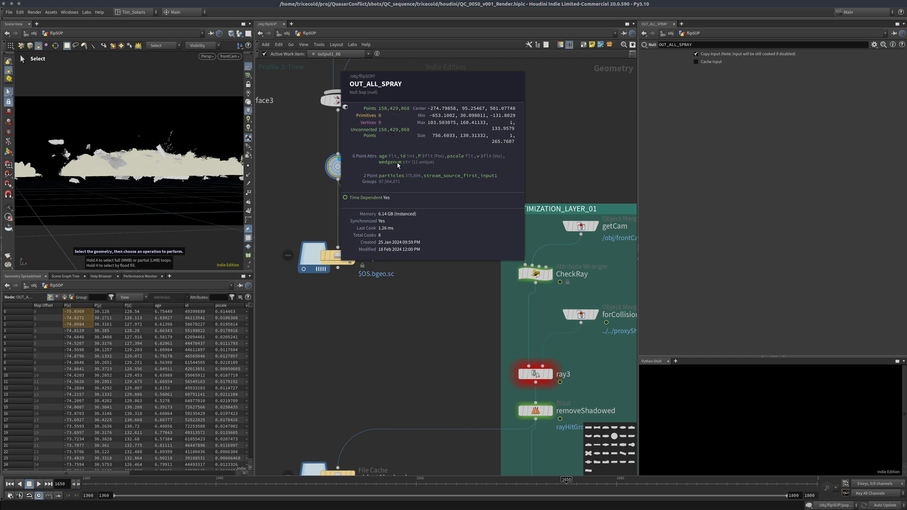
mouse_move(464, 161)
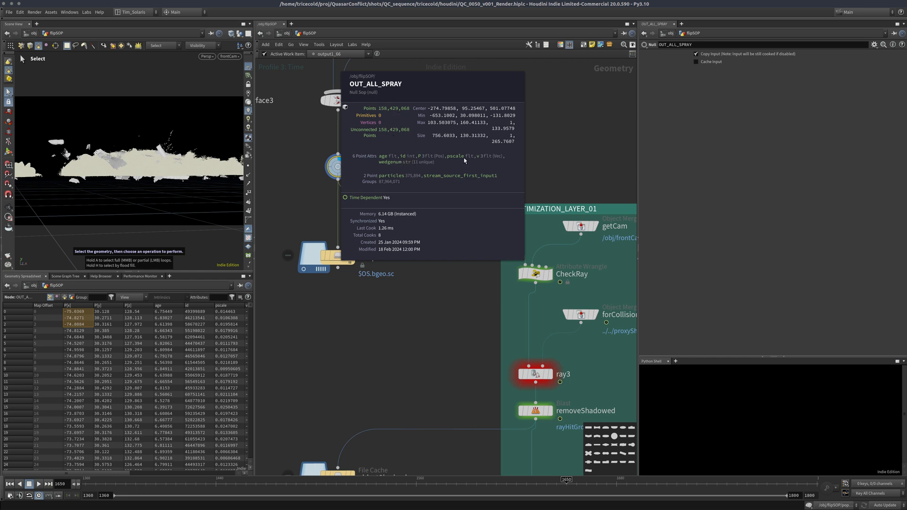
mouse_move(413, 169)
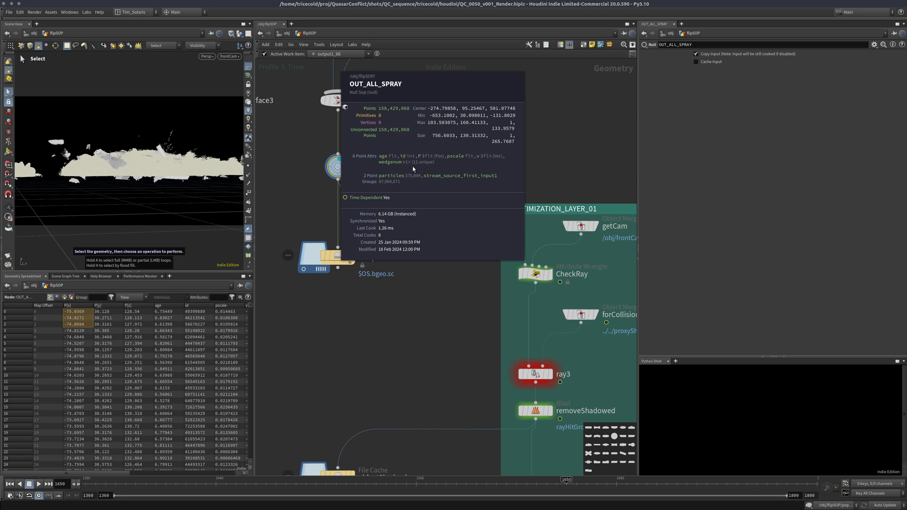
mouse_move(396, 180)
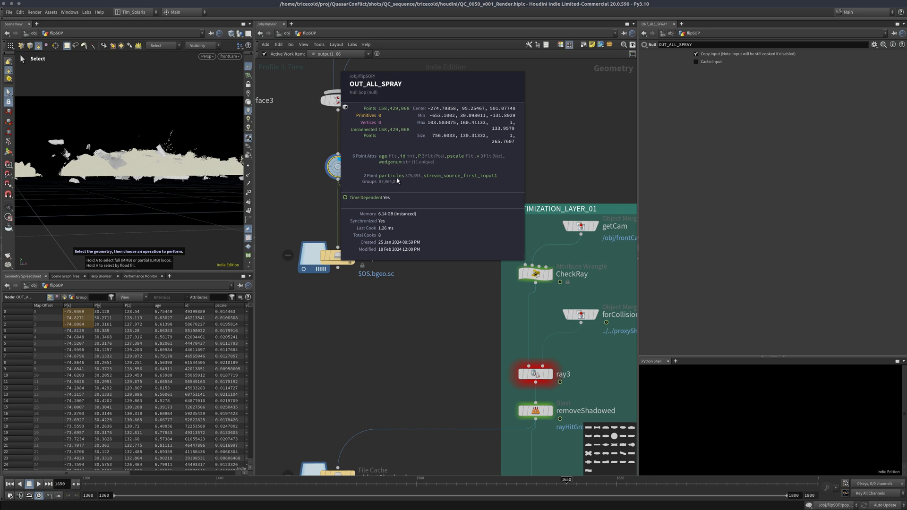
mouse_move(481, 162)
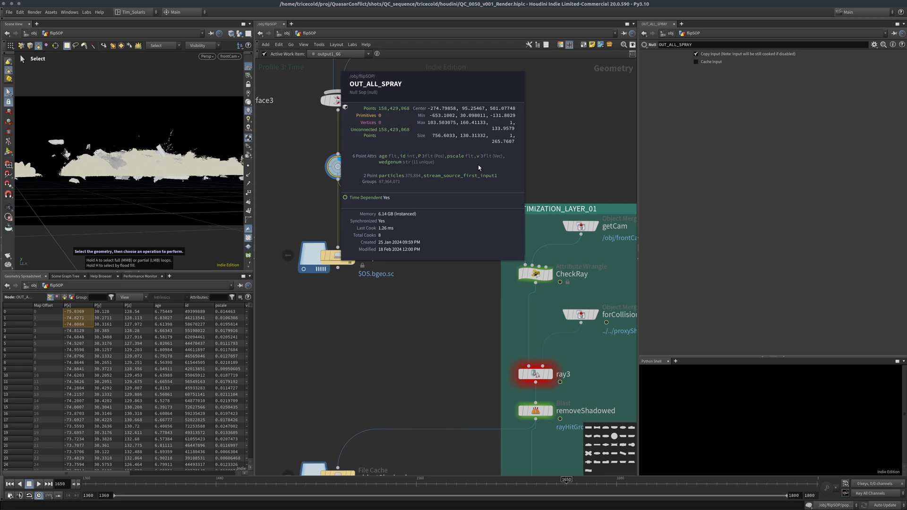
mouse_move(471, 166)
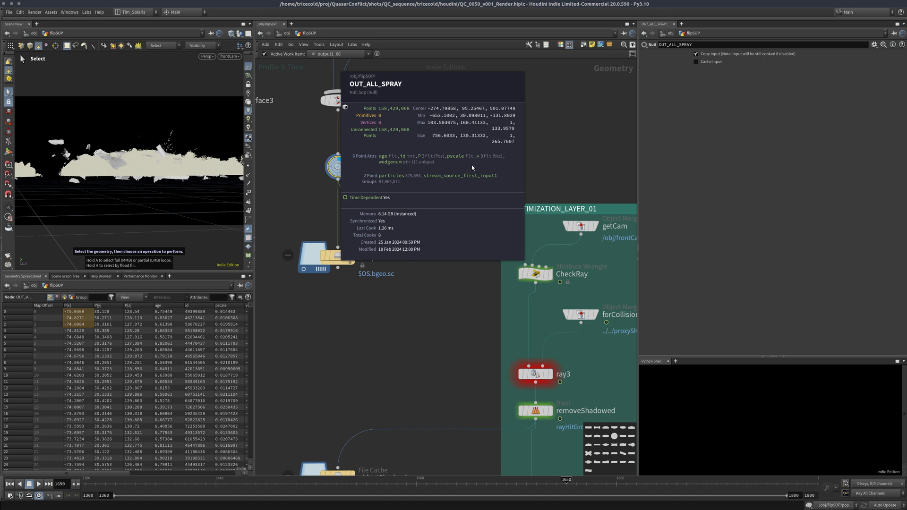
mouse_move(470, 168)
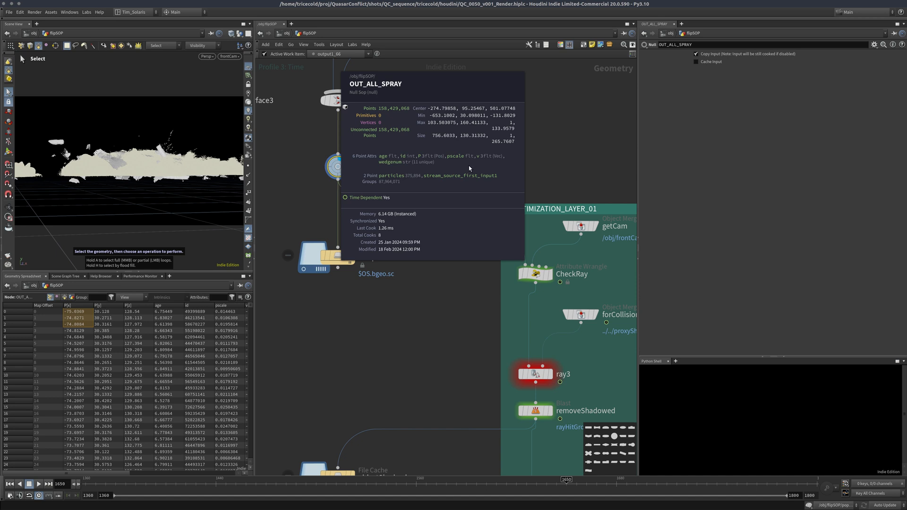
mouse_move(463, 168)
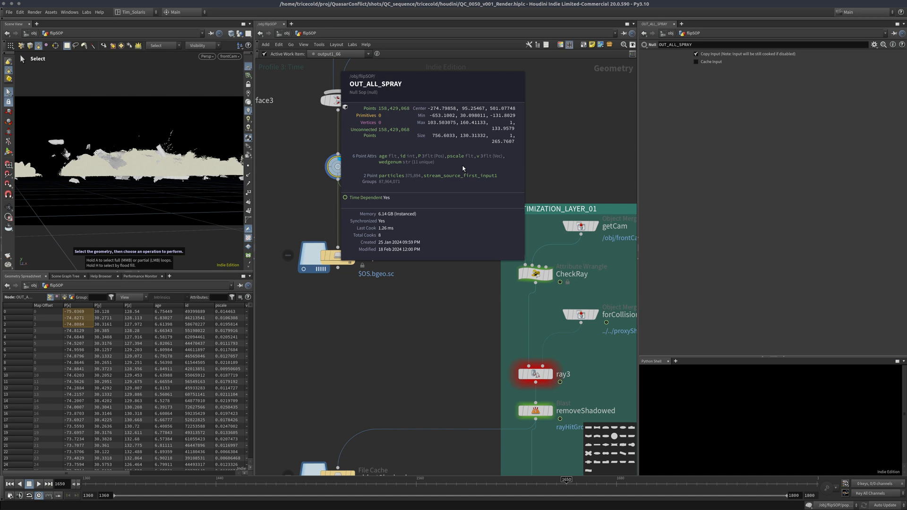
mouse_move(465, 157)
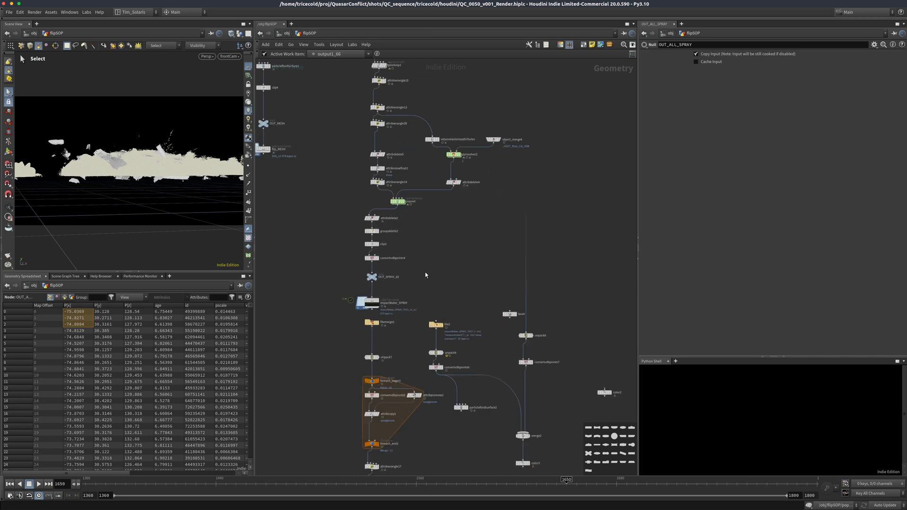
Step: Pan the network to OUT_ALL_SPRAY, noOptimization and the OPTIMIZATION_LAYER boxes
scroll(up, 3)
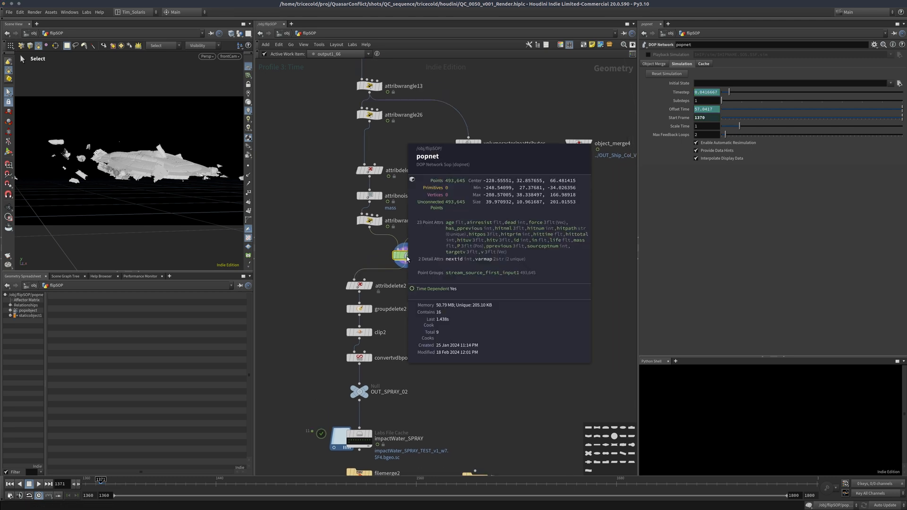
mouse_move(468, 208)
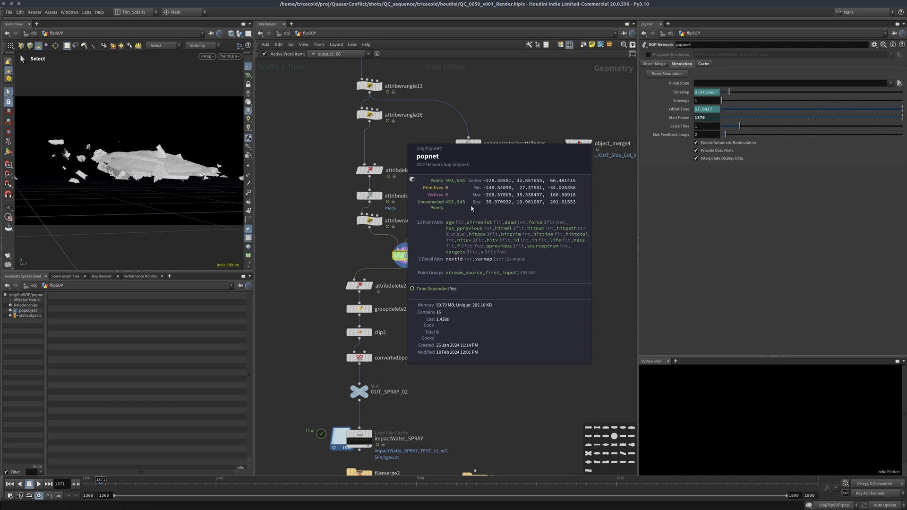
mouse_move(535, 236)
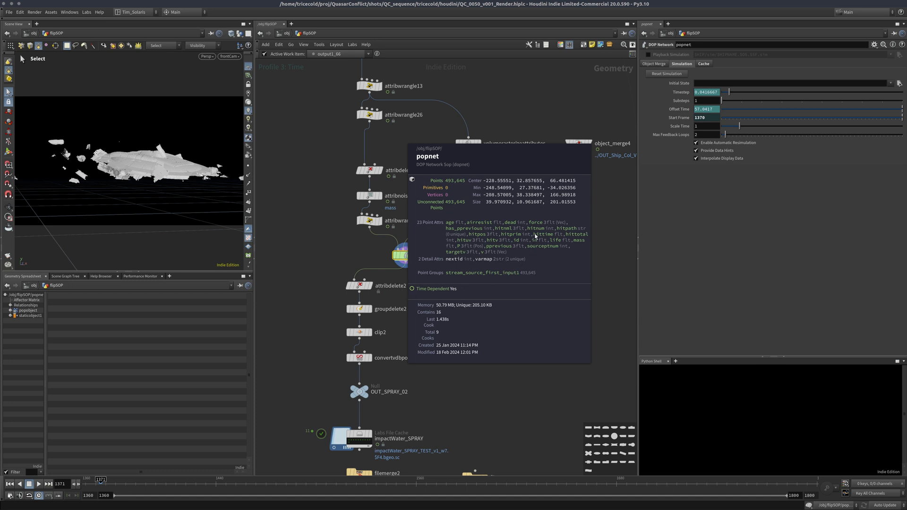
mouse_move(454, 233)
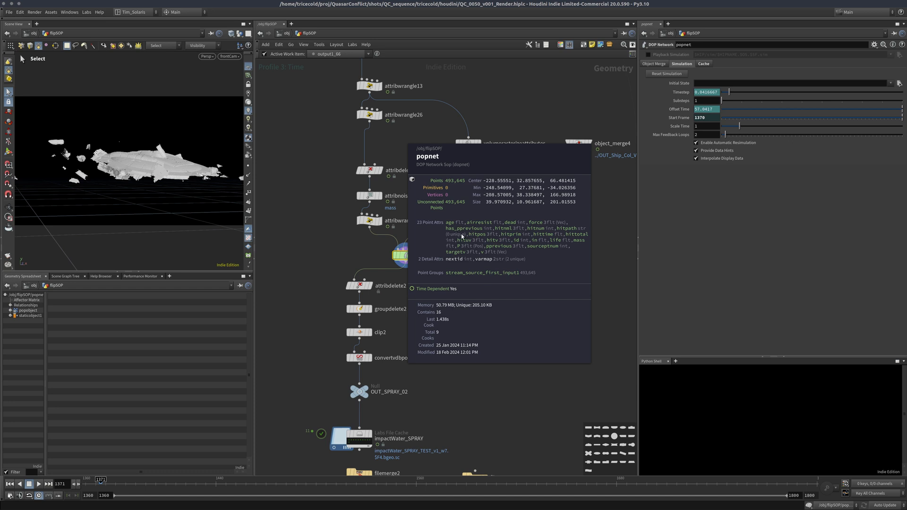
mouse_move(477, 235)
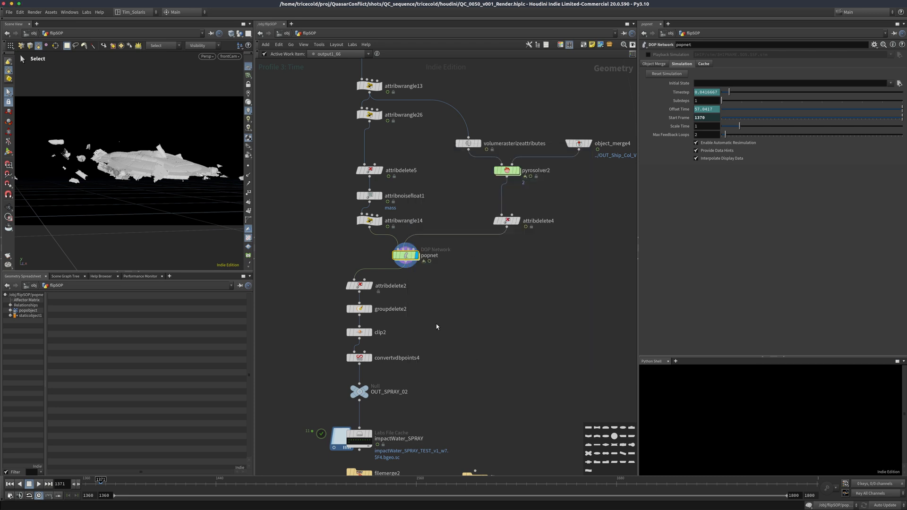
scroll(down, 3)
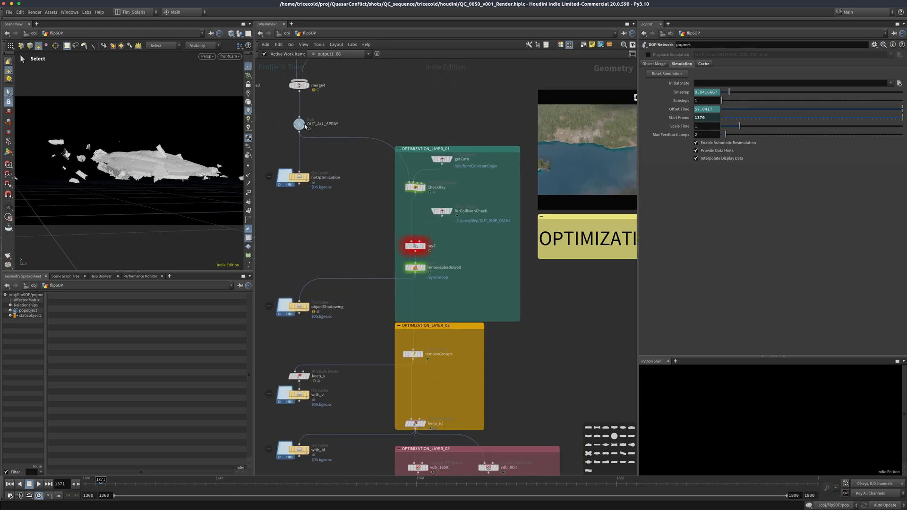
Step: Select OUT_ALL_SPRAY to list its point attributes at frame 1680
click(299, 124)
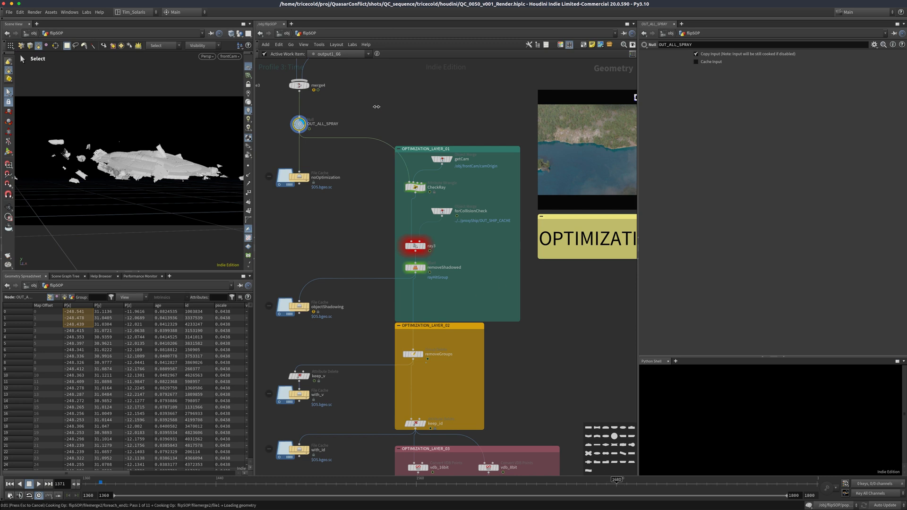
mouse_move(357, 110)
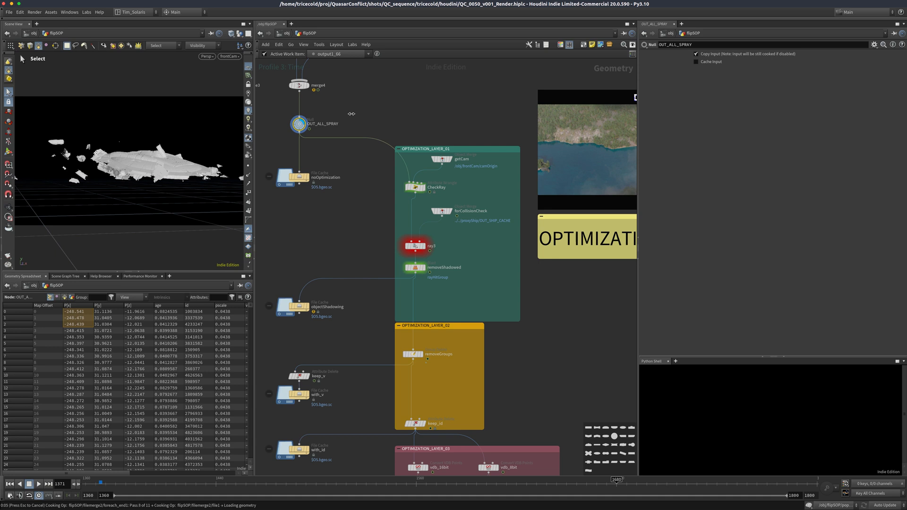
mouse_move(346, 118)
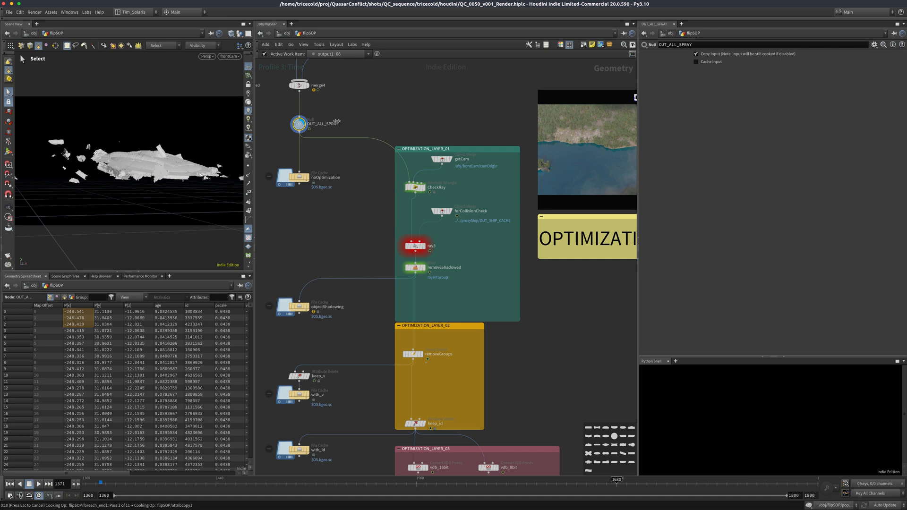
mouse_move(187, 223)
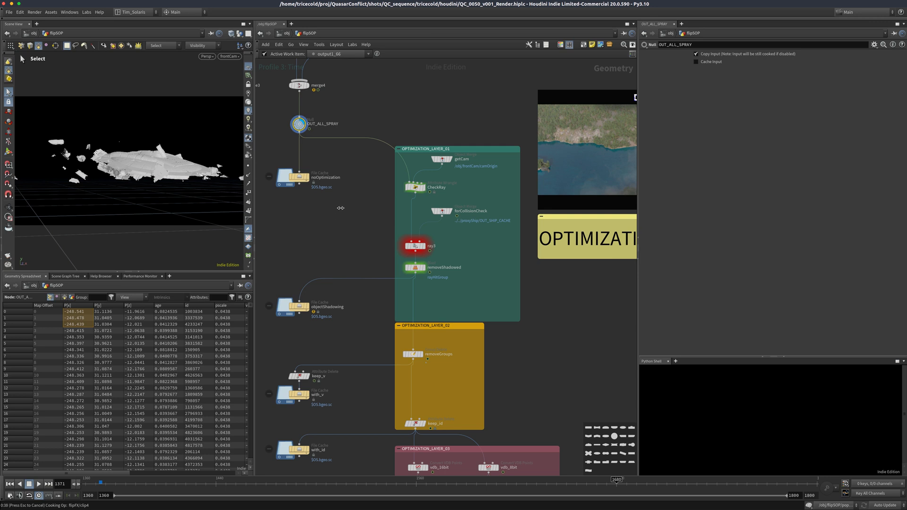
mouse_move(341, 205)
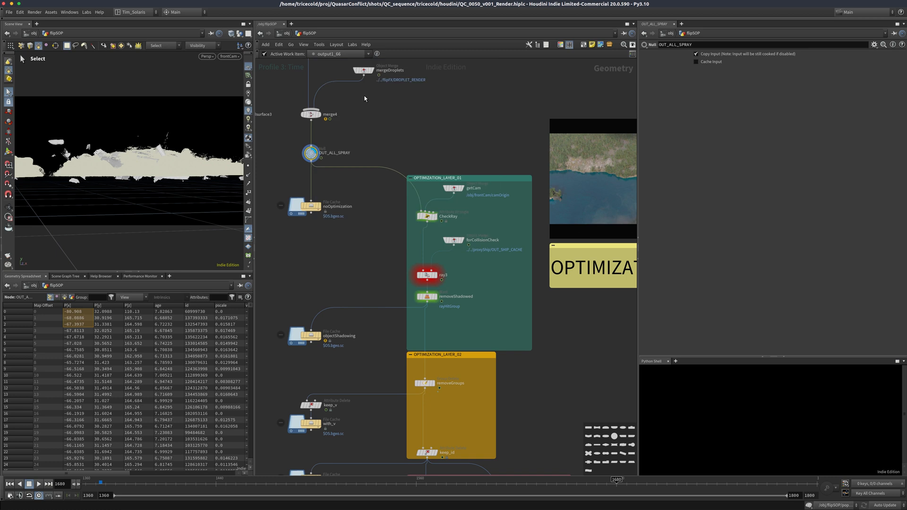
Step: Save the noOptimization File Cache to disk as a 2.9 GB bgeo.sc file
click(303, 206)
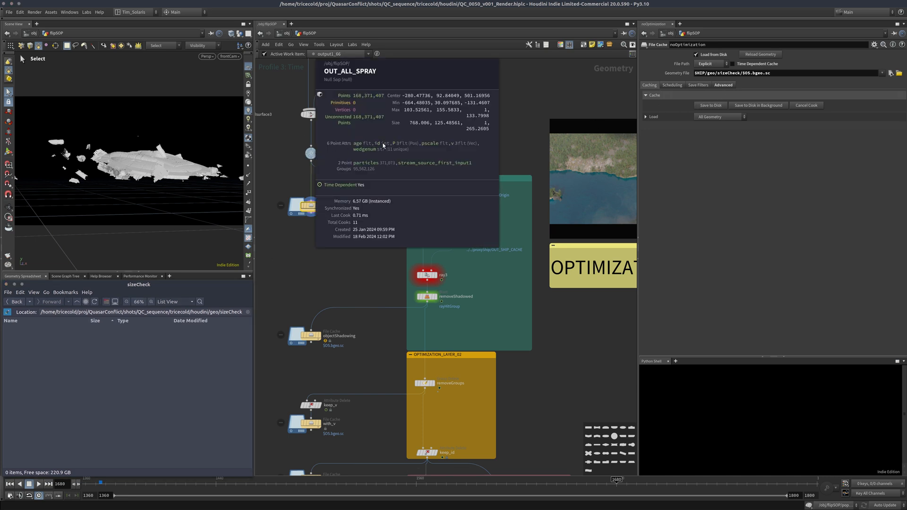
mouse_move(427, 141)
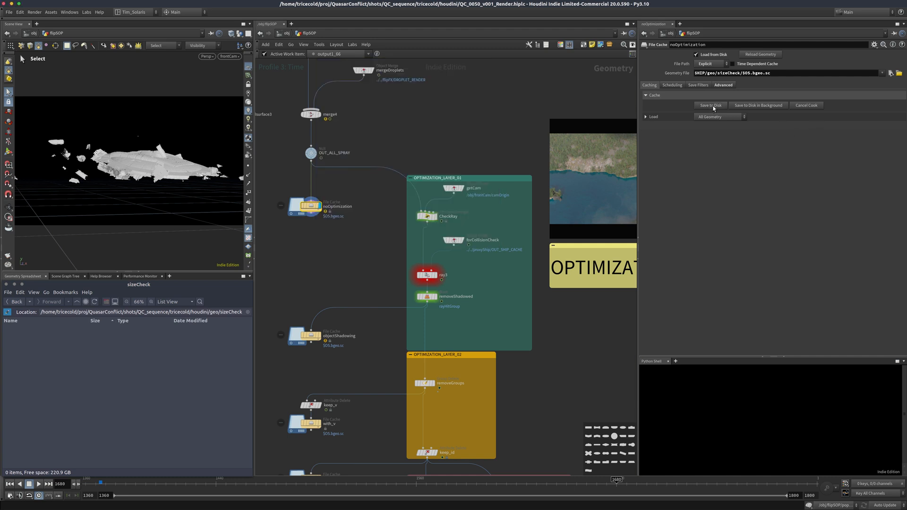
click(710, 105)
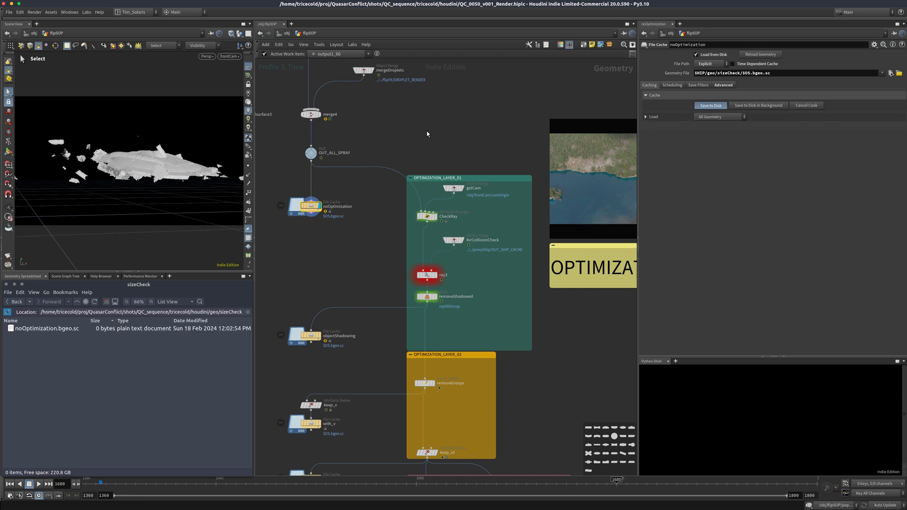
mouse_move(435, 132)
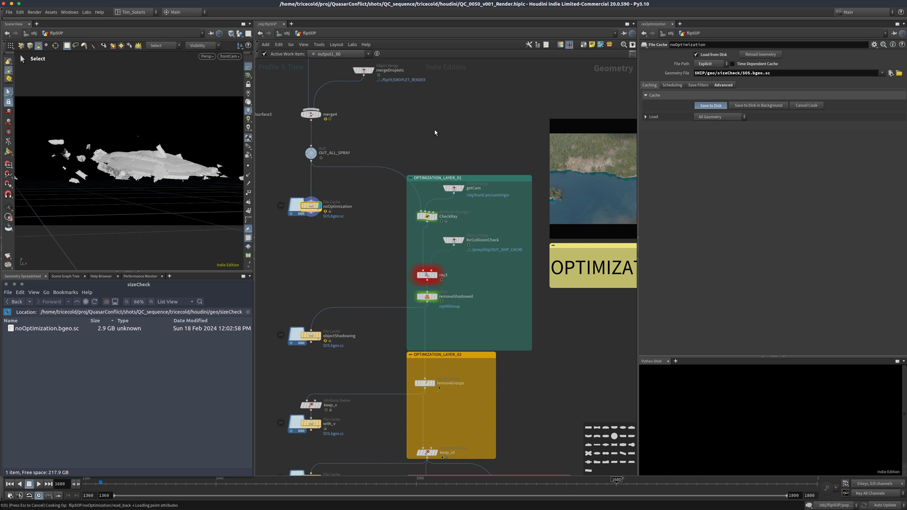
mouse_move(95, 376)
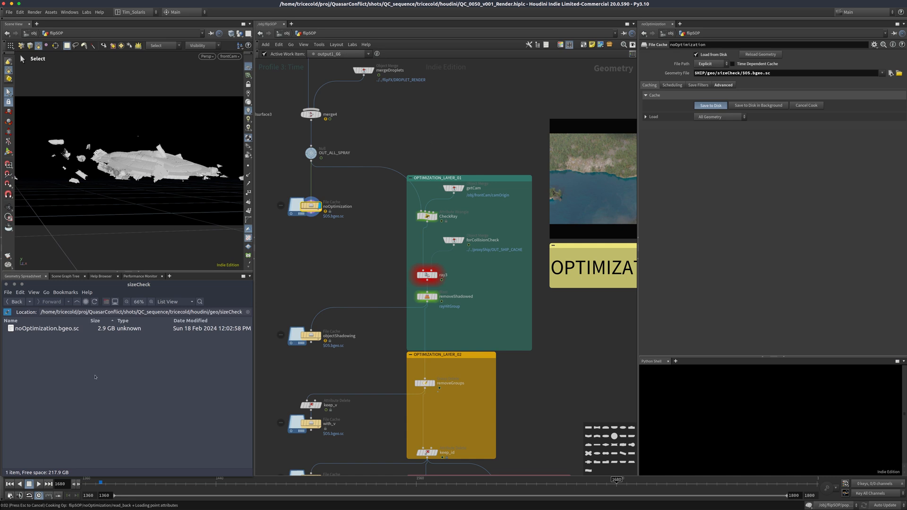
mouse_move(289, 302)
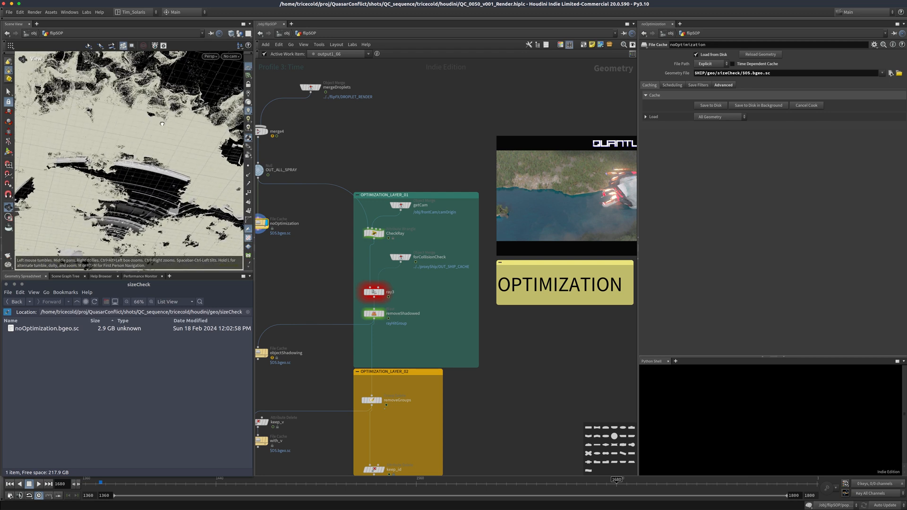
click(230, 56)
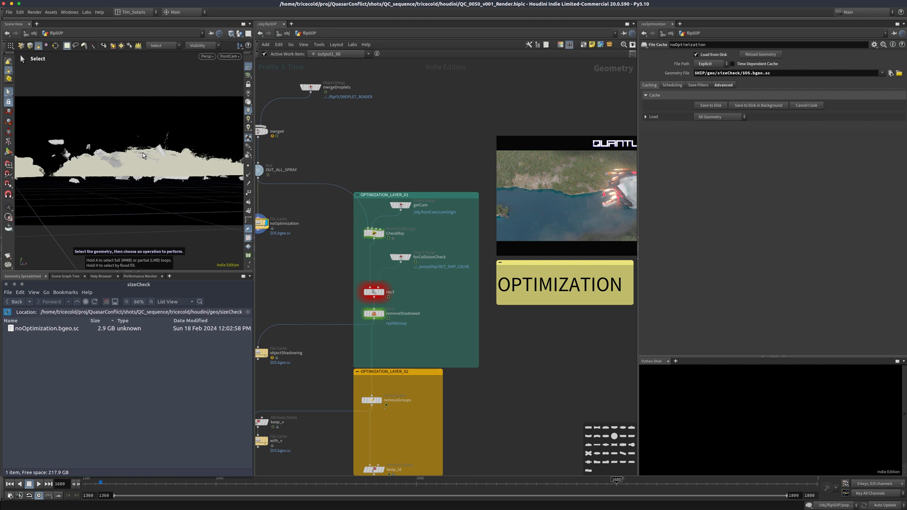
mouse_move(313, 207)
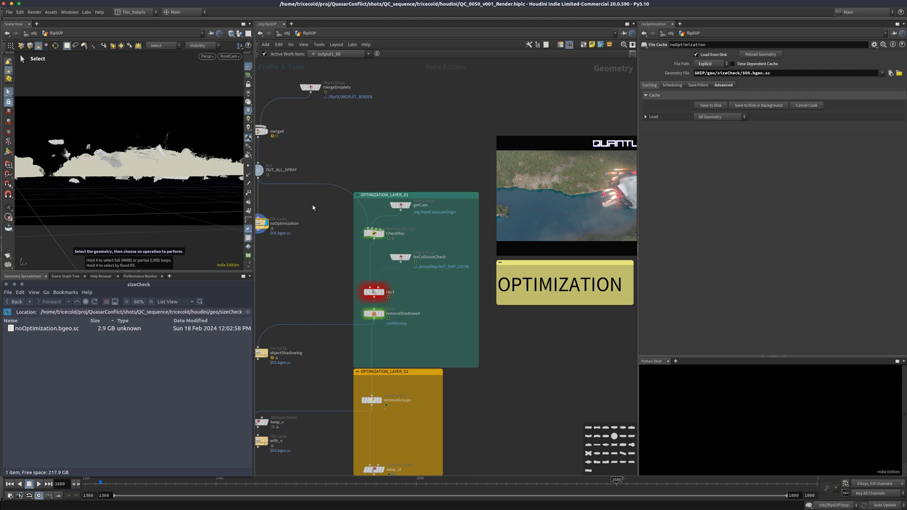
mouse_move(314, 206)
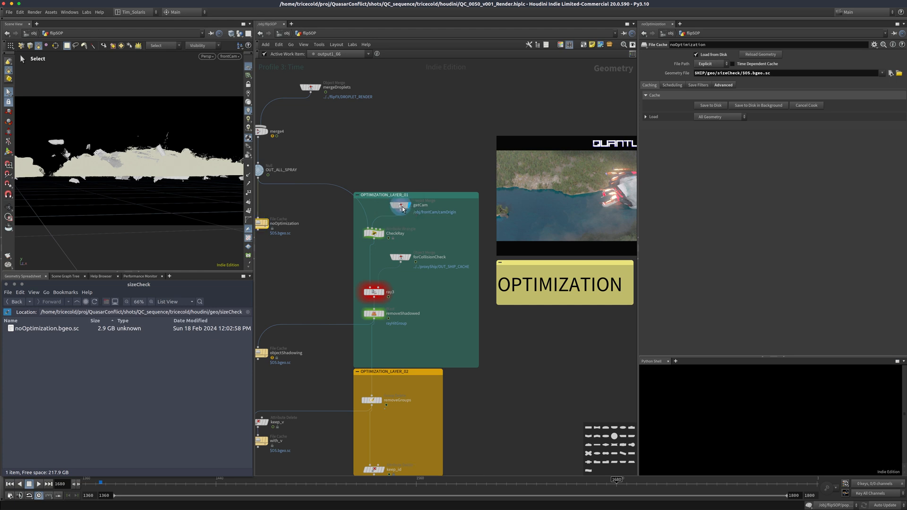
Step: Review getCam, then rename the CheckRay wrangle to CheckCam_Vector
click(400, 205)
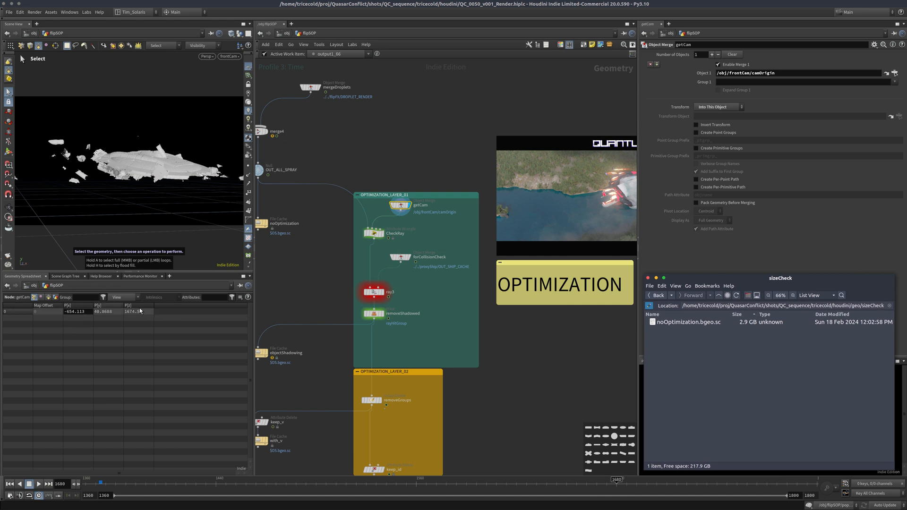
click(384, 233)
text(Cam_Vect)
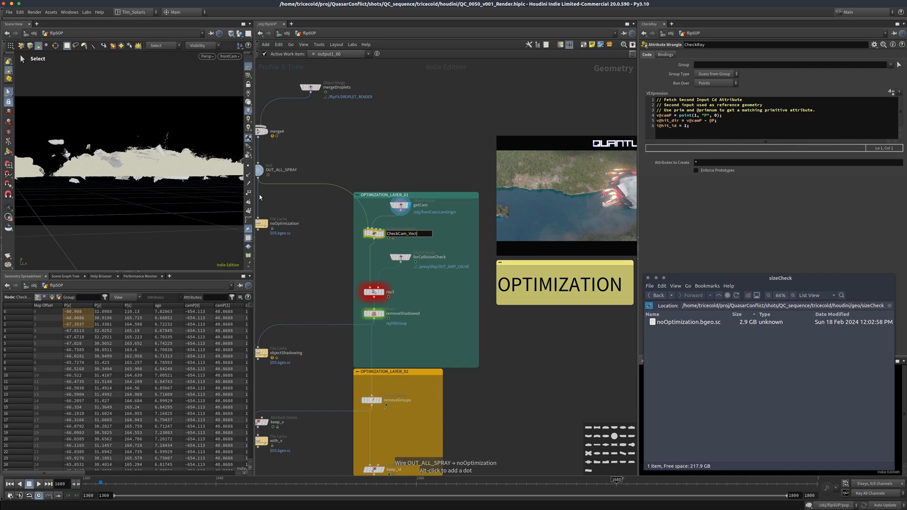
mouse_move(525, 203)
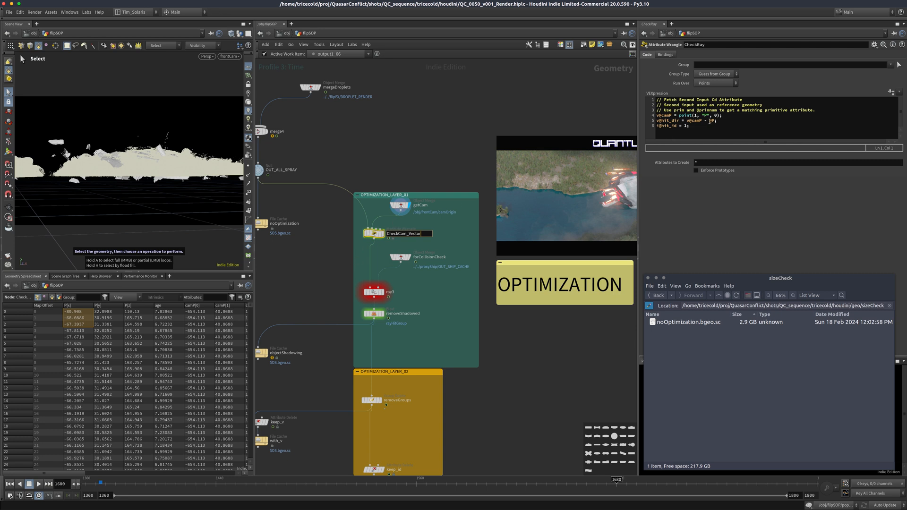
mouse_move(639, 138)
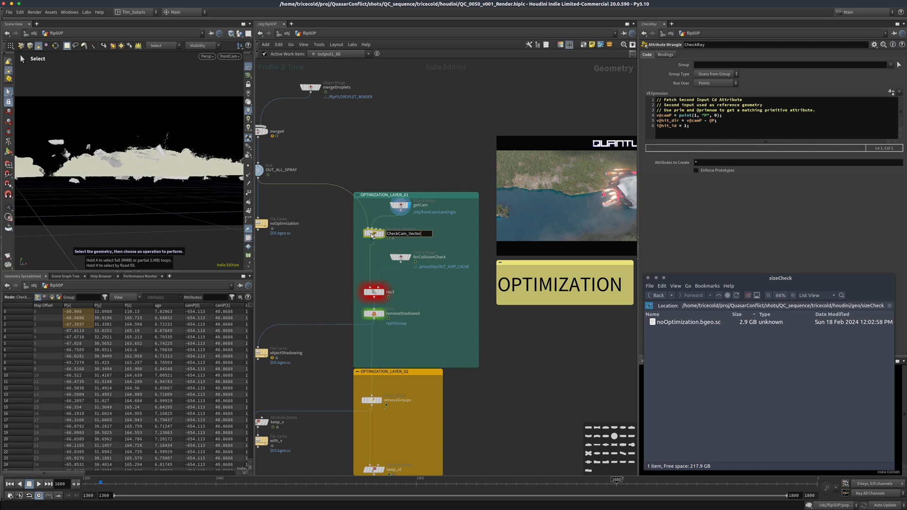
mouse_move(463, 157)
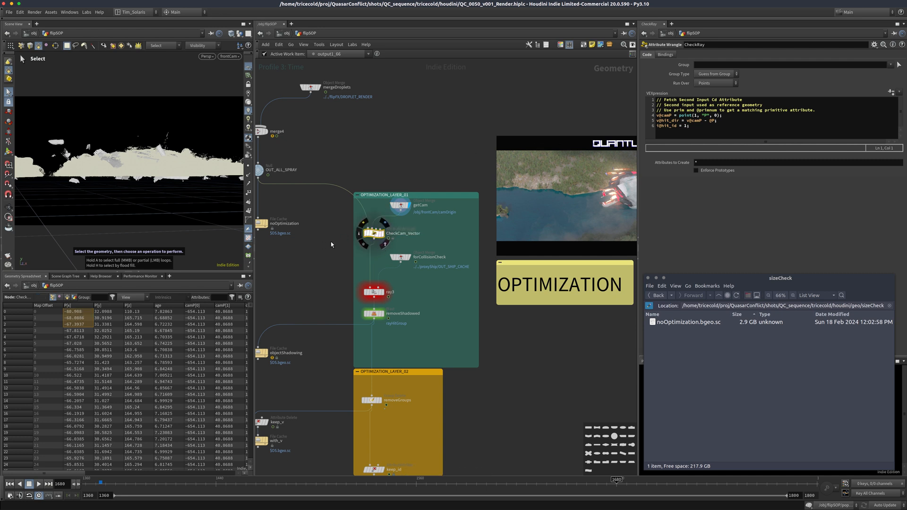
click(380, 233)
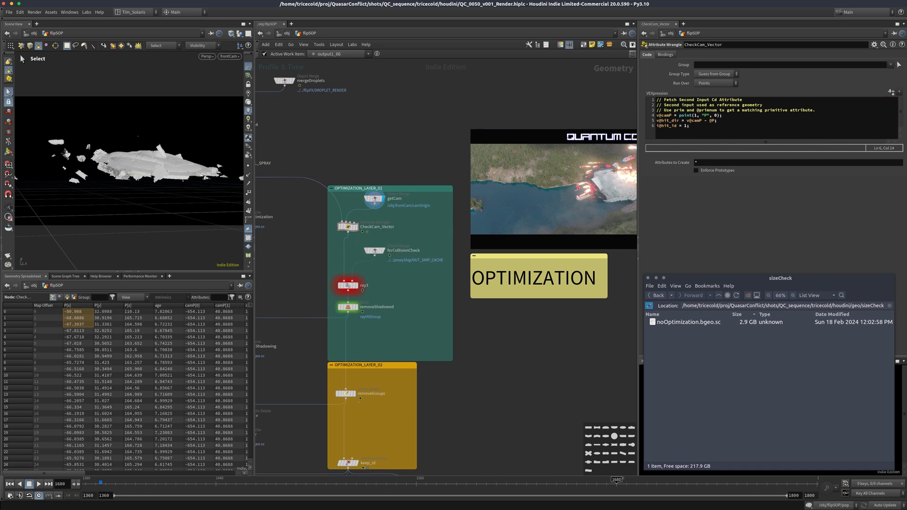
Step: Inspect forCollisionCheck and ray3's hit_dir rays building rayHitGroup, viewed through frontCam
scroll(right, 3)
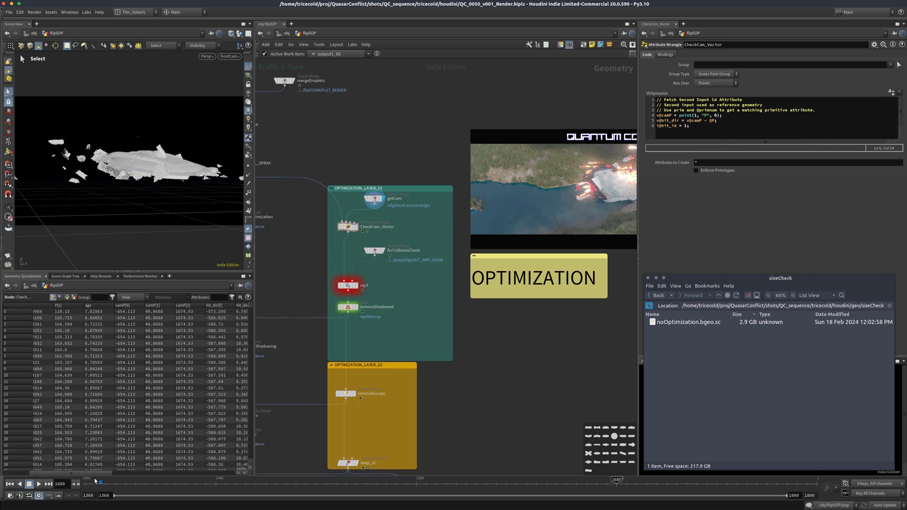
scroll(right, 3)
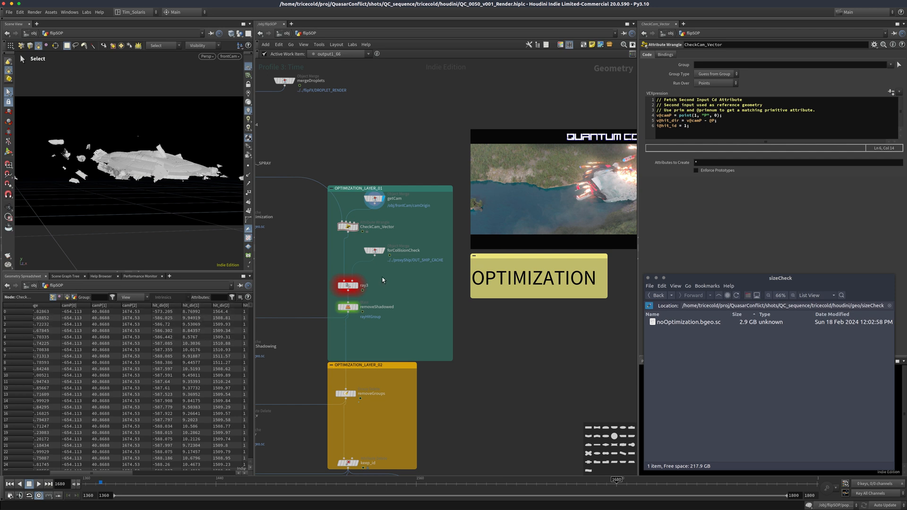
click(373, 250)
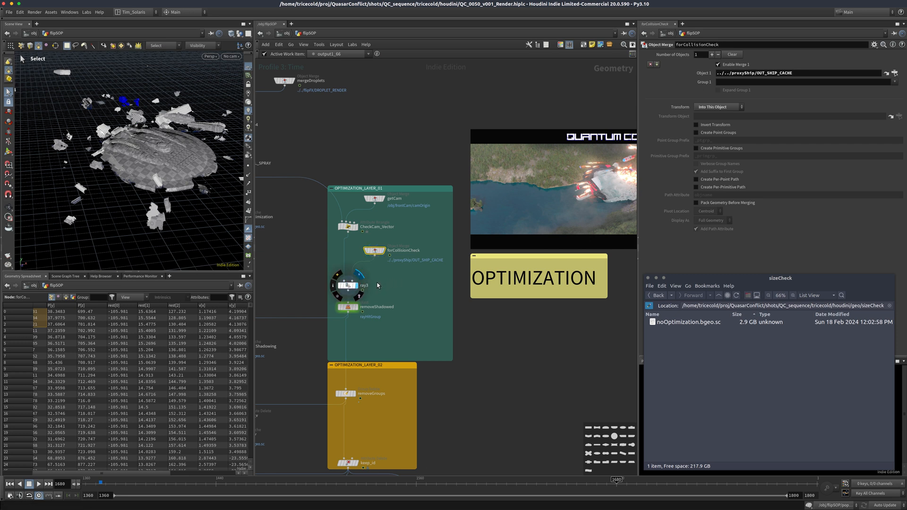
click(346, 285)
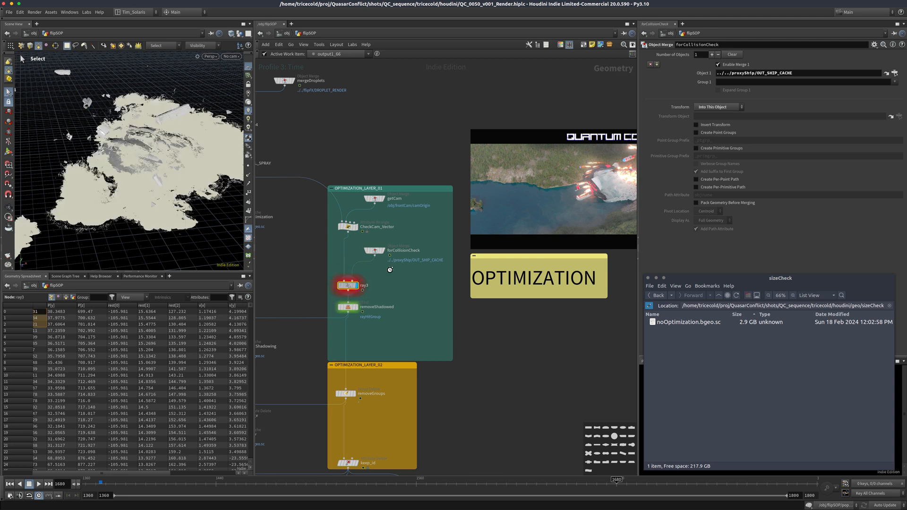
click(347, 285)
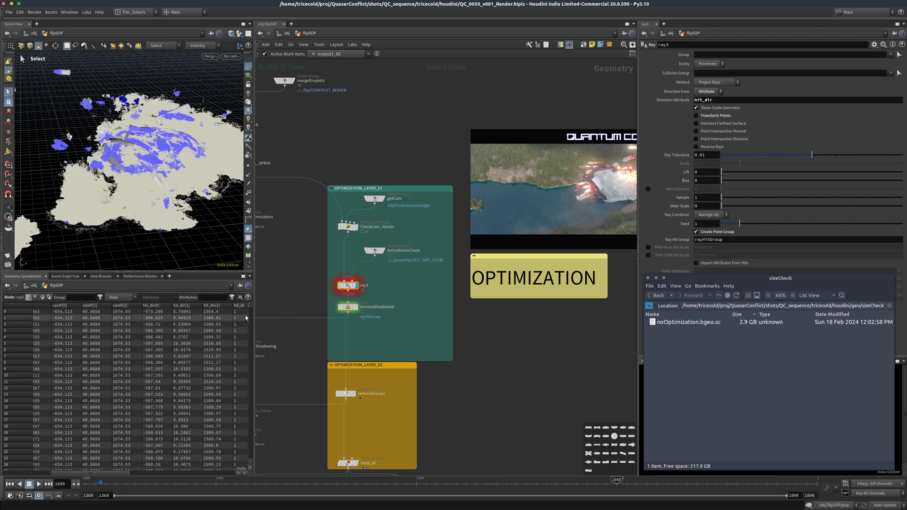
mouse_move(446, 270)
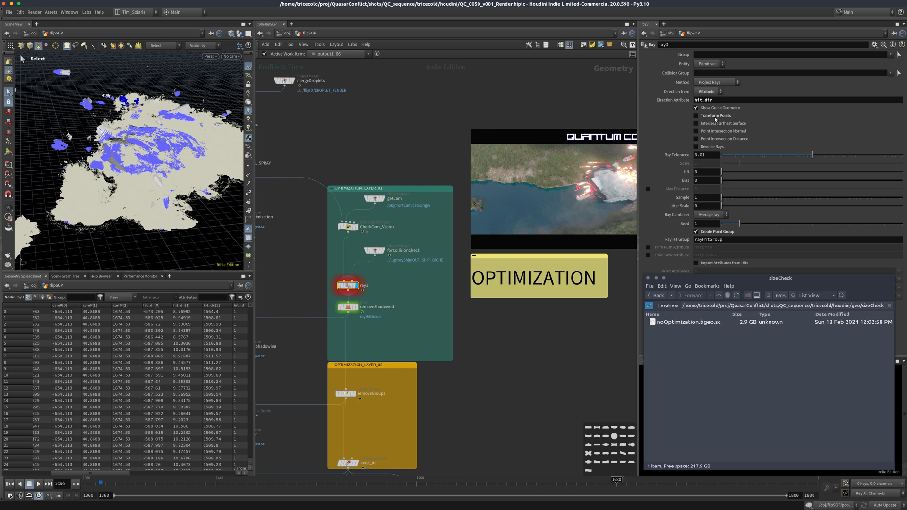
mouse_move(552, 163)
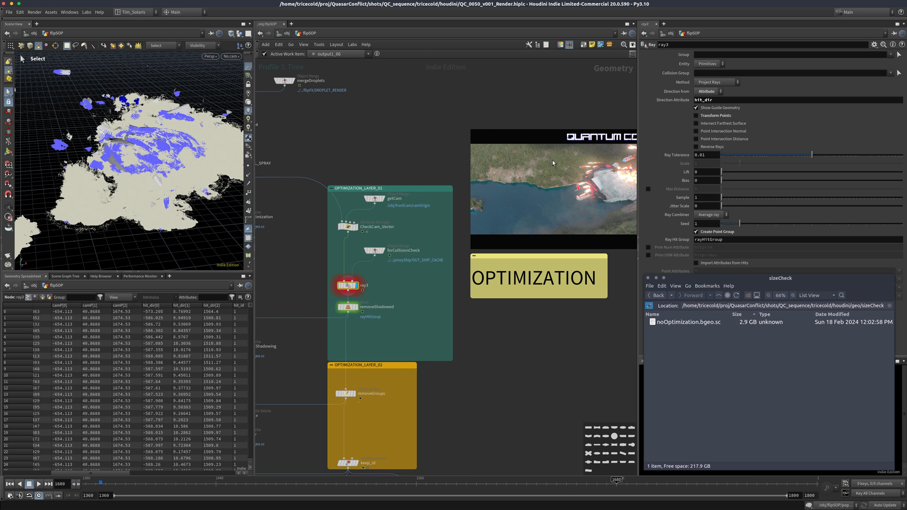
click(231, 57)
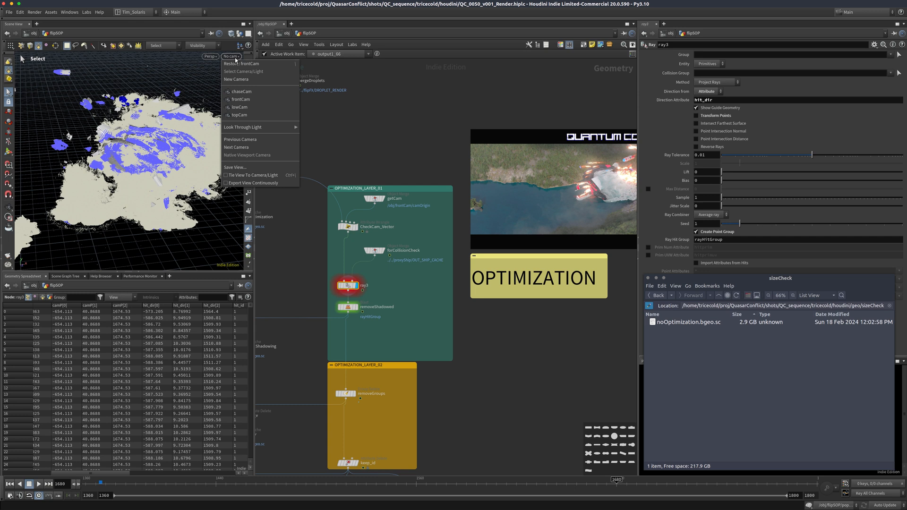
click(240, 98)
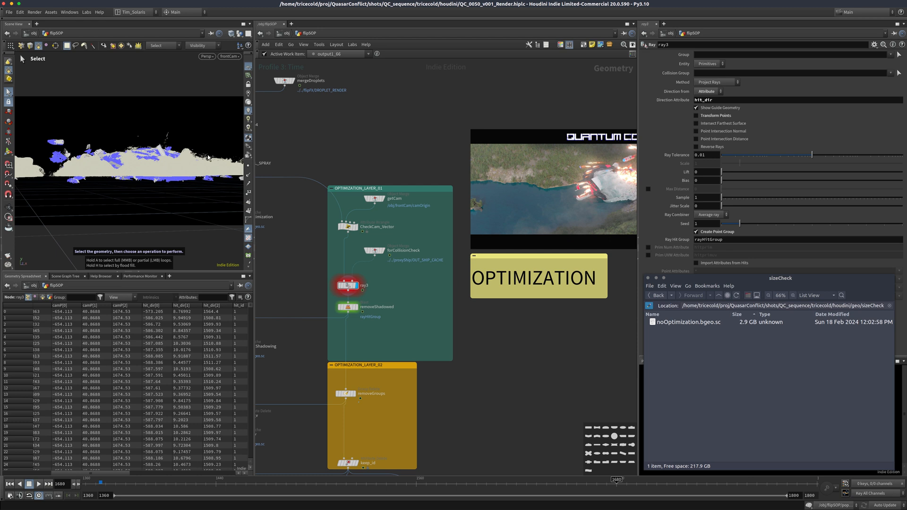
mouse_move(407, 152)
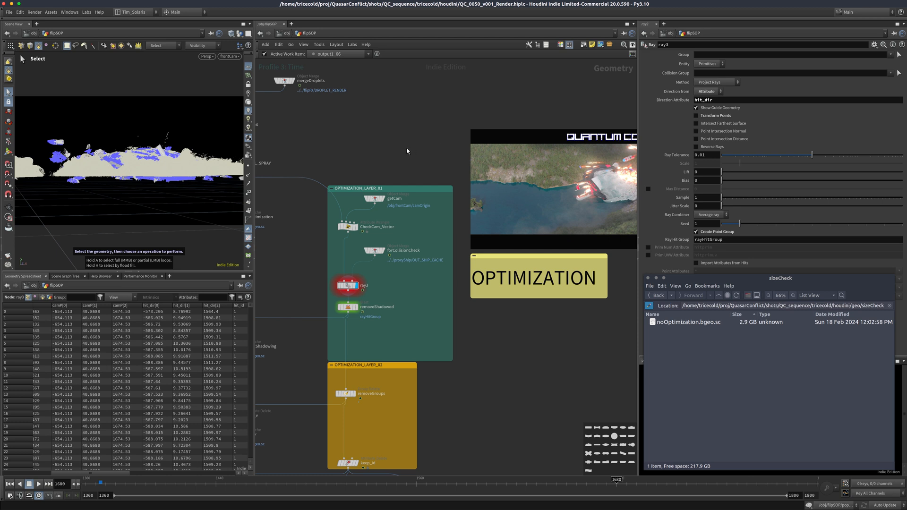
mouse_move(401, 157)
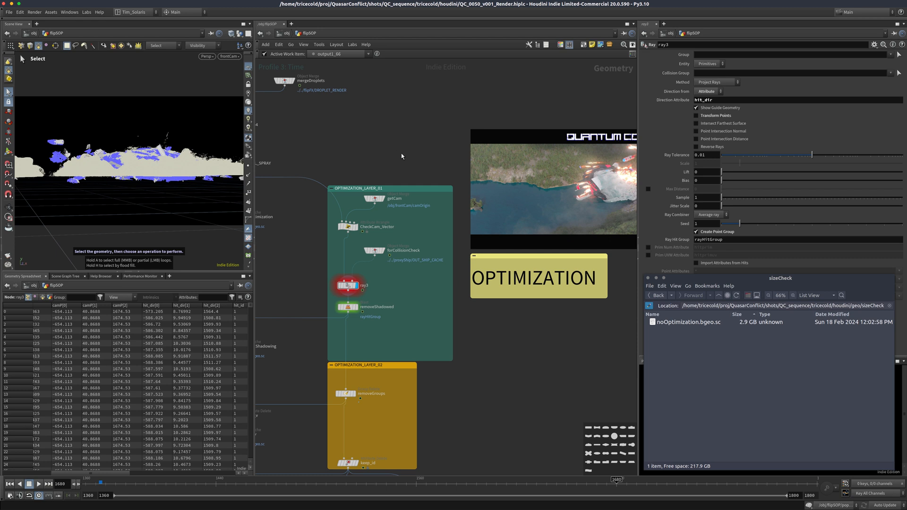
mouse_move(637, 262)
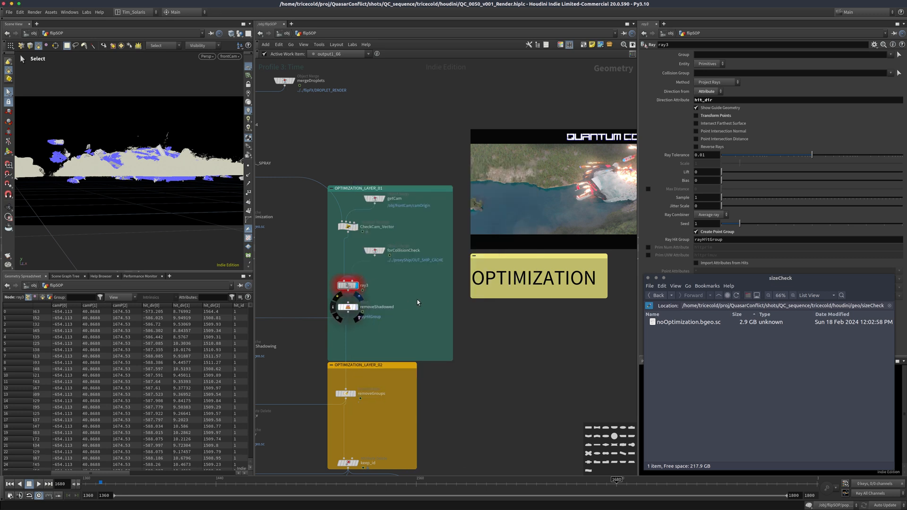
Step: Display removeShadowed, which blasts rayHitGroup points, seen again through frontCam
click(348, 307)
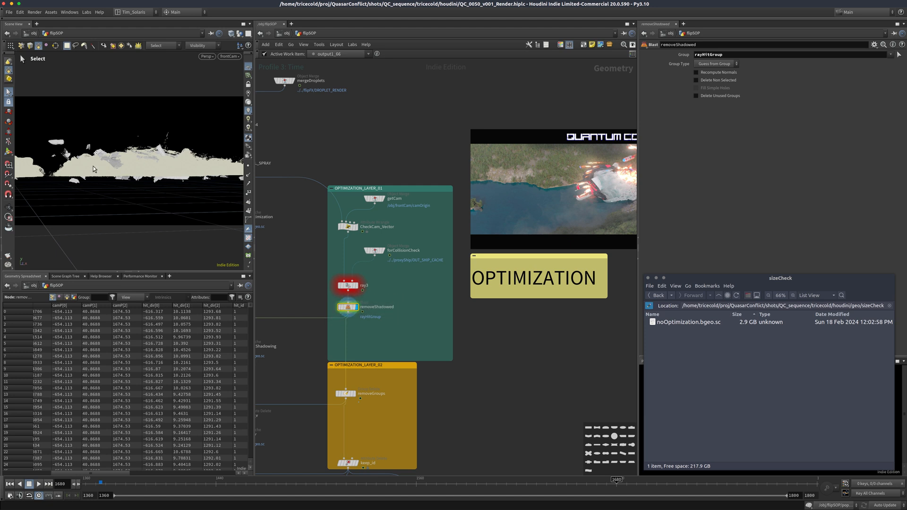
mouse_move(154, 168)
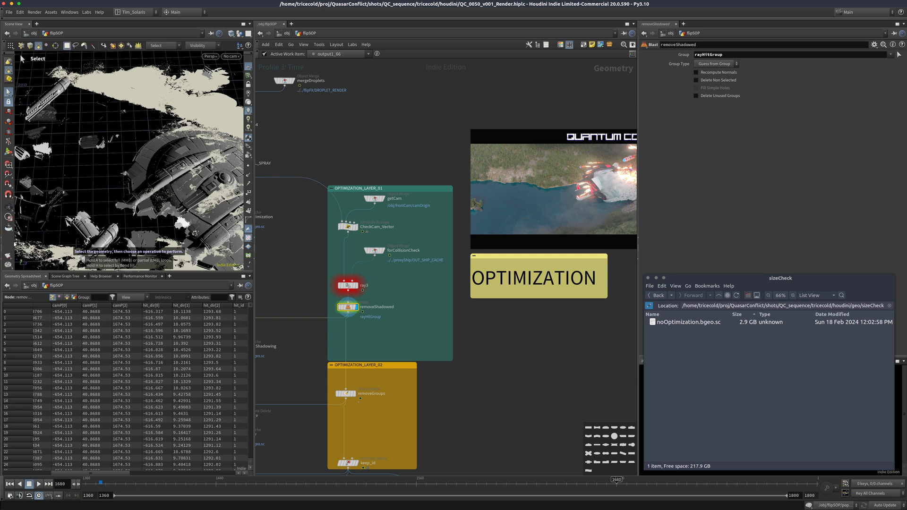
click(348, 286)
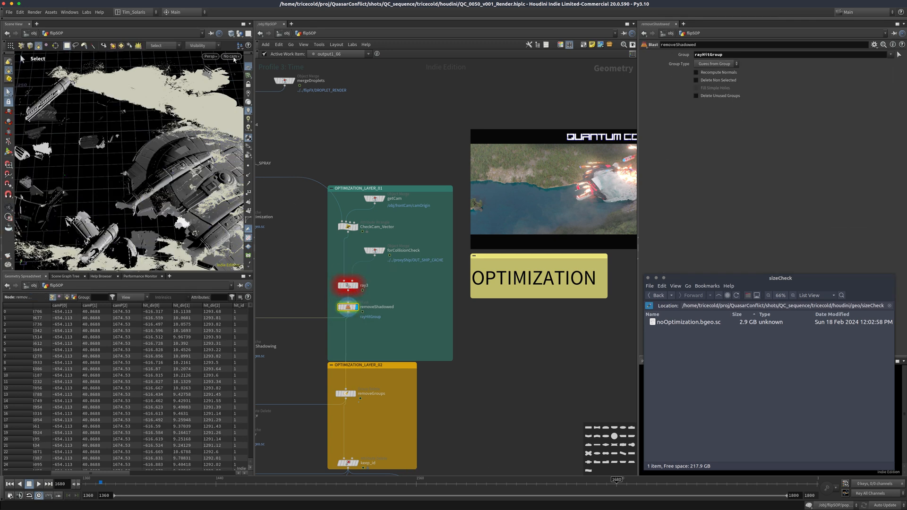
click(229, 56)
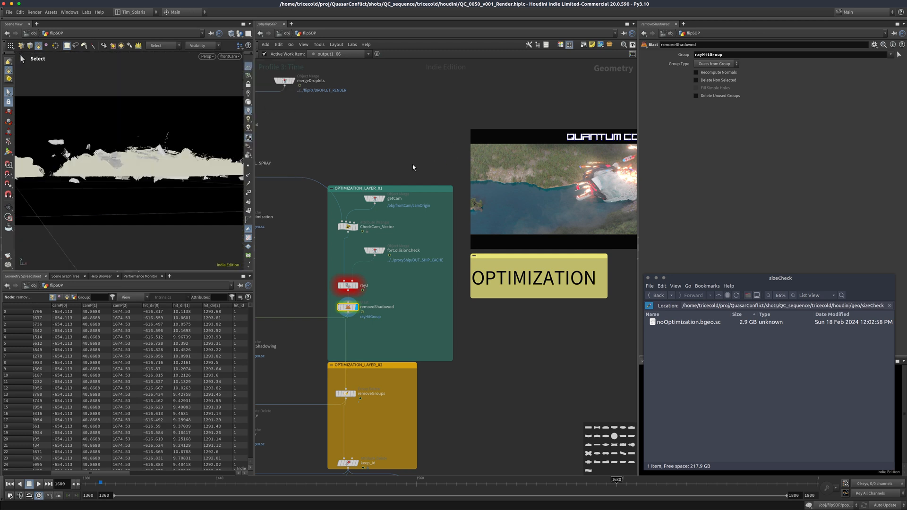
scroll(down, 3)
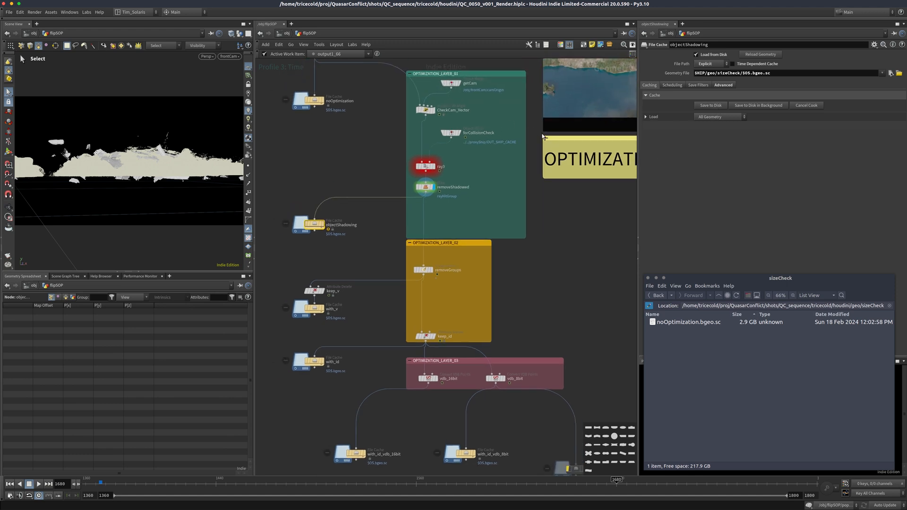
mouse_move(505, 157)
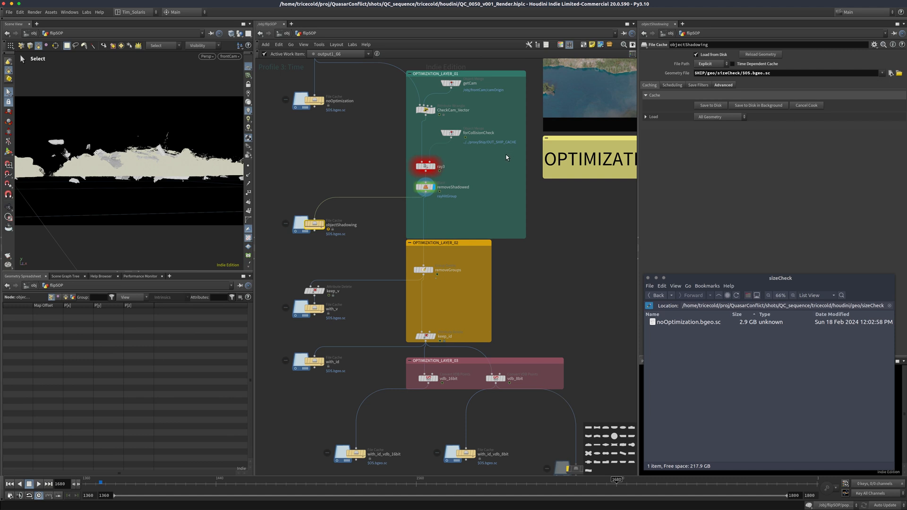
mouse_move(607, 141)
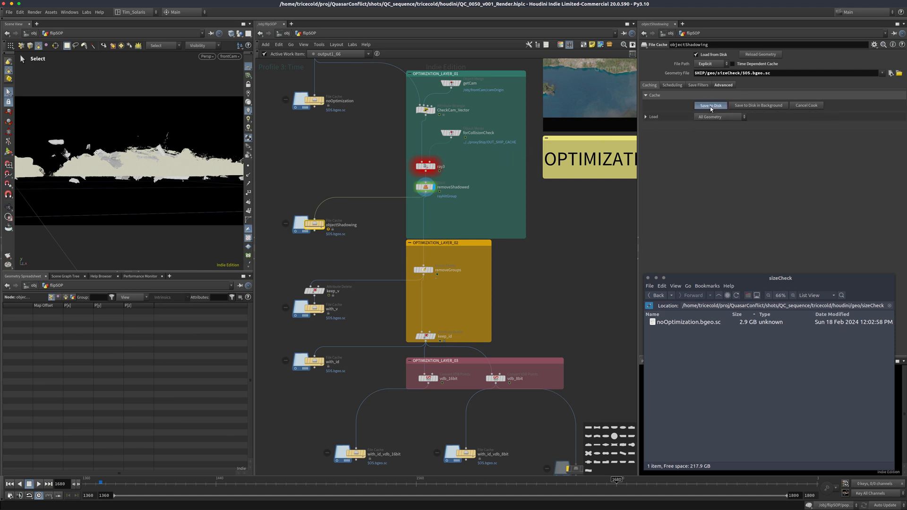
Step: Cache objectShadowing.bgeo.sc at 2.3 GB, beside the 2.9 GB noOptimization file
click(709, 105)
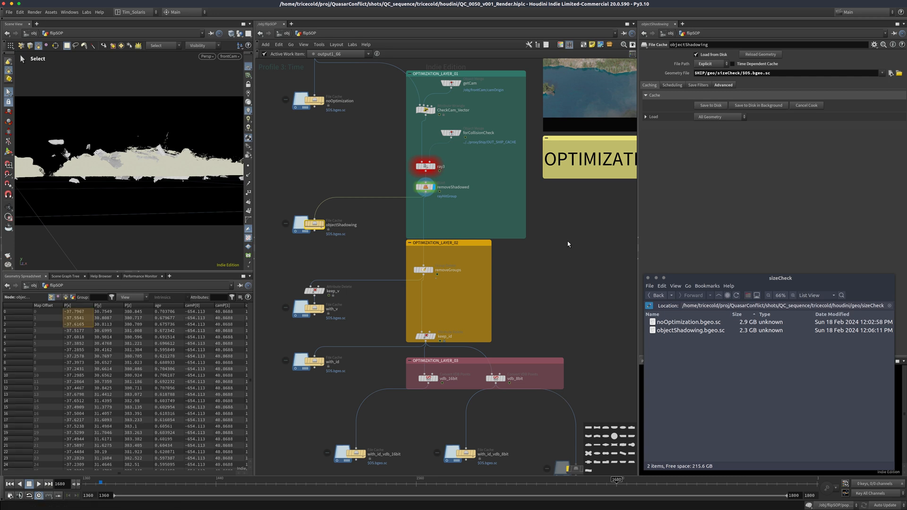
scroll(down, 3)
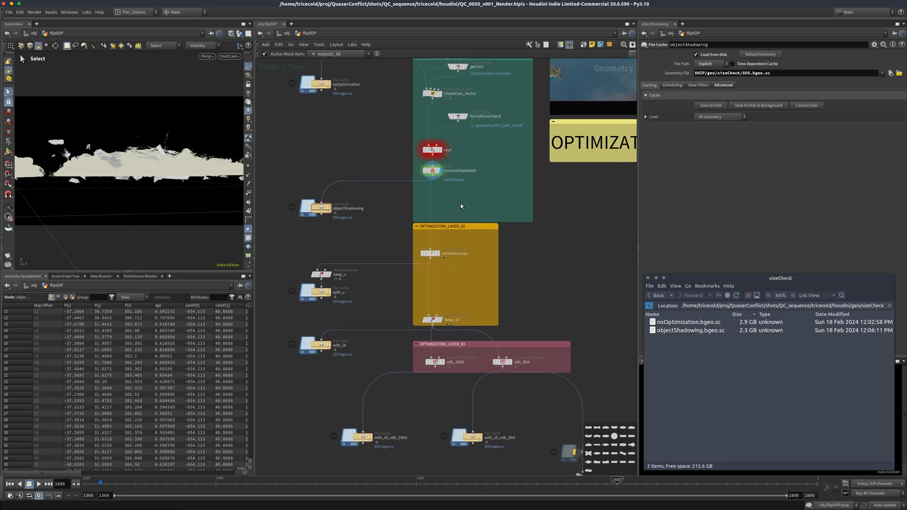
Step: Inspect the removeGroups, keep_v and with_v nodes, confirming only position and velocity remain
click(443, 254)
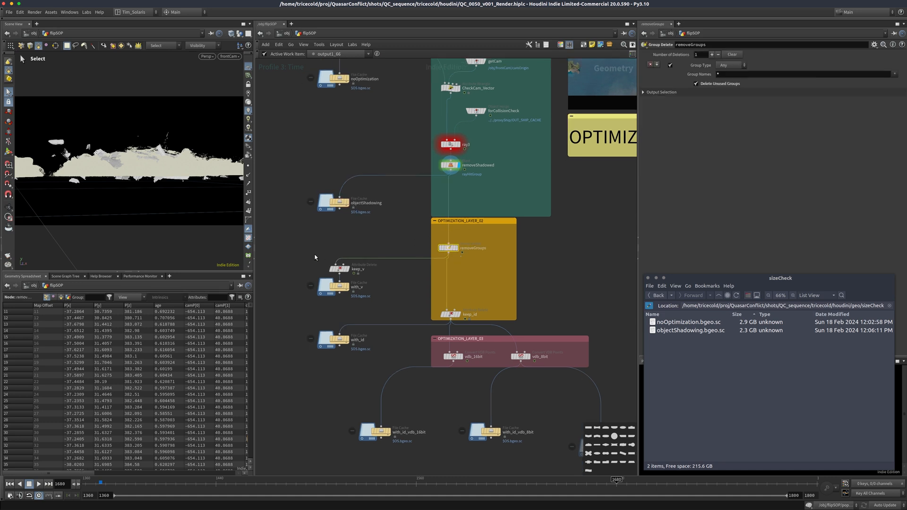
click(340, 269)
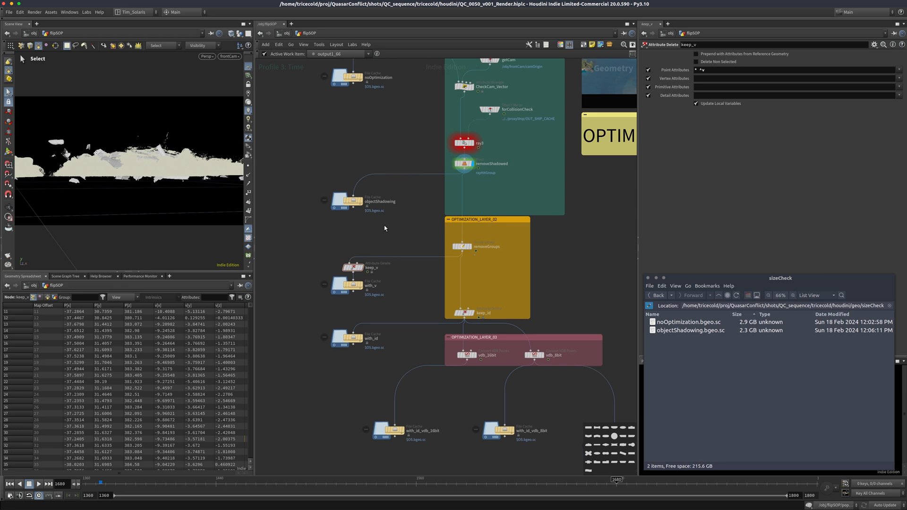
mouse_move(381, 232)
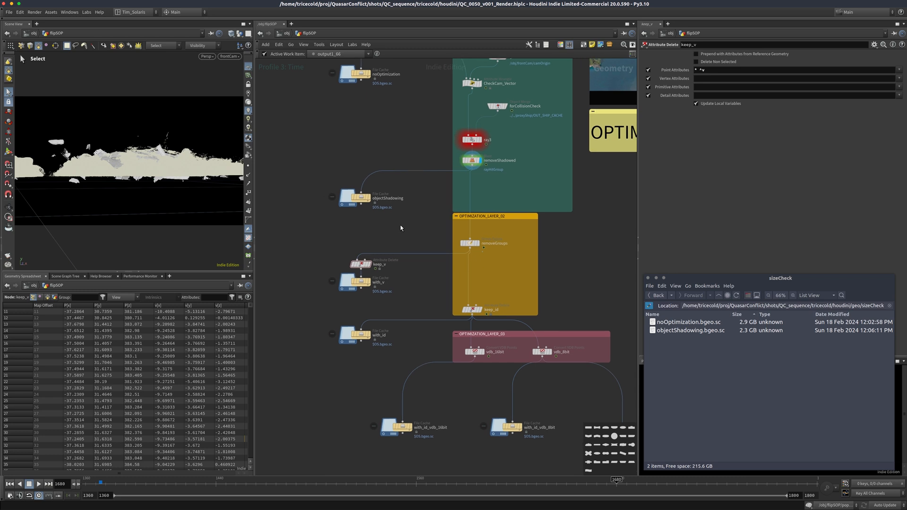
mouse_move(418, 241)
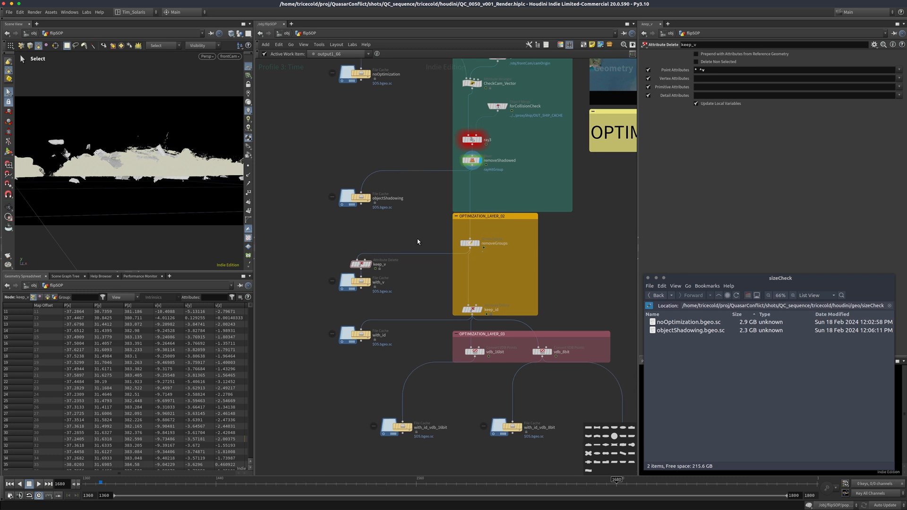
mouse_move(362, 268)
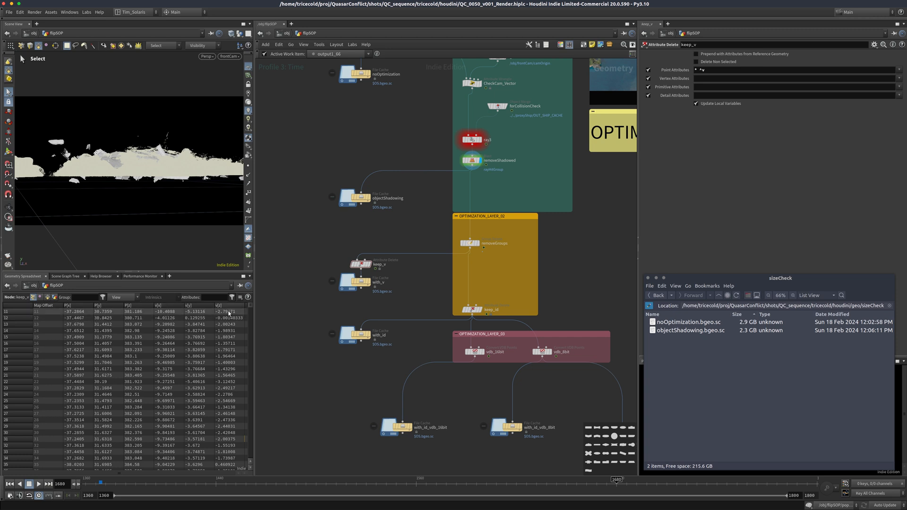
click(356, 281)
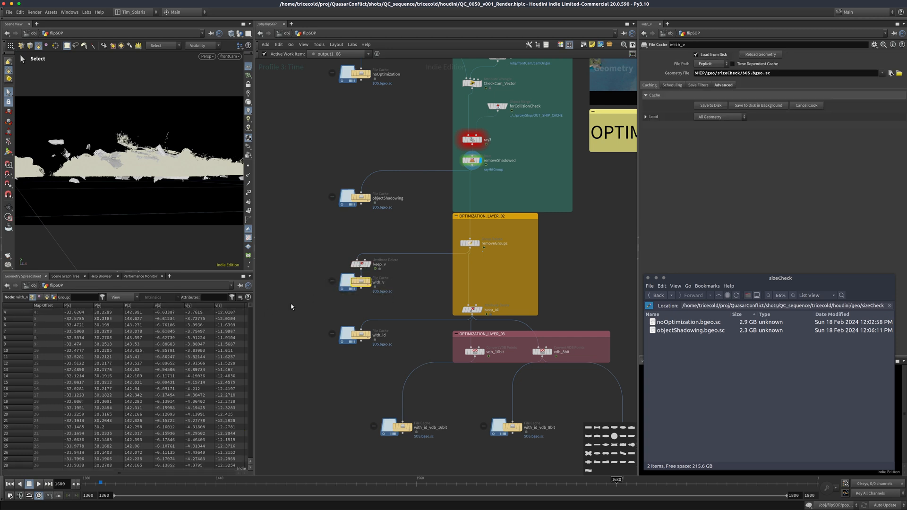
click(359, 264)
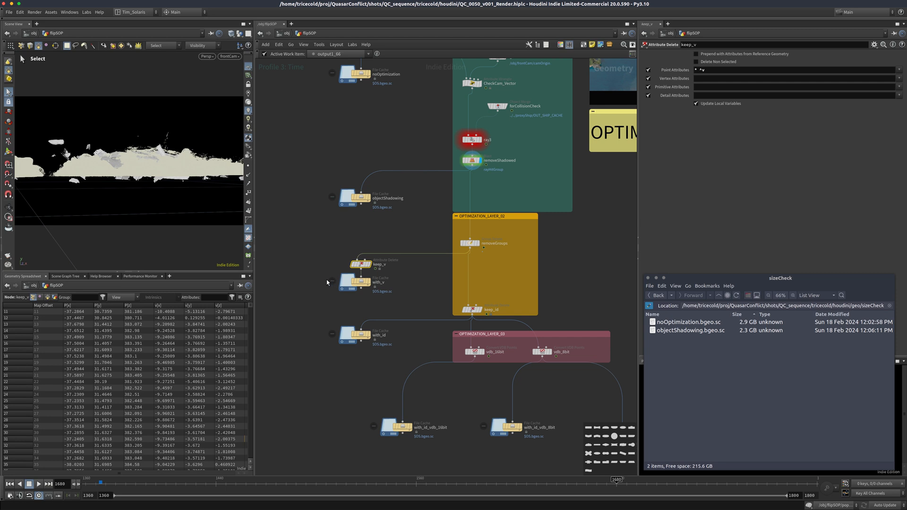
click(354, 282)
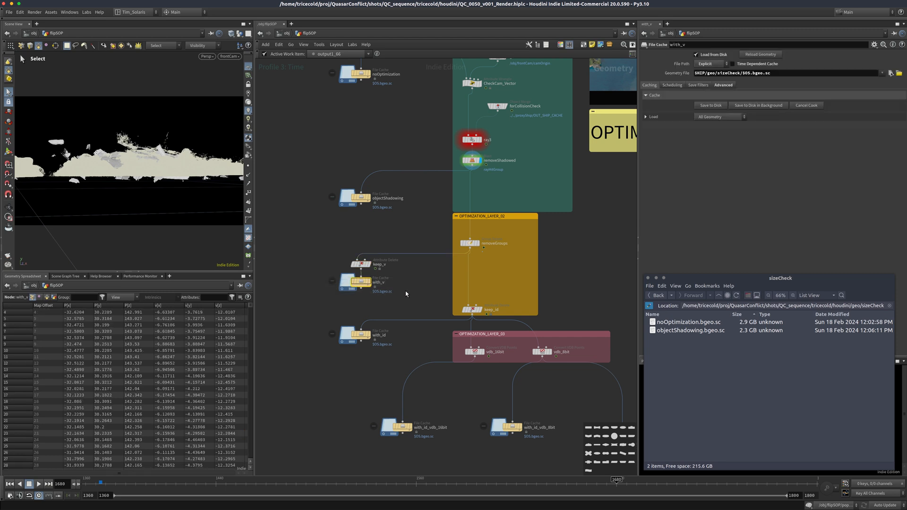
mouse_move(385, 206)
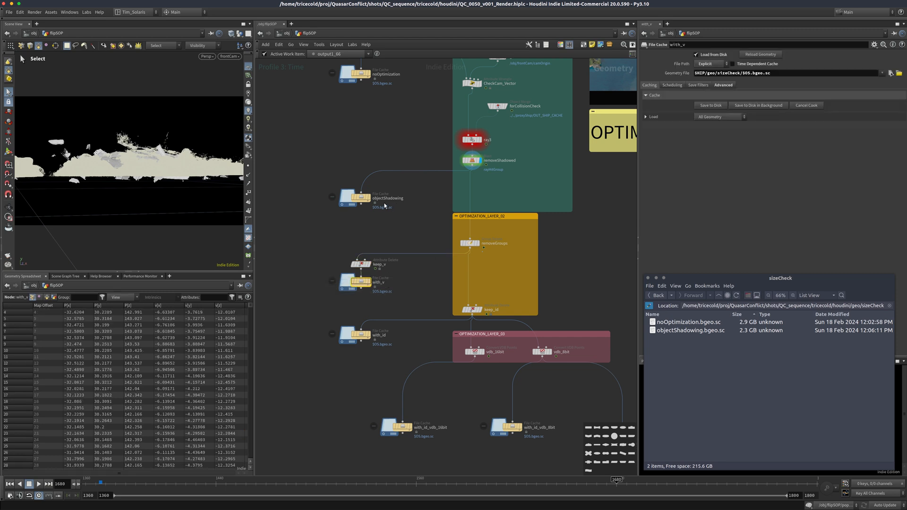
mouse_move(343, 262)
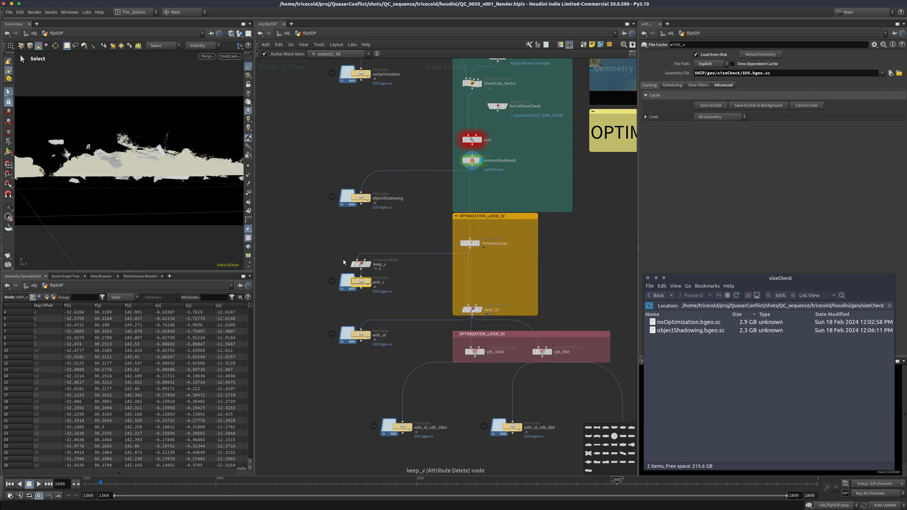
click(359, 264)
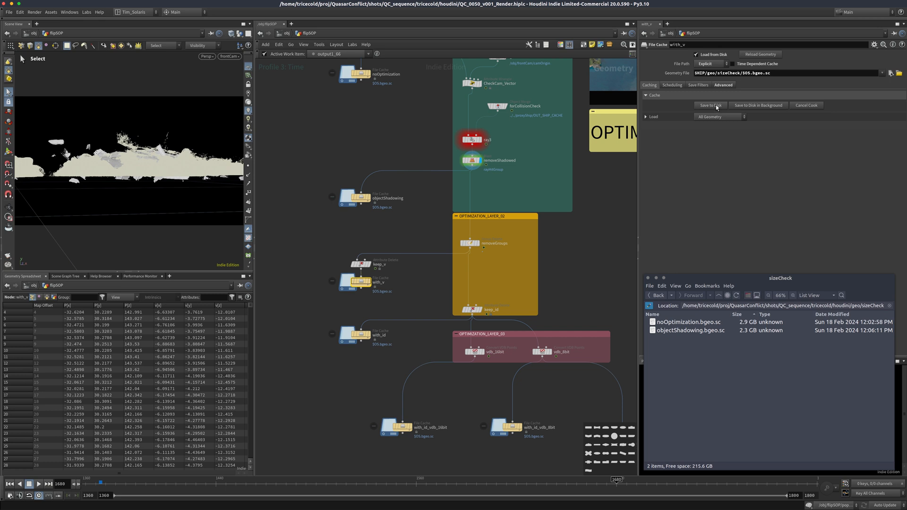
Step: Cache the with_v node to disk, producing with_v.bgeo.sc at 1.2 GB
click(709, 106)
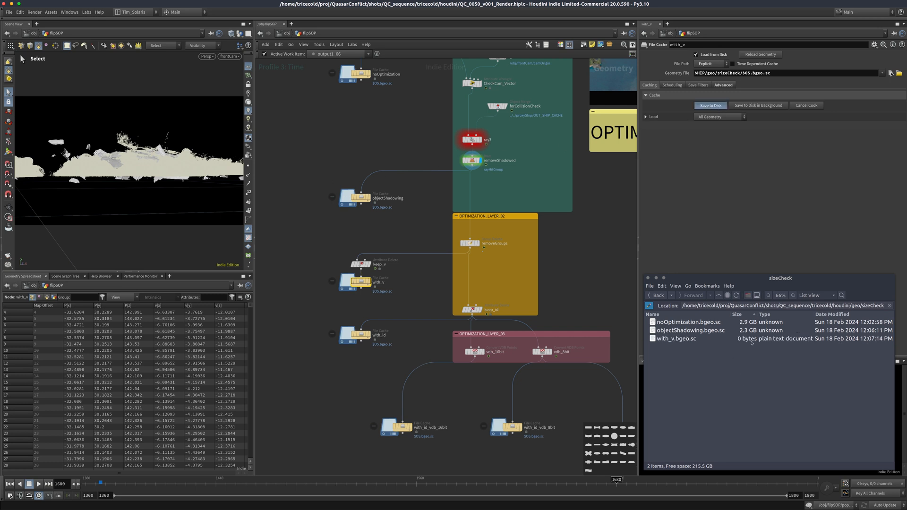
click(710, 105)
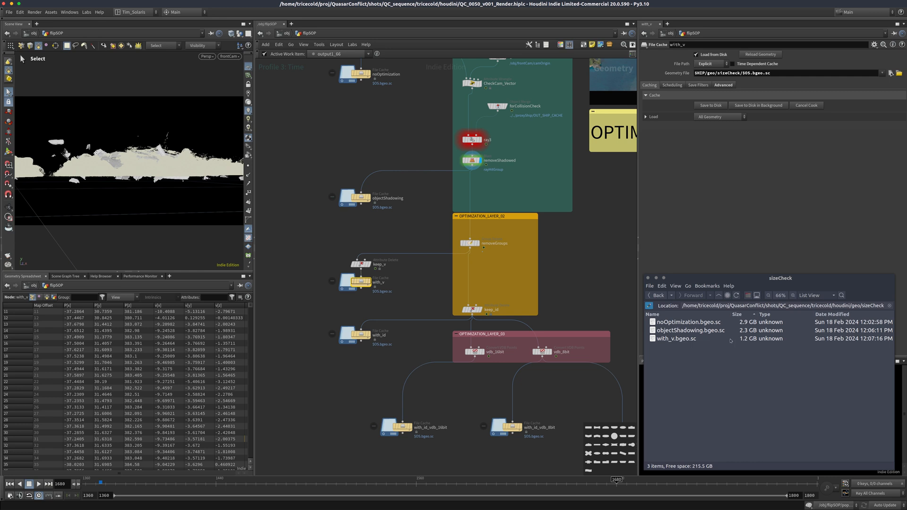
mouse_move(456, 300)
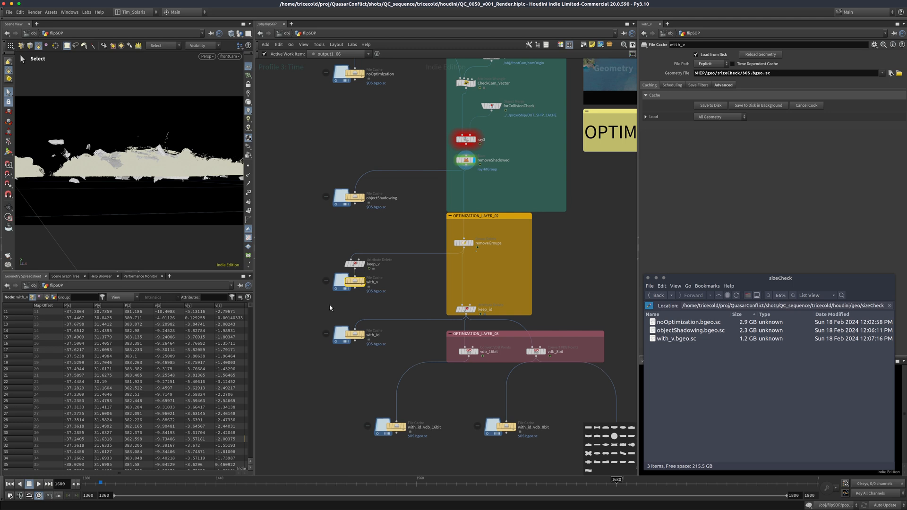
mouse_move(329, 307)
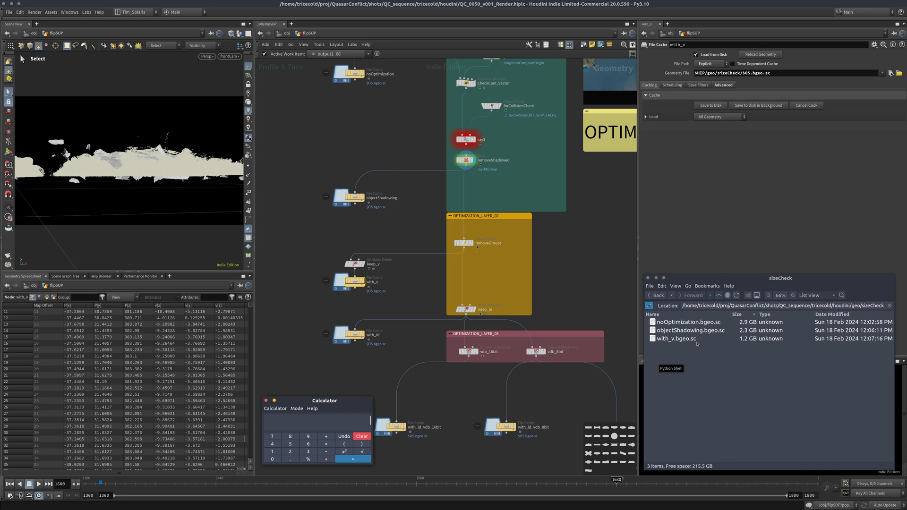
mouse_move(696, 344)
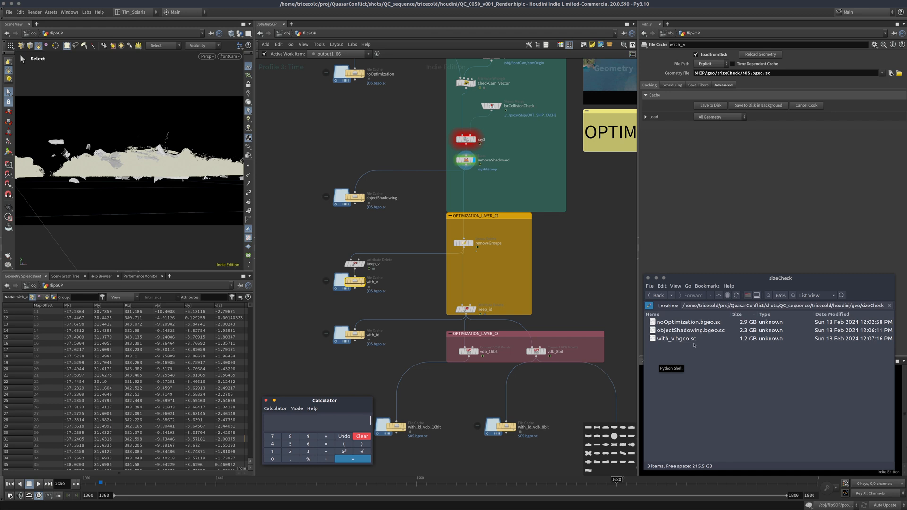
mouse_move(681, 348)
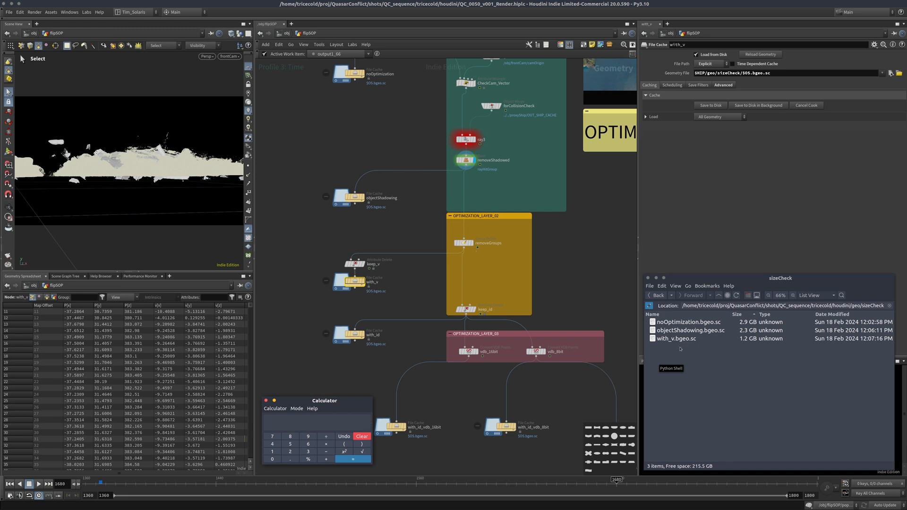
mouse_move(731, 342)
text(1200)
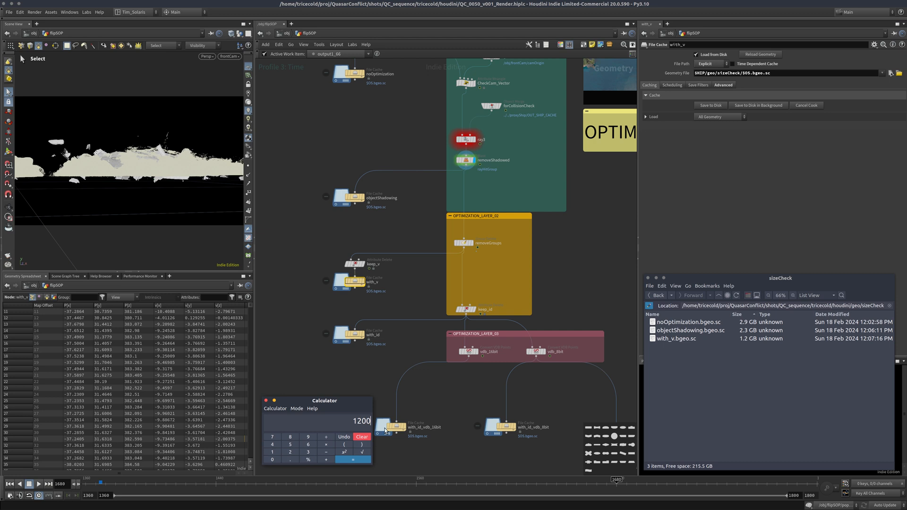
Step: Compare the with_v cache size against the other cache sizes in the calculator
click(326, 444)
text(200)
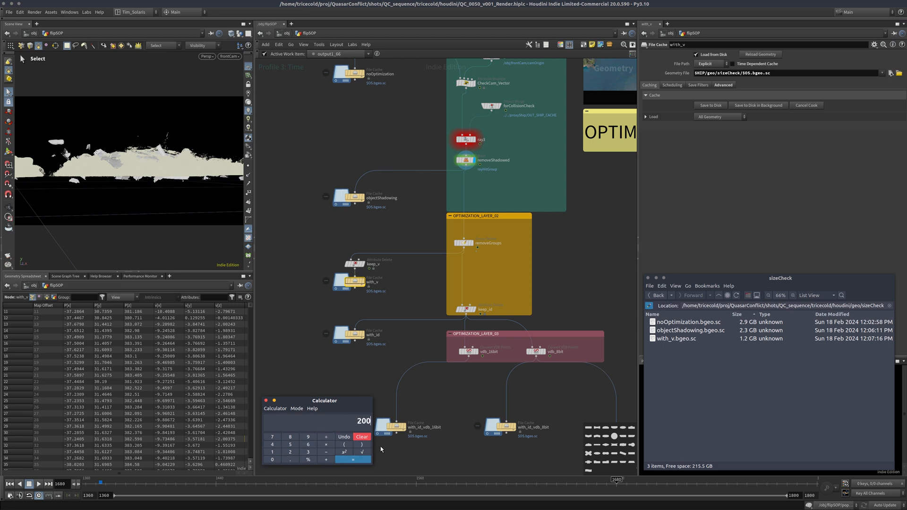
mouse_move(378, 452)
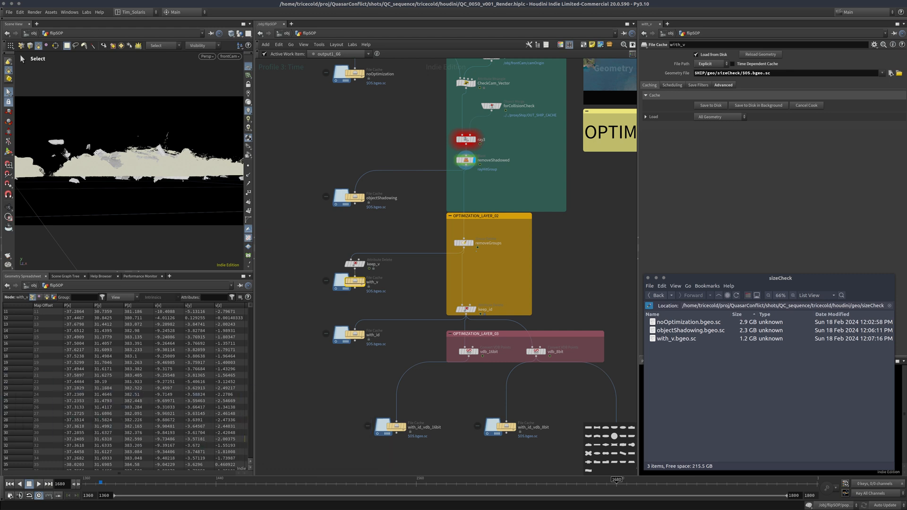
mouse_move(353, 384)
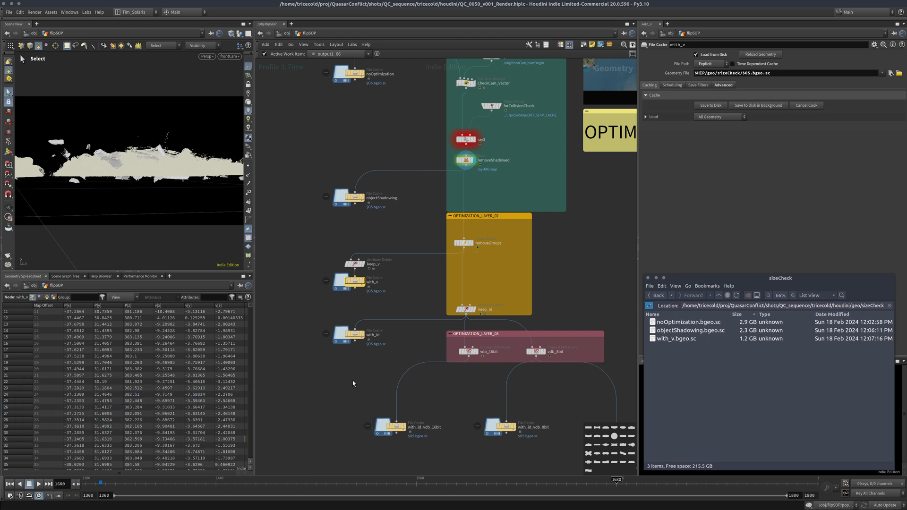
mouse_move(478, 361)
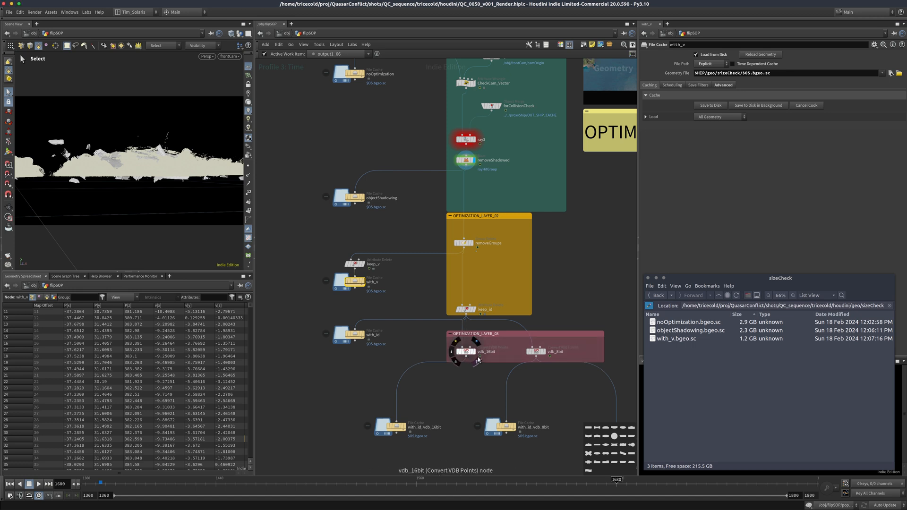
mouse_move(335, 358)
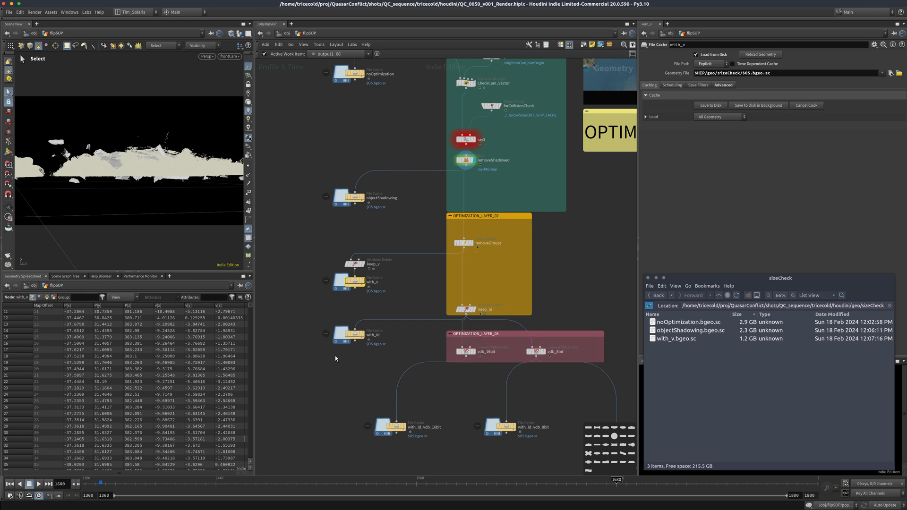
mouse_move(411, 353)
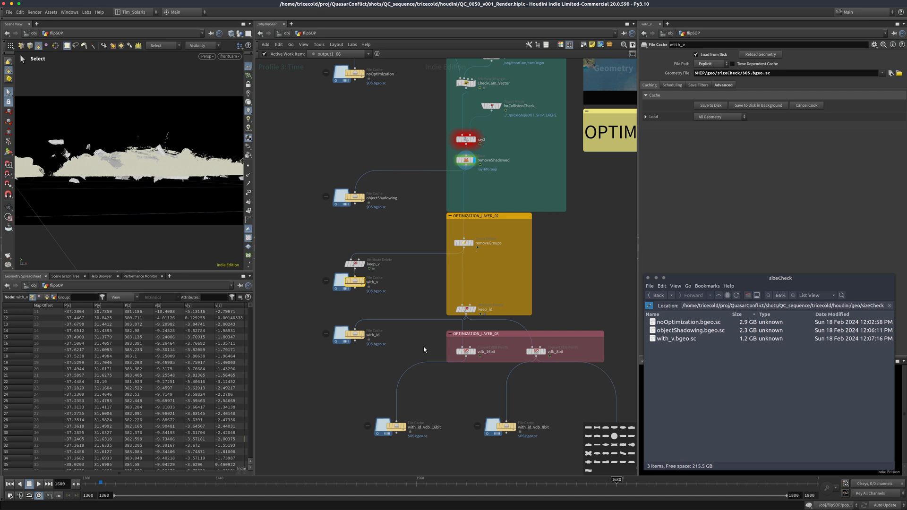
mouse_move(420, 354)
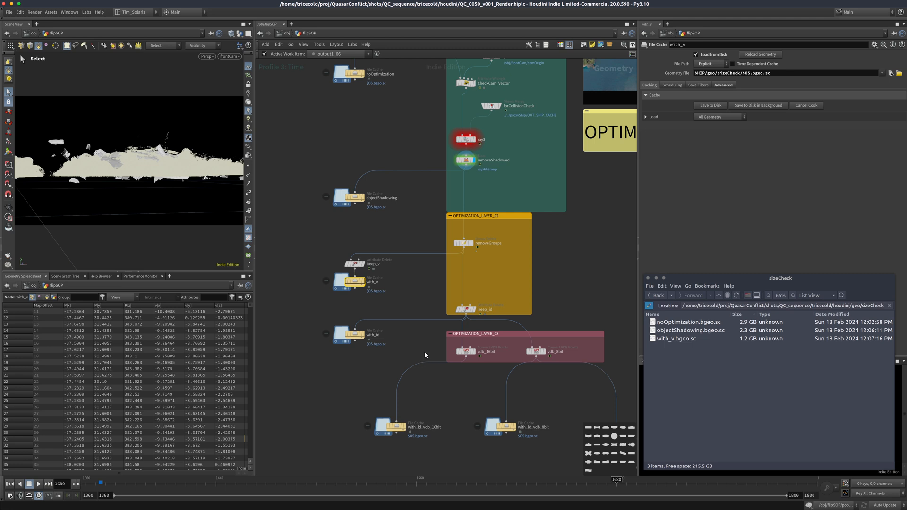
mouse_move(415, 327)
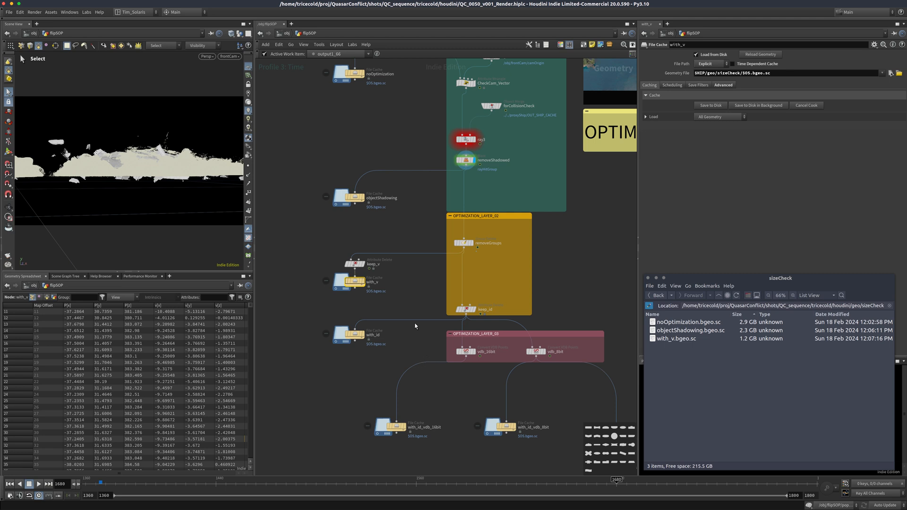
mouse_move(391, 320)
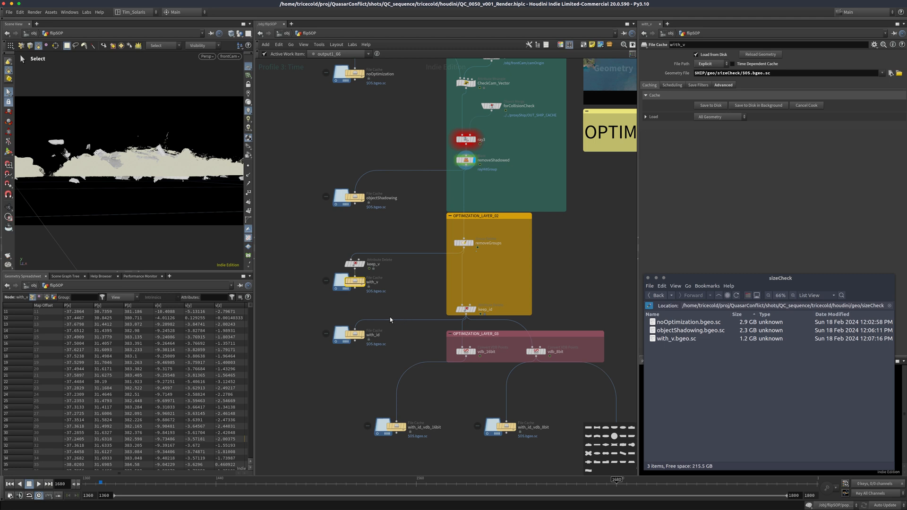
mouse_move(490, 299)
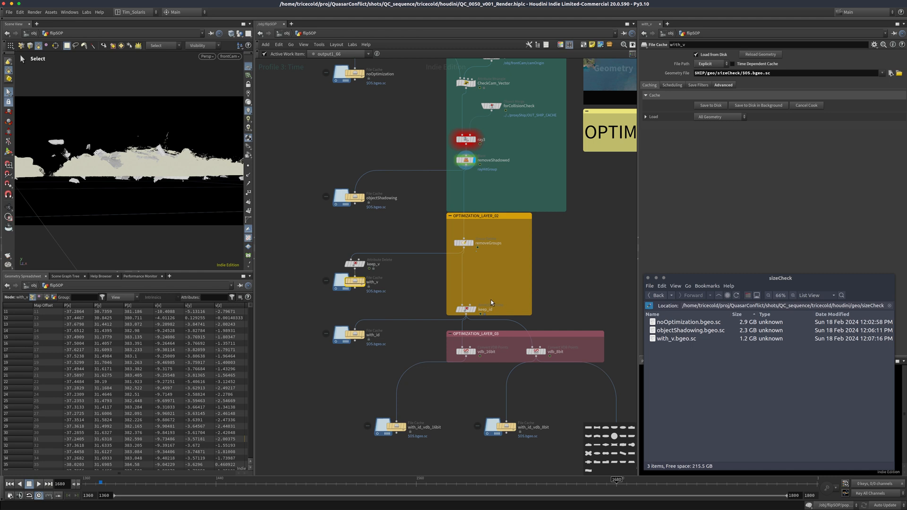
mouse_move(492, 302)
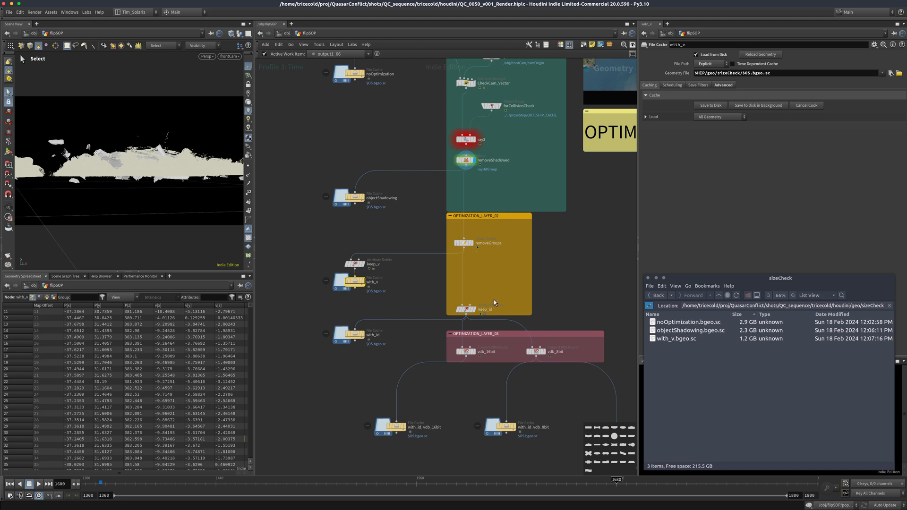
mouse_move(491, 303)
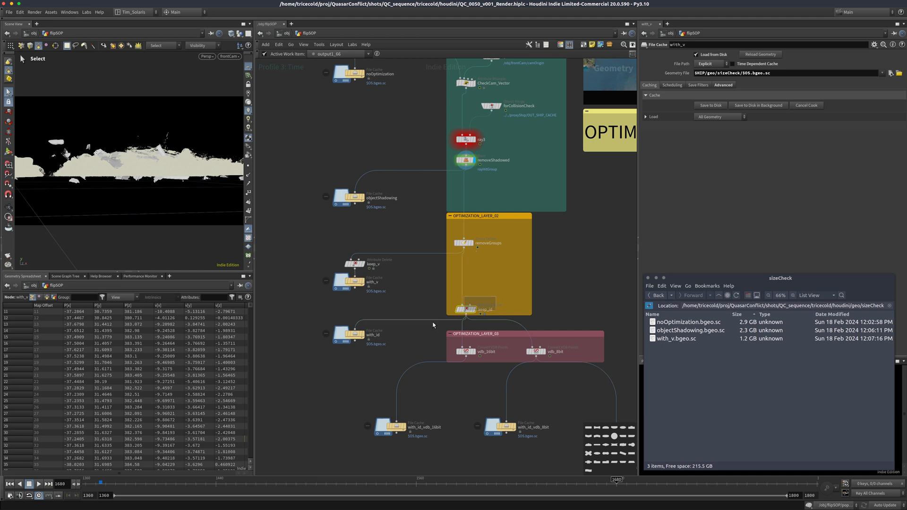
Step: Select the keep_id Attribute Delete node to view its id-only setting and spreadsheet
click(474, 310)
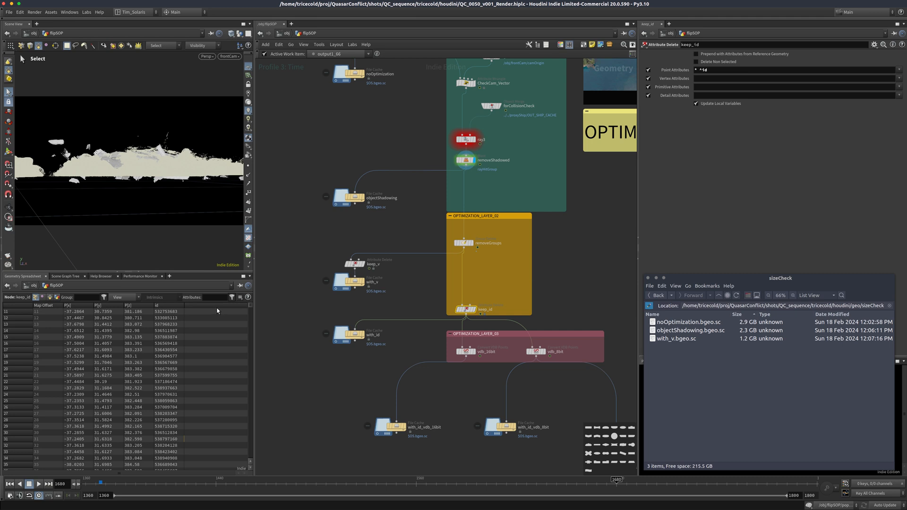
Step: Save the with_id cache to disk and refresh sizeCheck, showing with_id.bgeo.sc at 821.9 MB
click(353, 335)
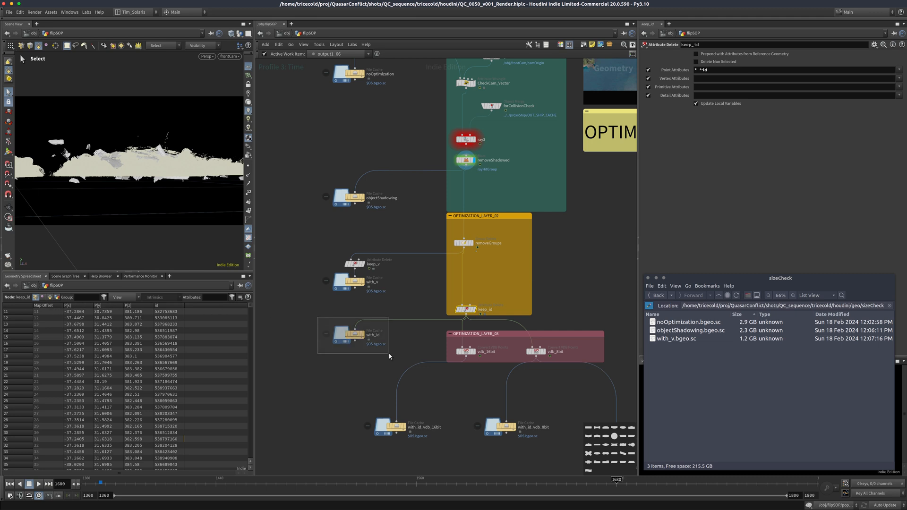
click(347, 335)
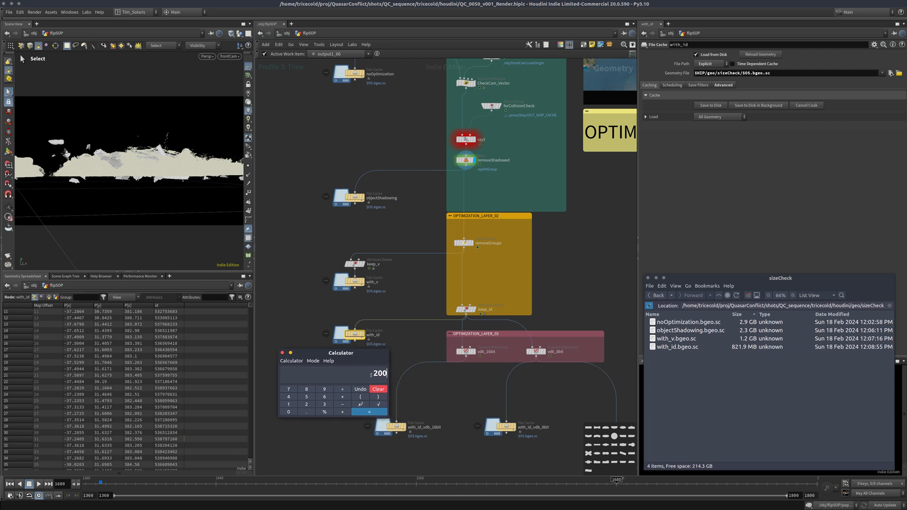
click(288, 397)
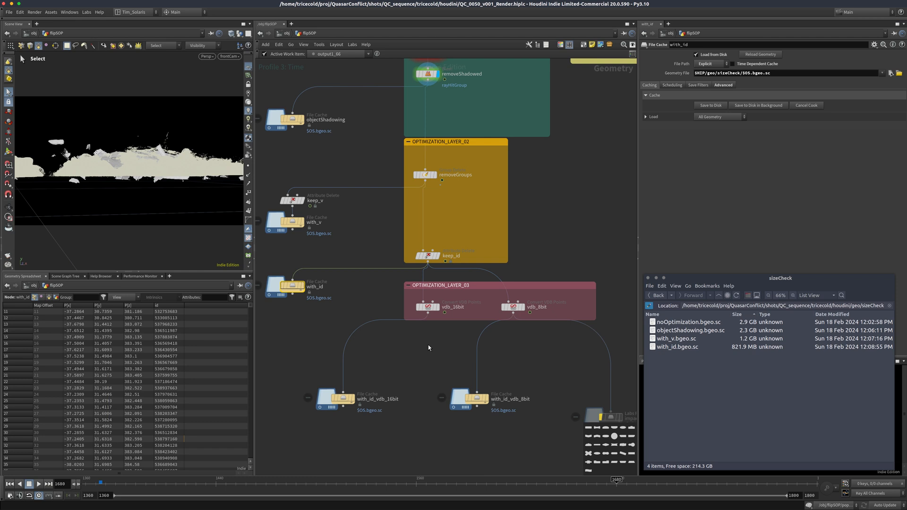
mouse_move(438, 349)
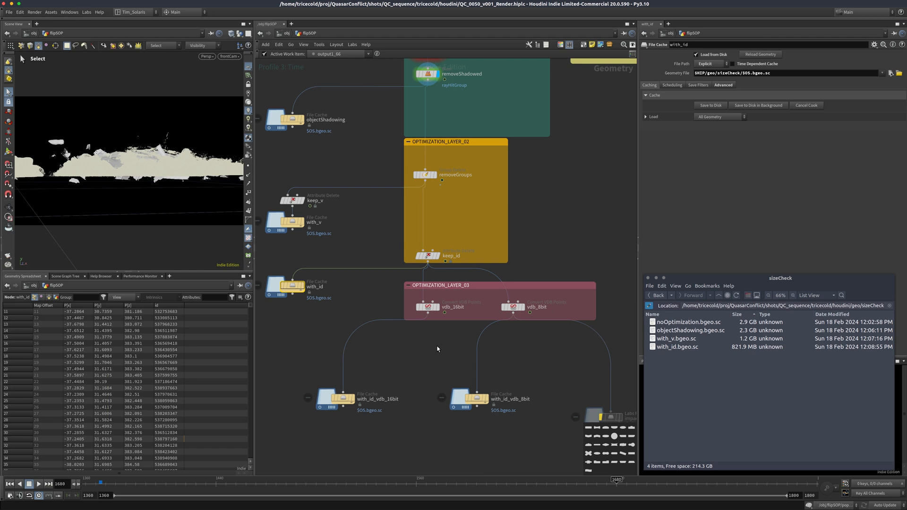
mouse_move(435, 350)
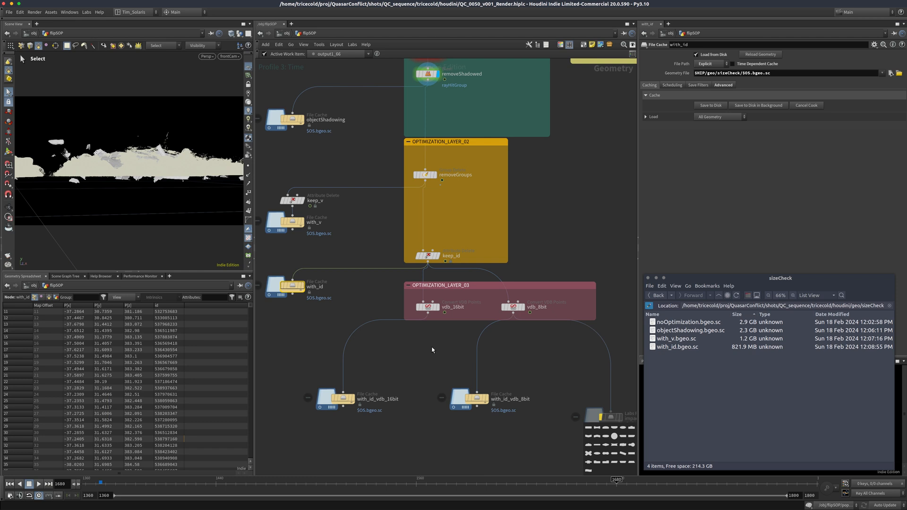
mouse_move(453, 327)
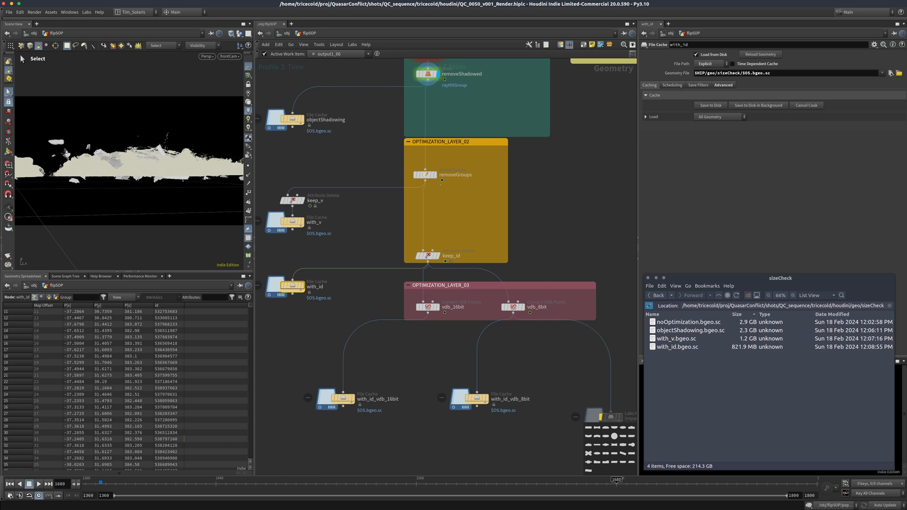
mouse_move(359, 240)
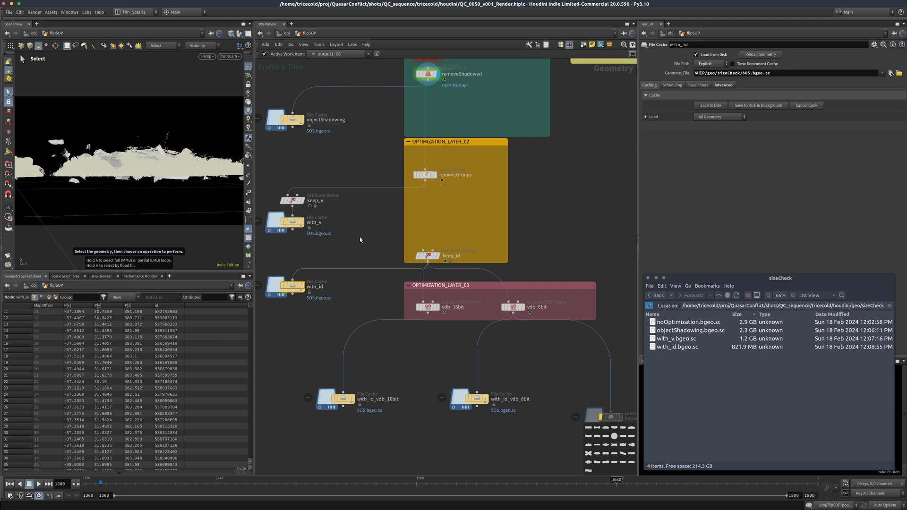
mouse_move(445, 331)
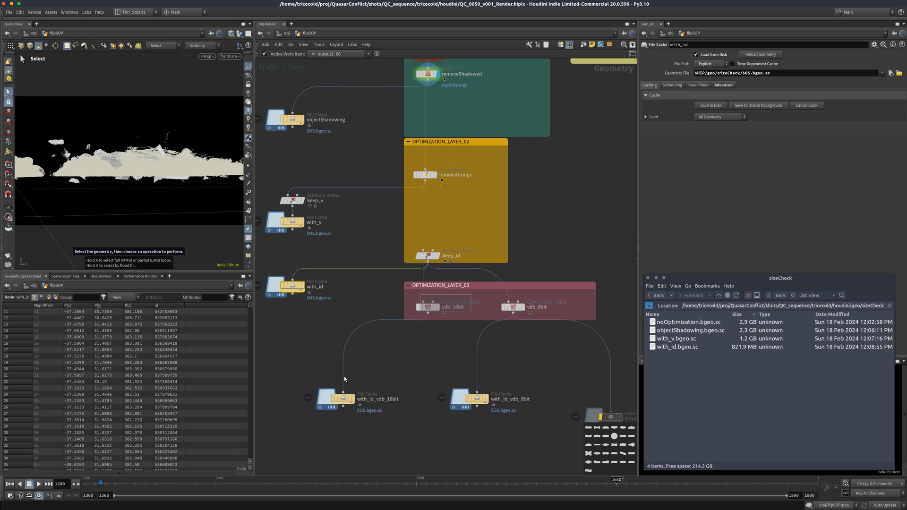
Step: Set vdb_16bit Color Compression to None, keeping 16-bit fixed-point position compression
click(431, 307)
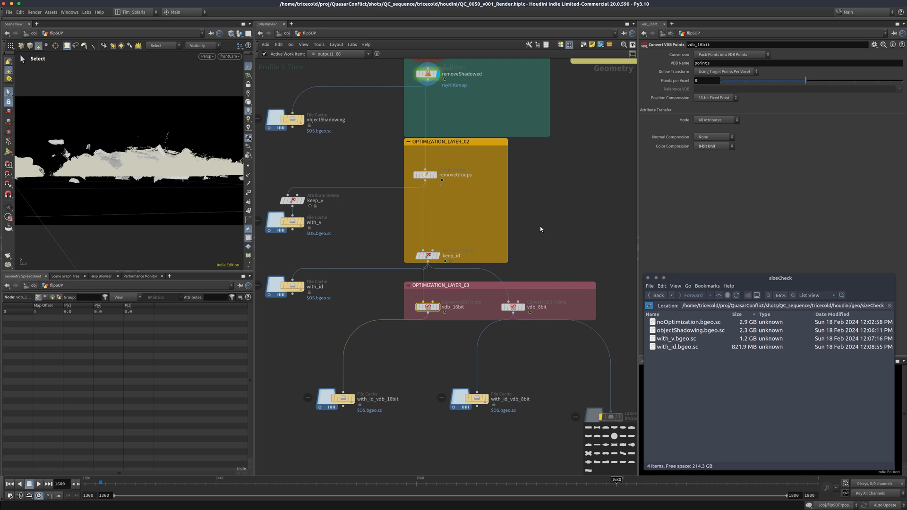
mouse_move(91, 297)
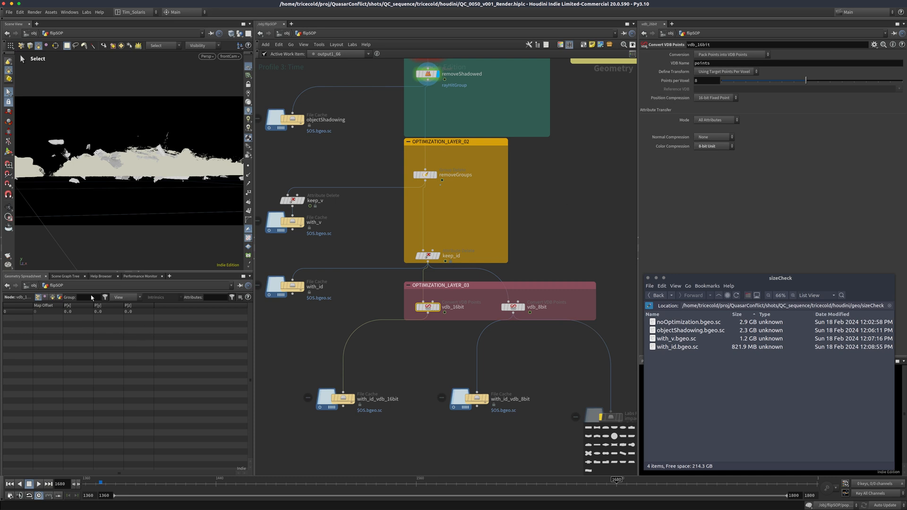
mouse_move(151, 321)
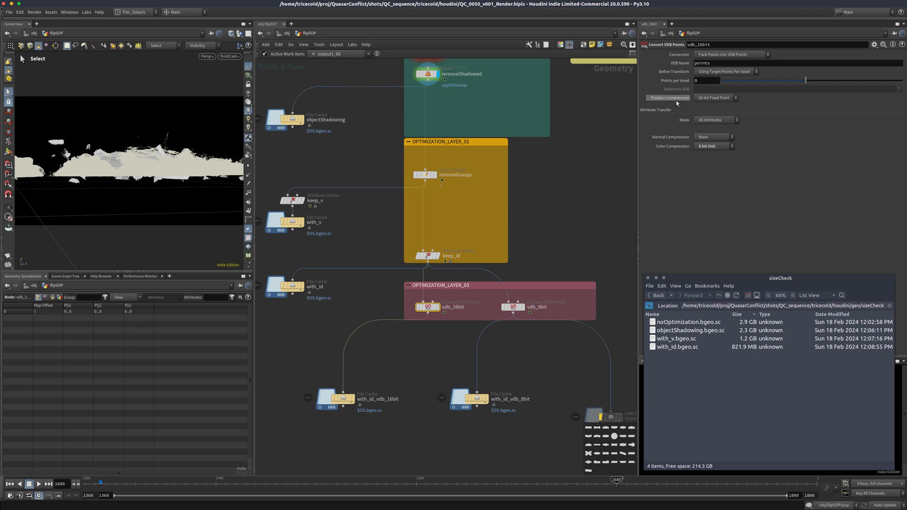
scroll(down, 3)
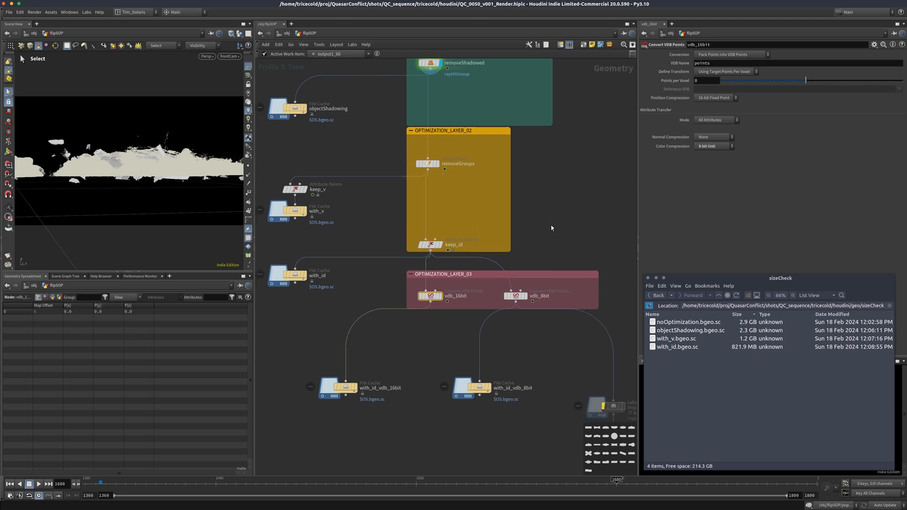
mouse_move(402, 282)
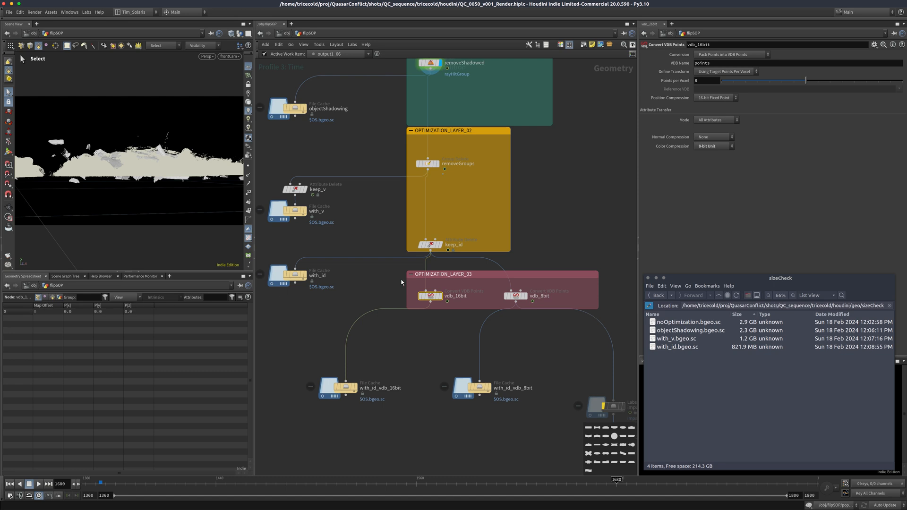
mouse_move(370, 299)
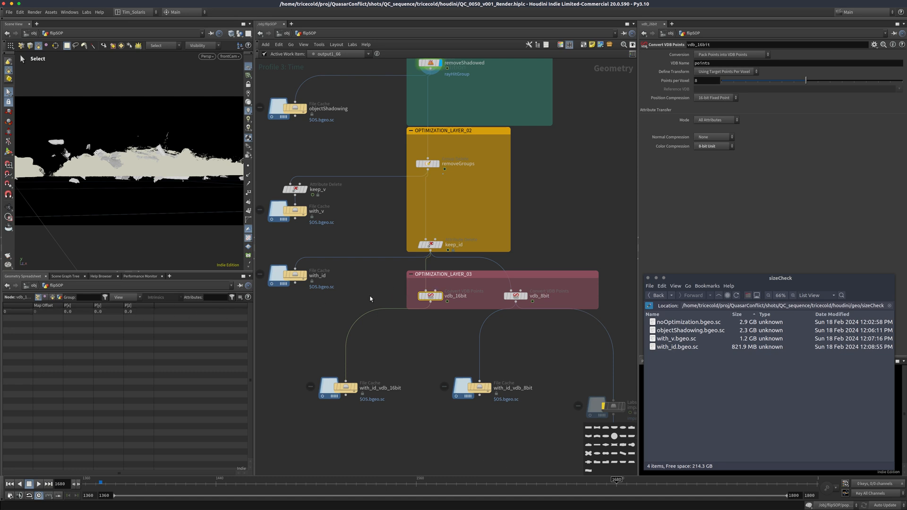
mouse_move(374, 302)
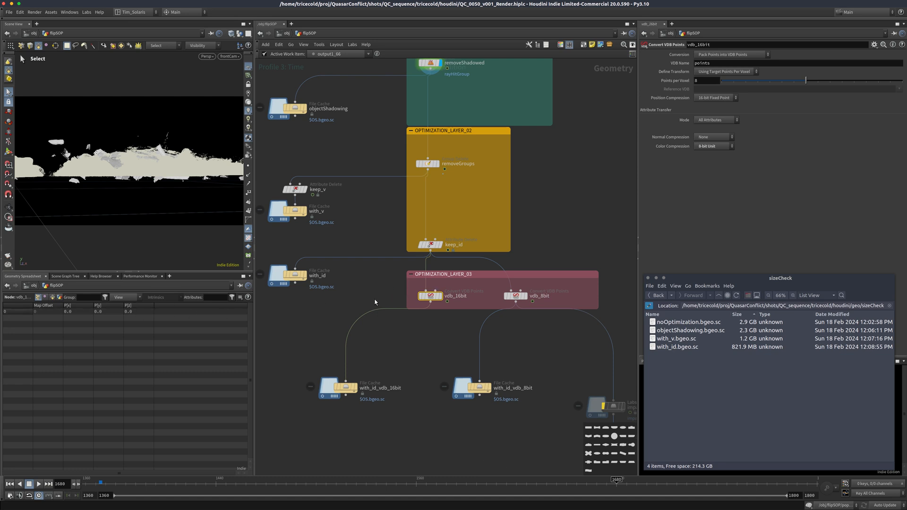
mouse_move(402, 291)
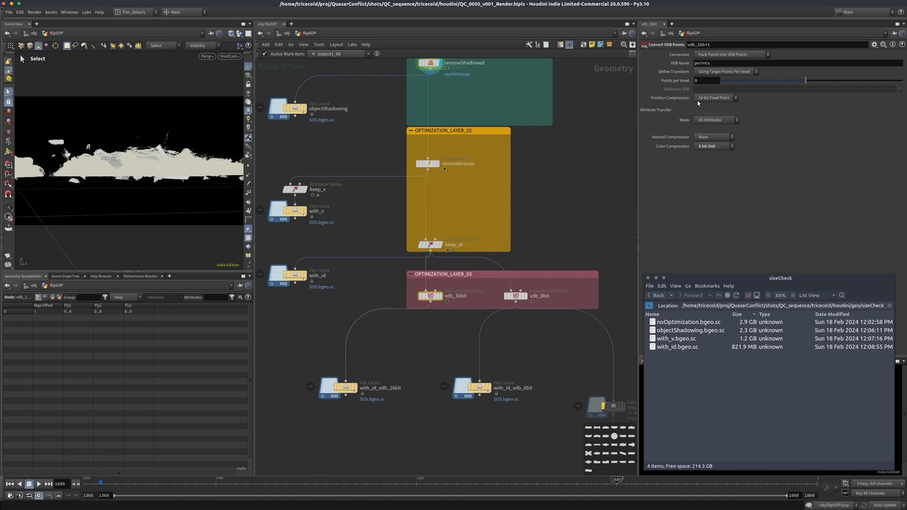
mouse_move(590, 224)
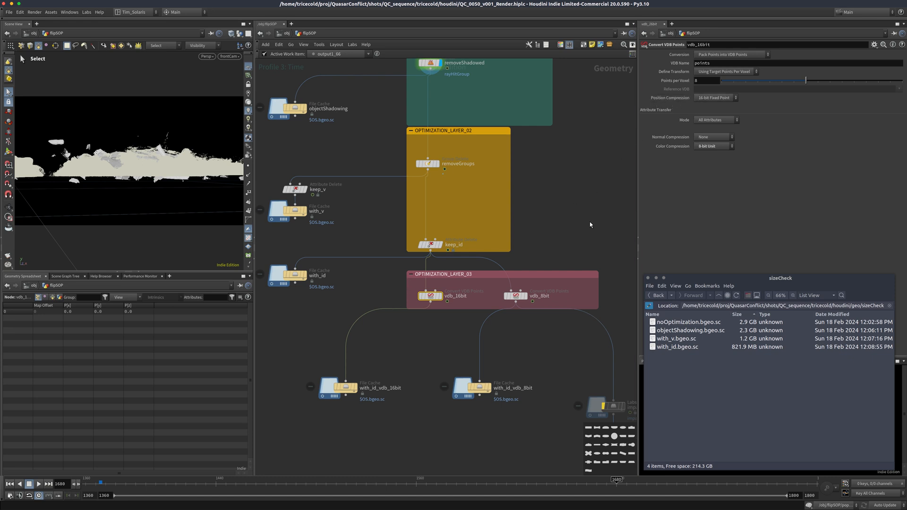
mouse_move(589, 221)
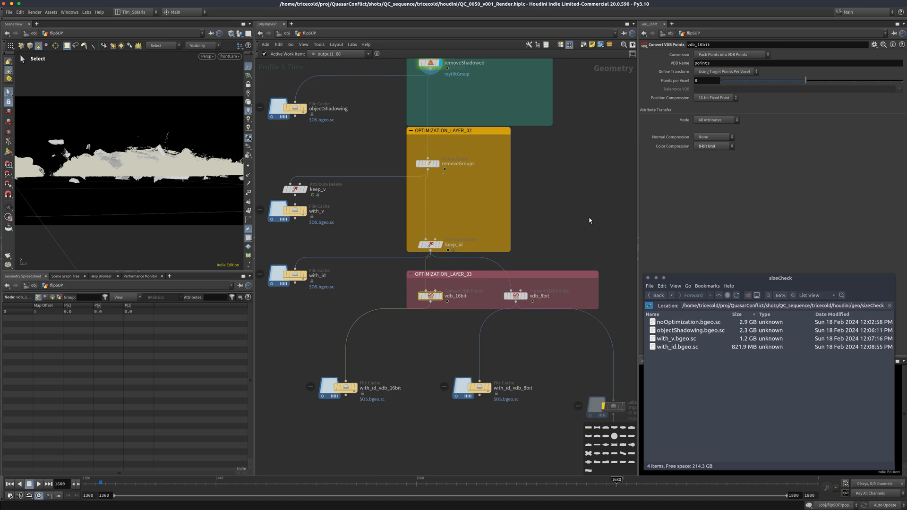
mouse_move(580, 225)
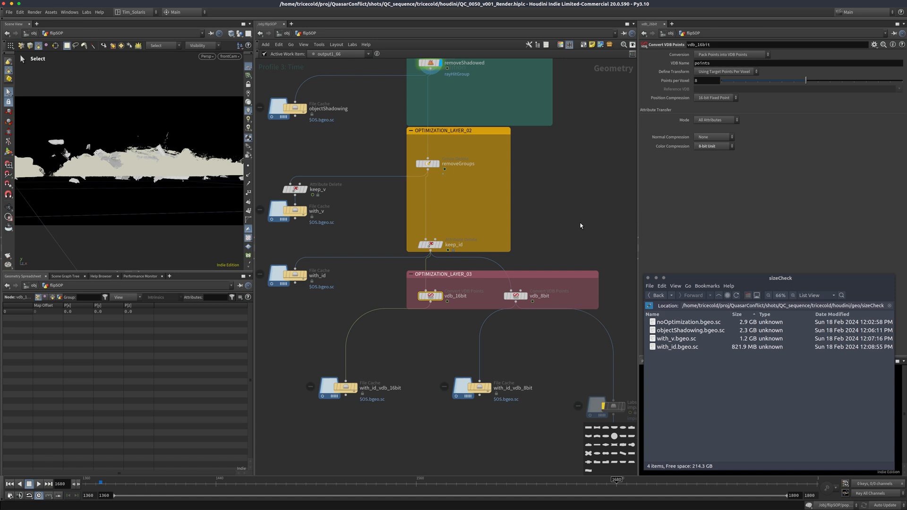
mouse_move(668, 136)
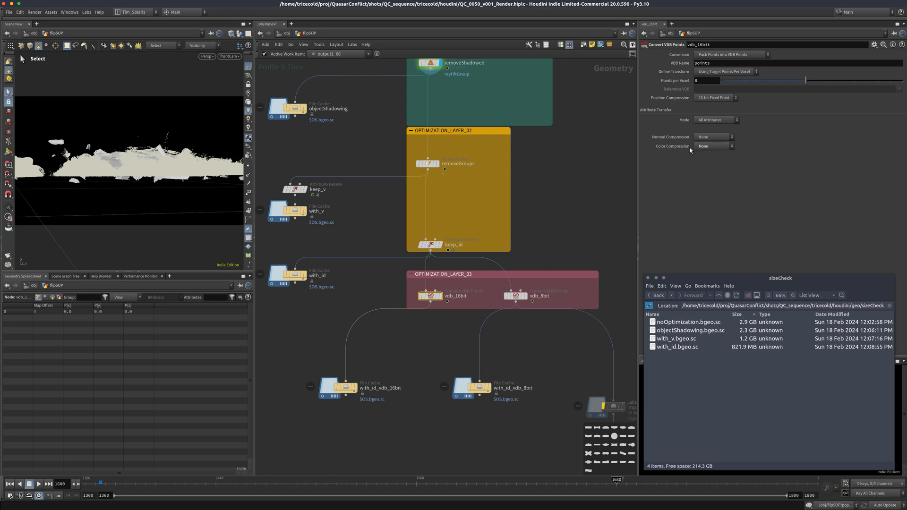
mouse_move(741, 108)
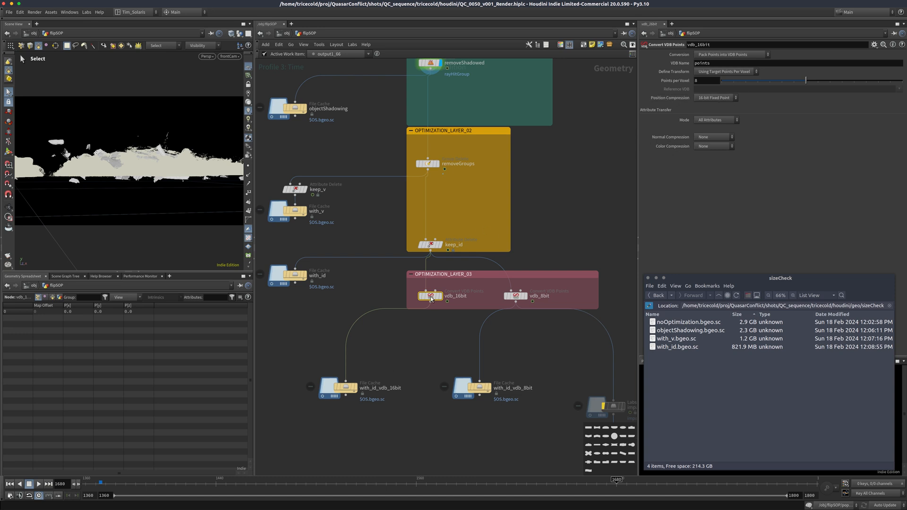
mouse_move(454, 244)
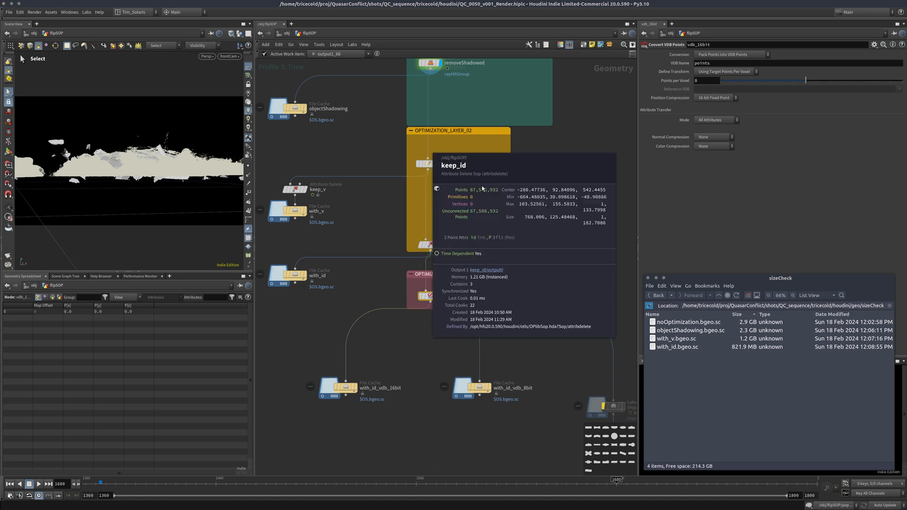
mouse_move(478, 209)
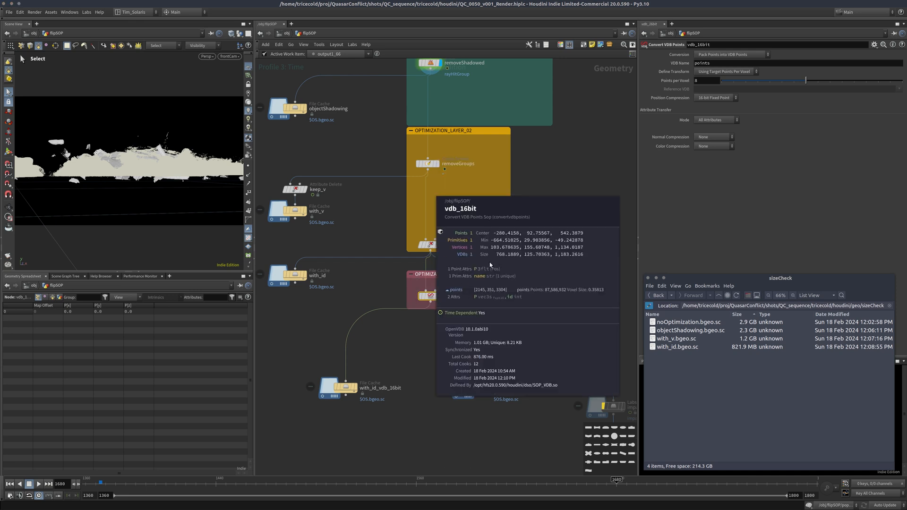
Step: Save the with_id_vdb_16bit cache to disk, producing a 763.3 MB file
click(338, 386)
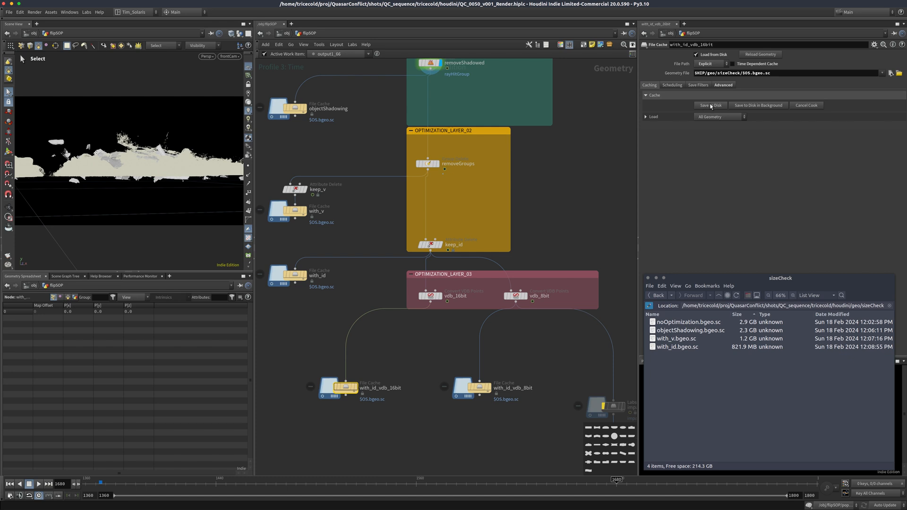
click(710, 105)
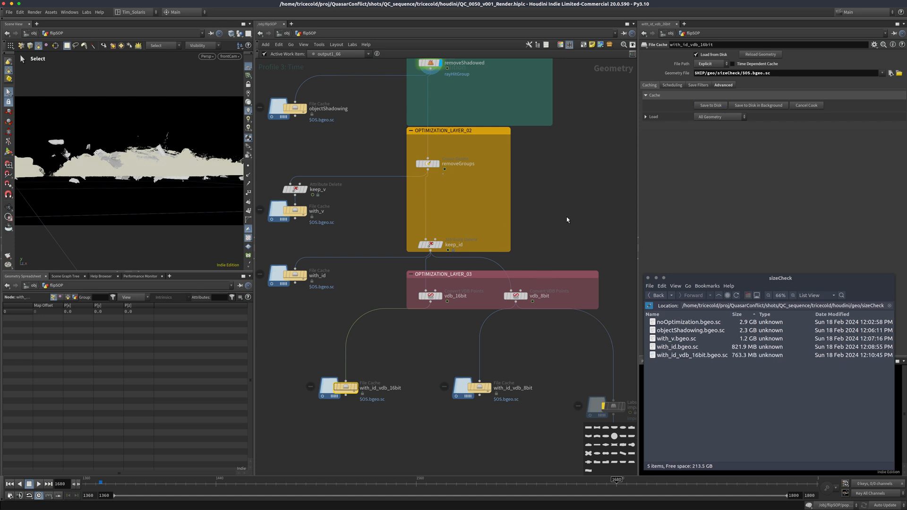
mouse_move(561, 209)
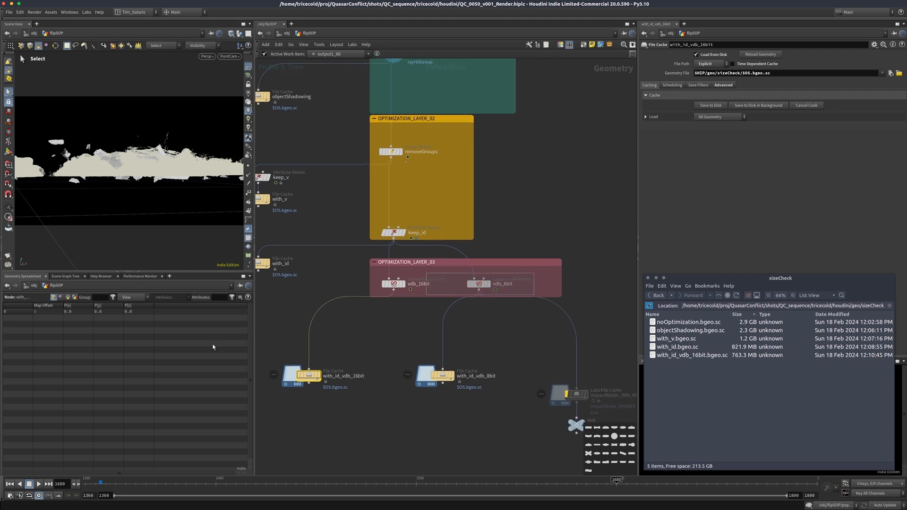
Step: Check vdb_8bit's 8-bit Fixed Point setting and select the with_id_vdb_8bit cache node
click(501, 283)
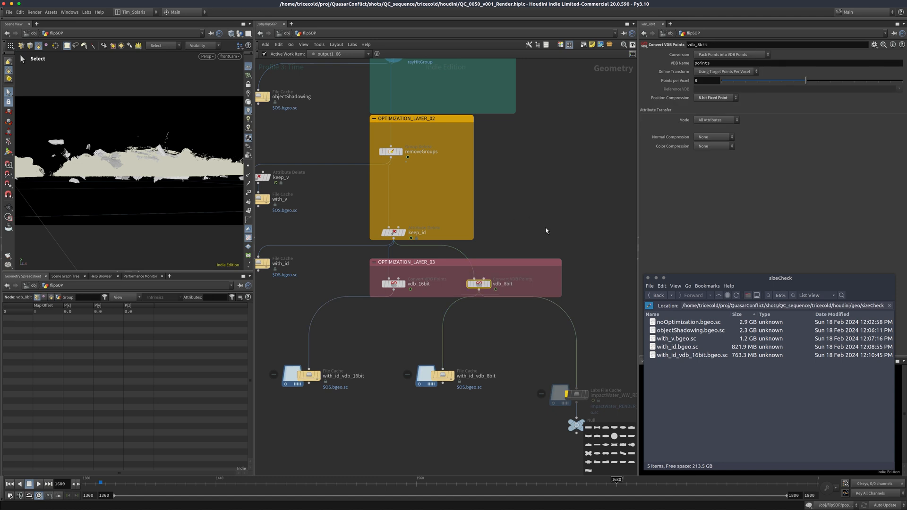
mouse_move(543, 241)
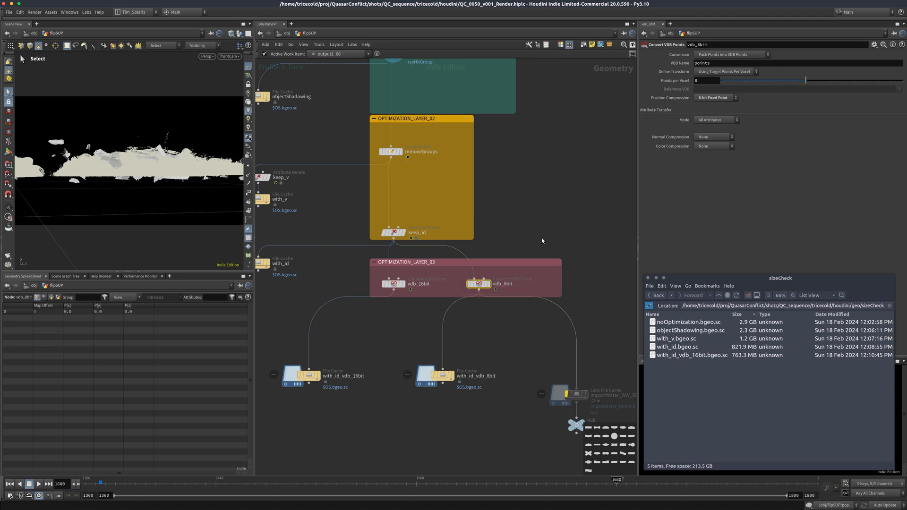
mouse_move(516, 241)
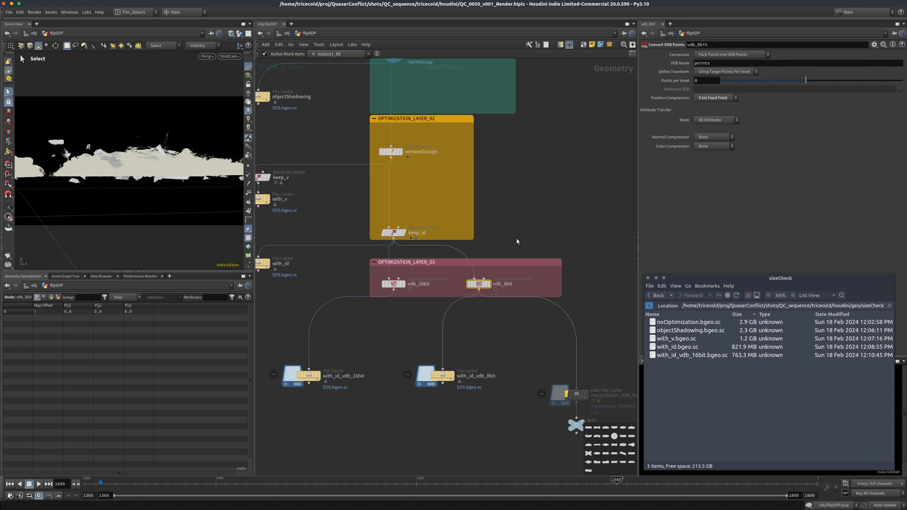
mouse_move(414, 256)
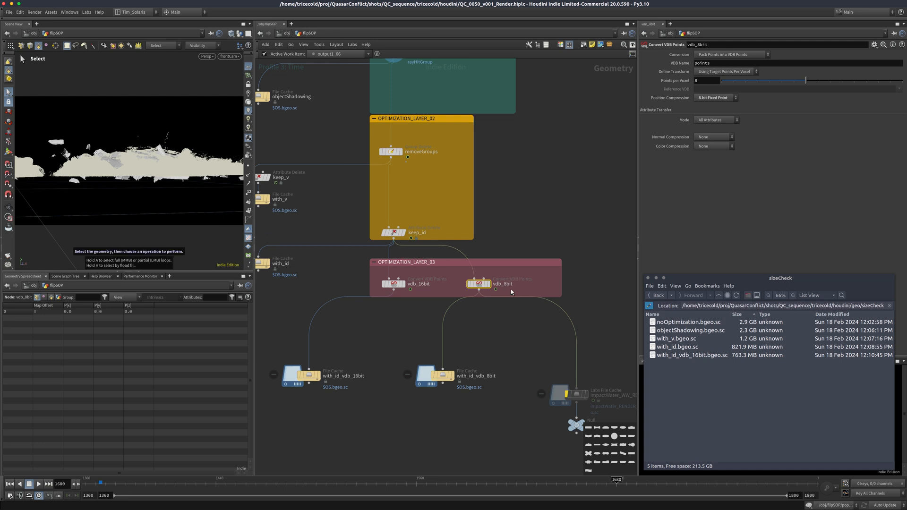
click(434, 375)
text(800)
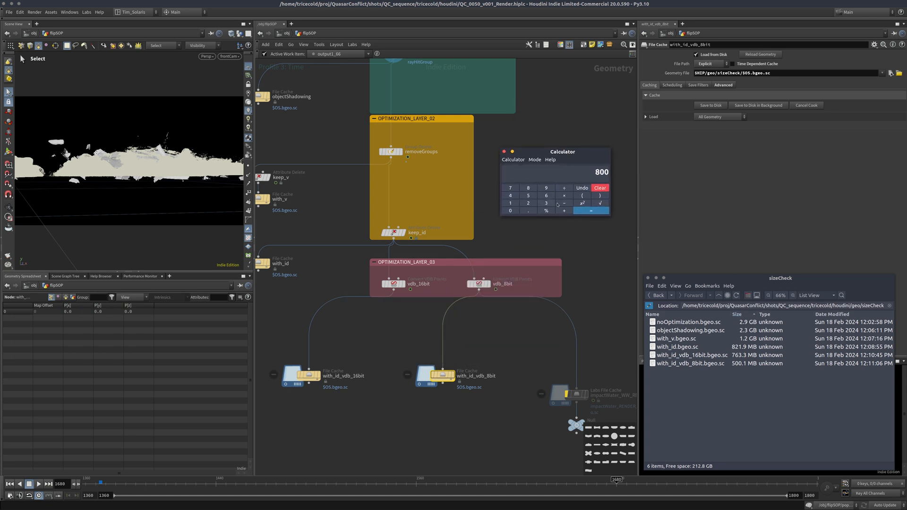
Step: Compute 3000 ÷ 500 = 6 in Calculator, then close it
click(510, 210)
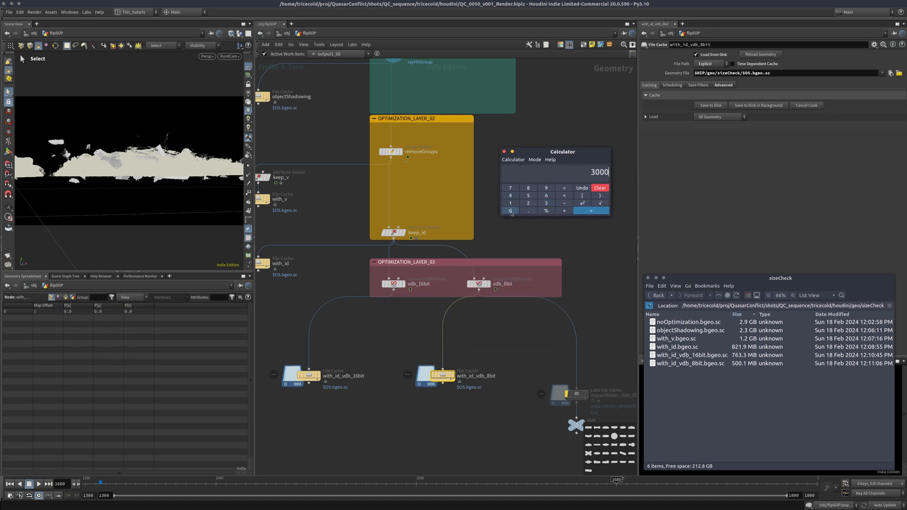
click(528, 196)
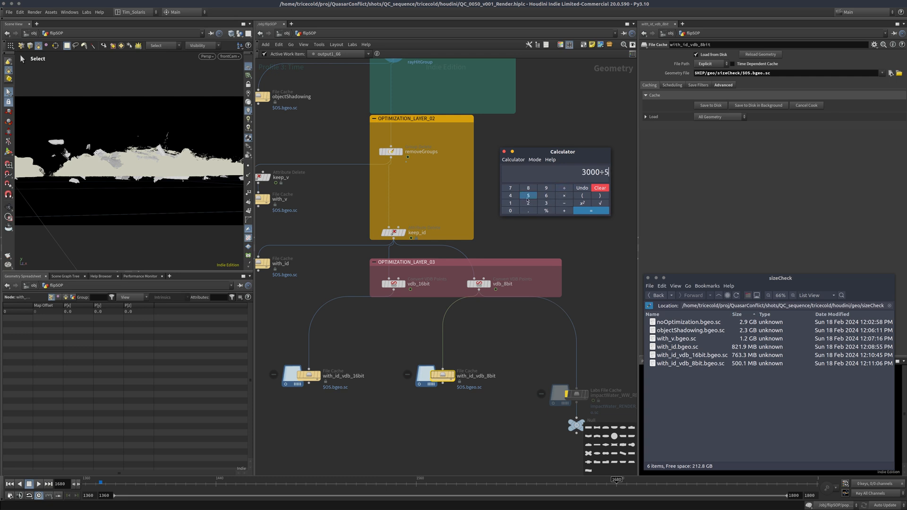
click(591, 211)
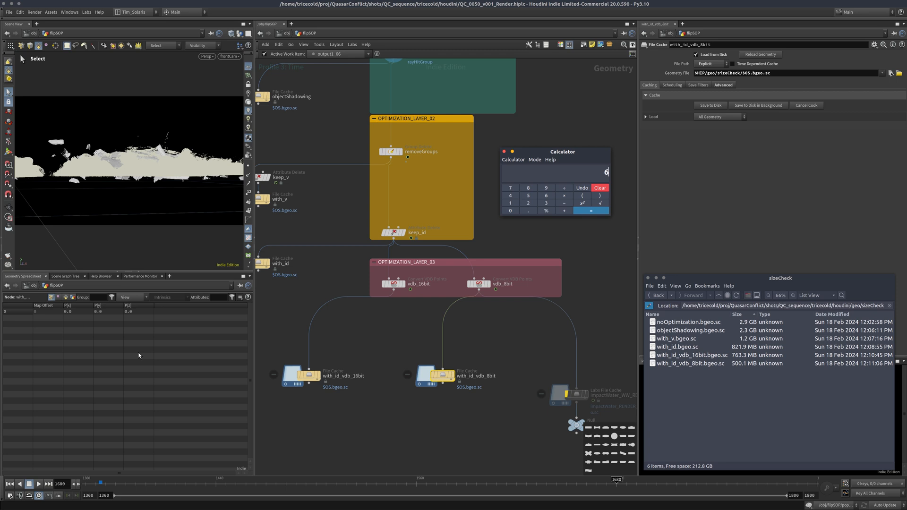
mouse_move(282, 227)
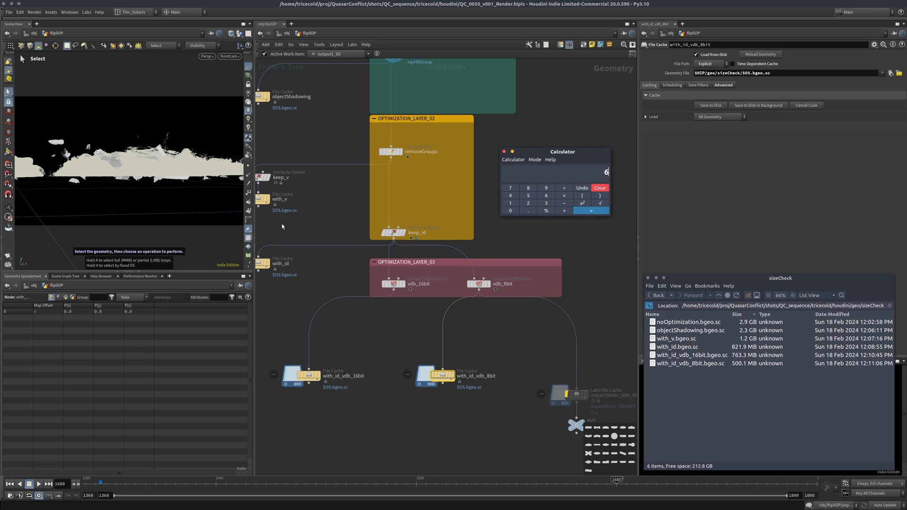
click(504, 151)
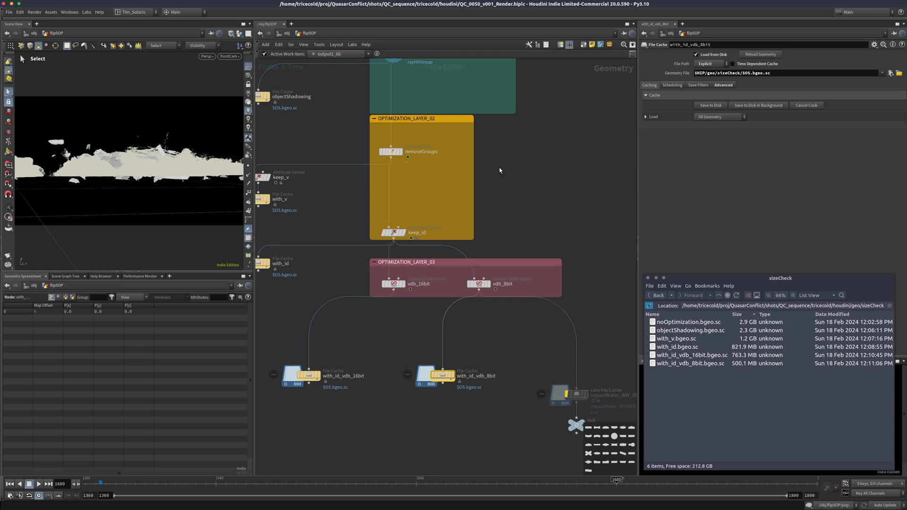
mouse_move(127, 315)
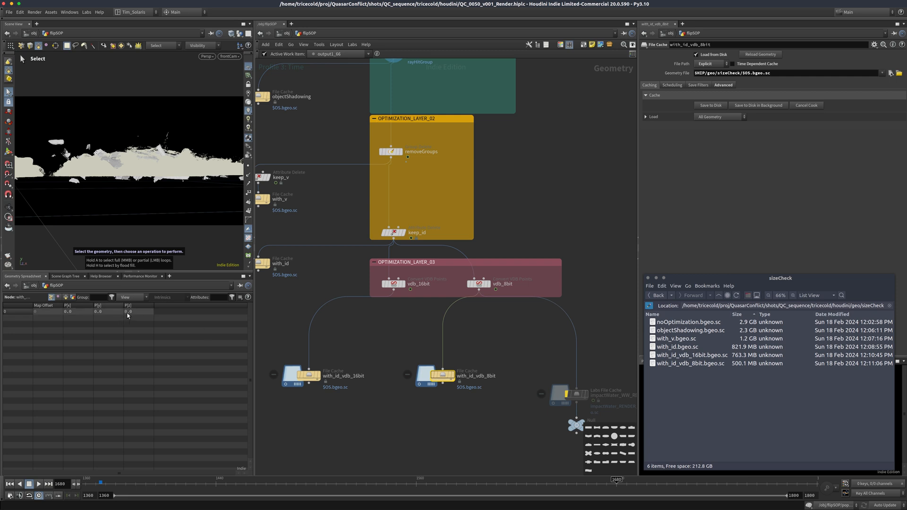
Step: Scroll down to OUT_SPRAY and view the vdb_8bit node's 8-bit fixed point settings
scroll(down, 3)
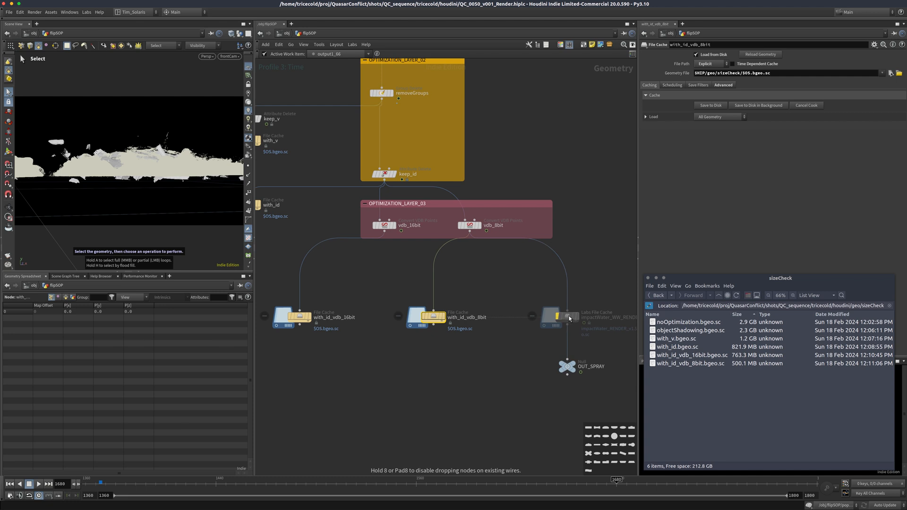
click(472, 232)
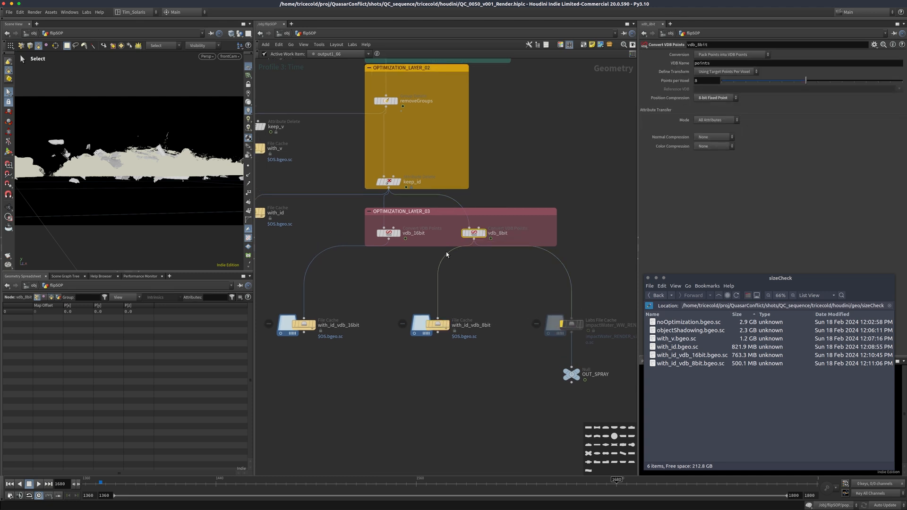
mouse_move(484, 302)
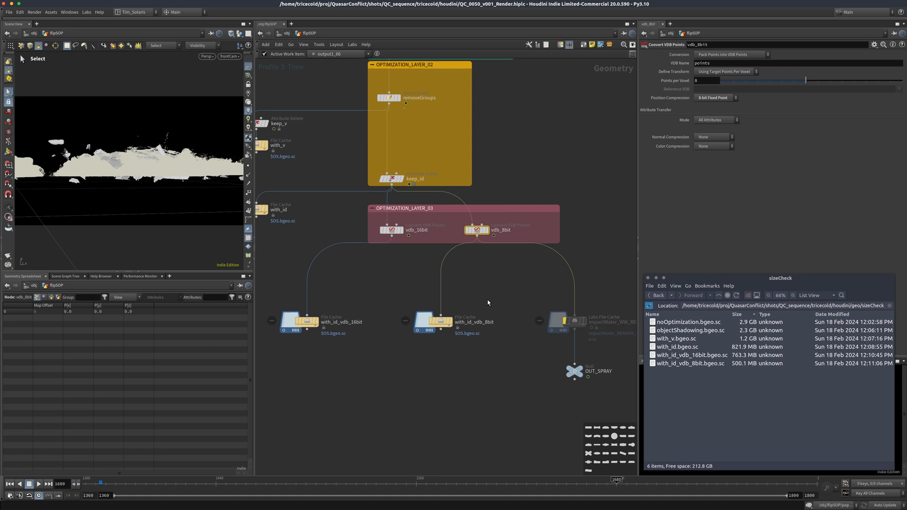
mouse_move(484, 309)
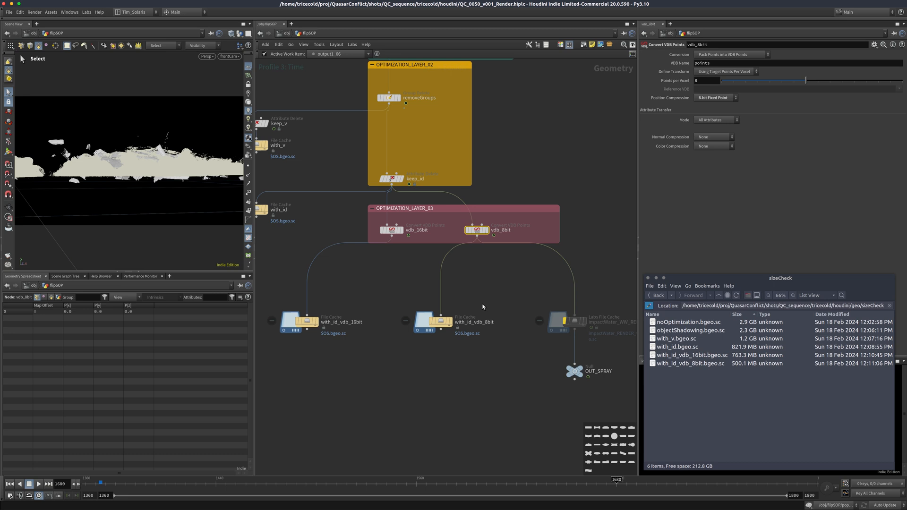
click(431, 308)
text(vdbpo)
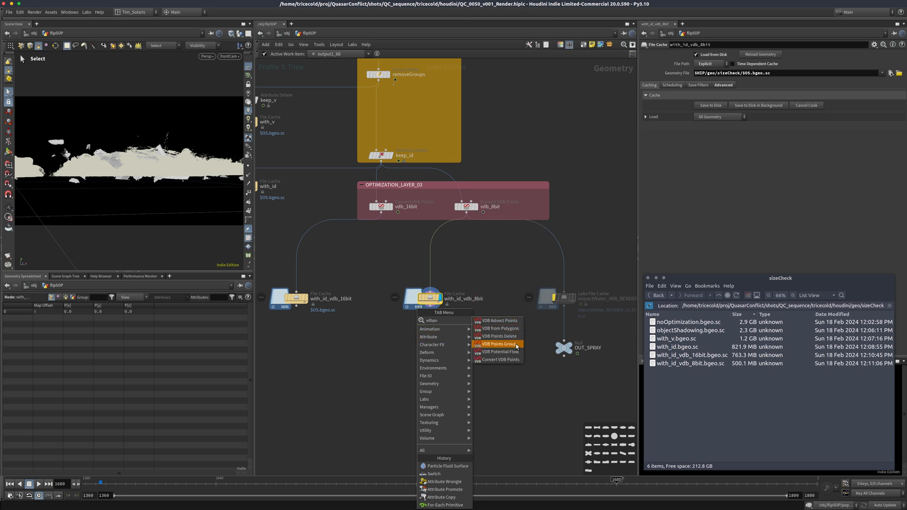
mouse_move(510, 361)
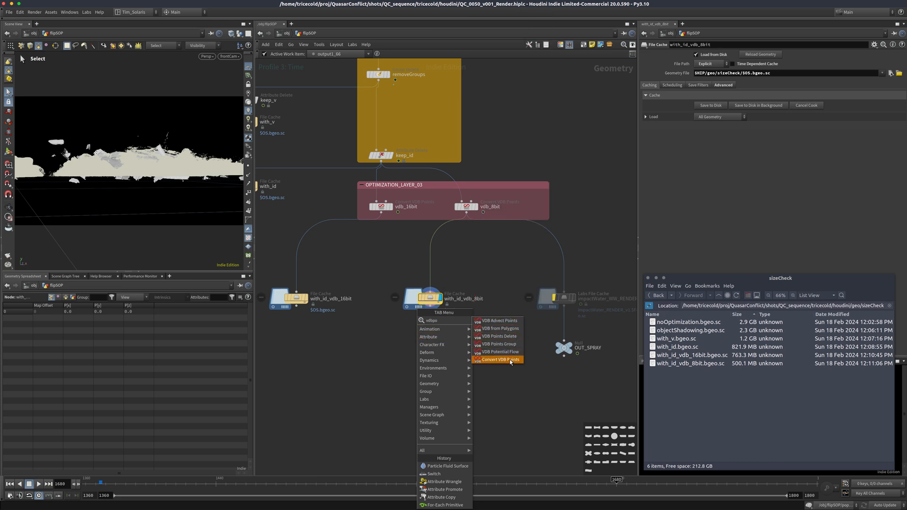
click(497, 359)
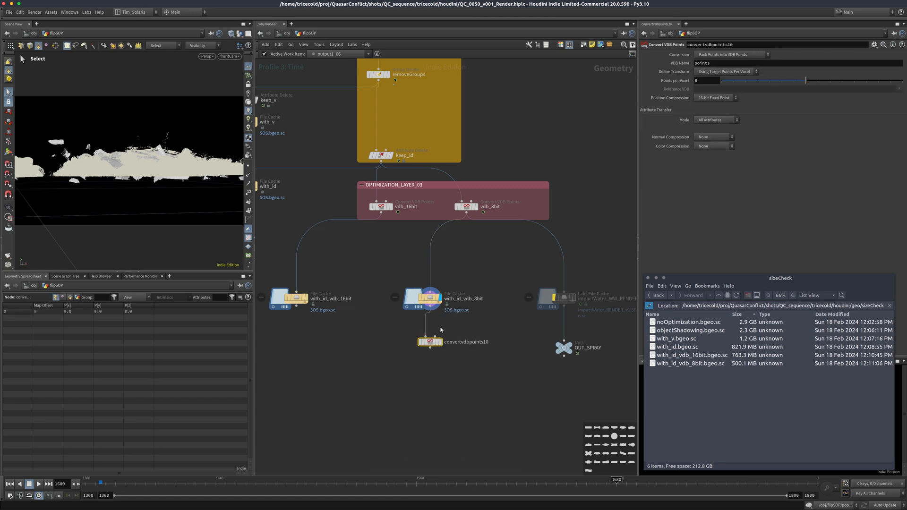
click(428, 341)
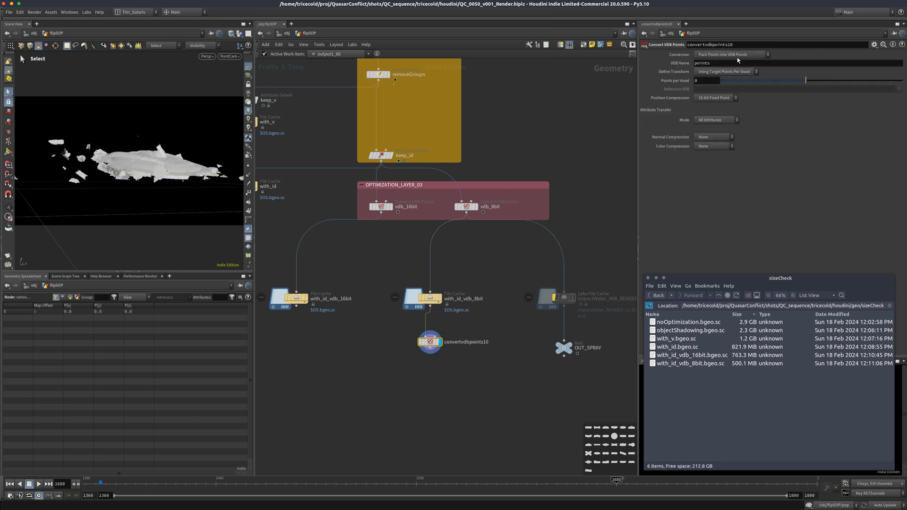
click(731, 54)
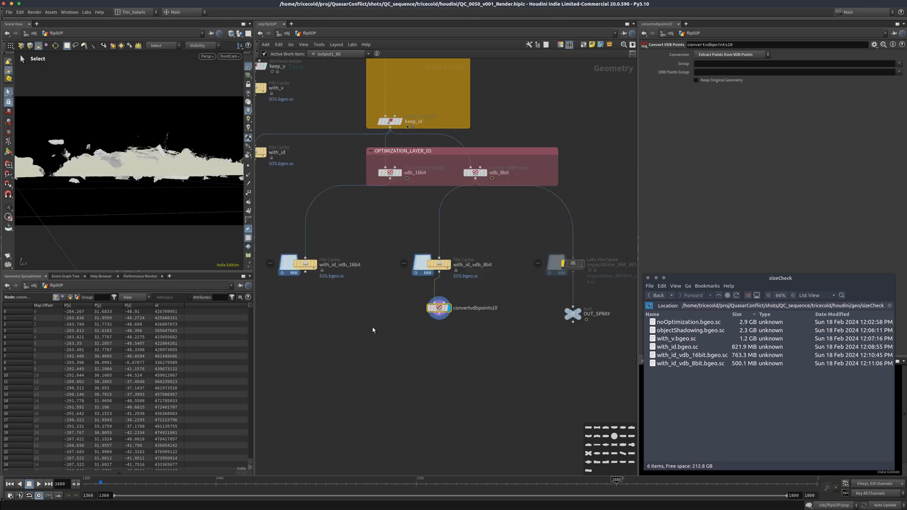
mouse_move(399, 330)
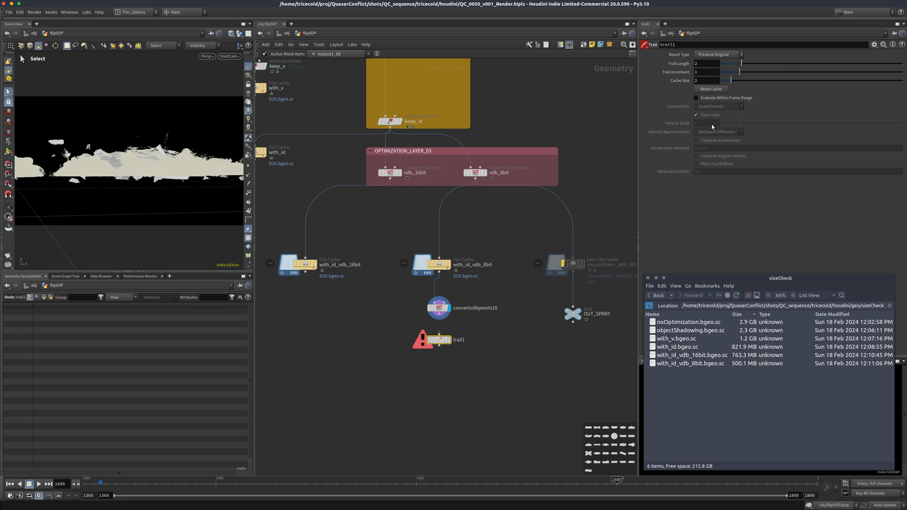
mouse_move(711, 90)
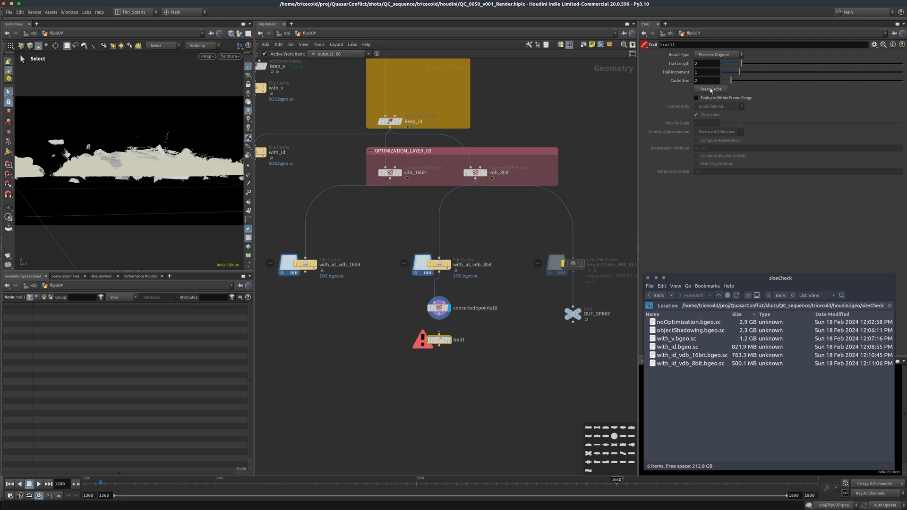
click(717, 54)
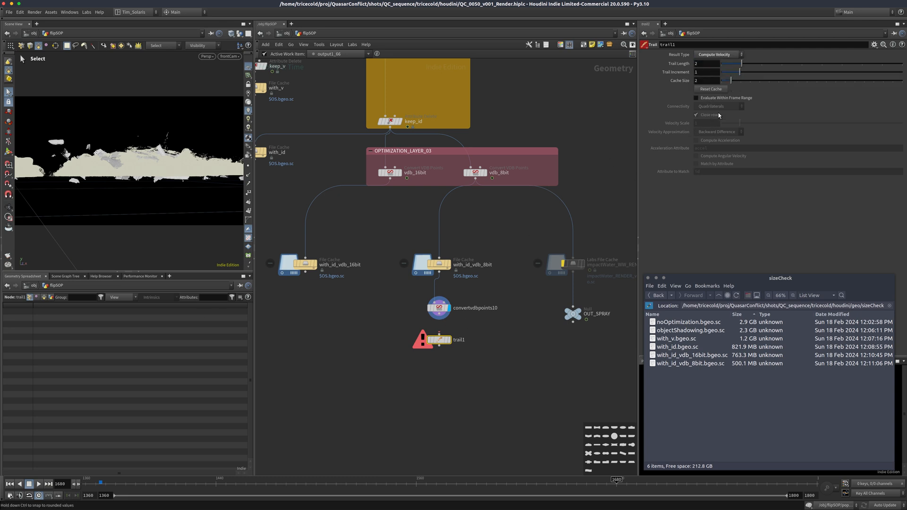
click(696, 164)
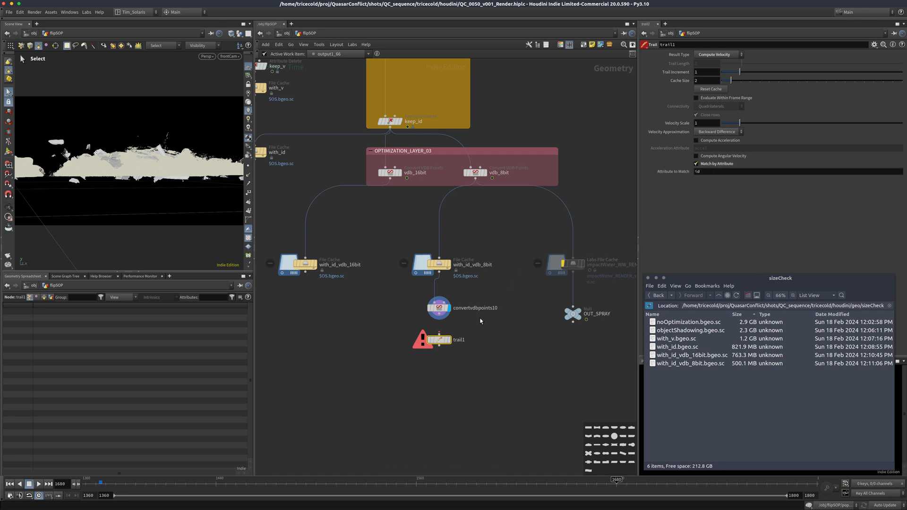
key(Delete)
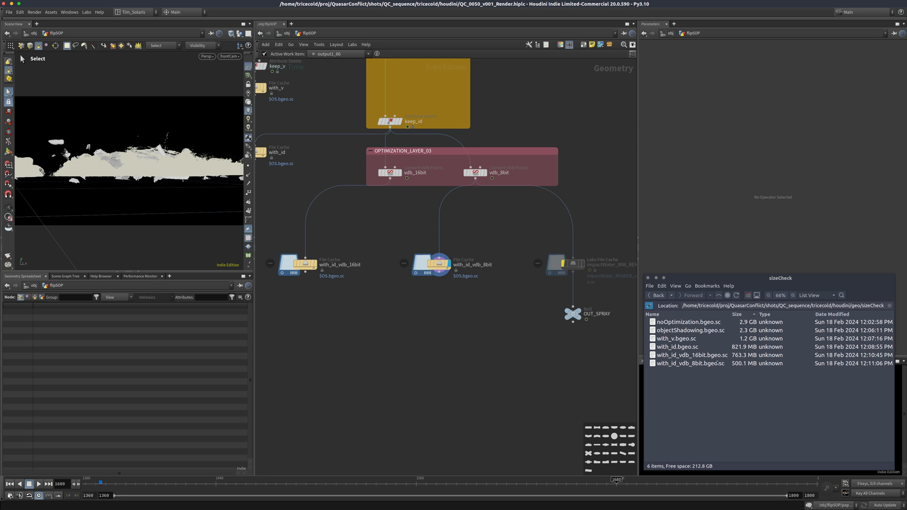
click(689, 363)
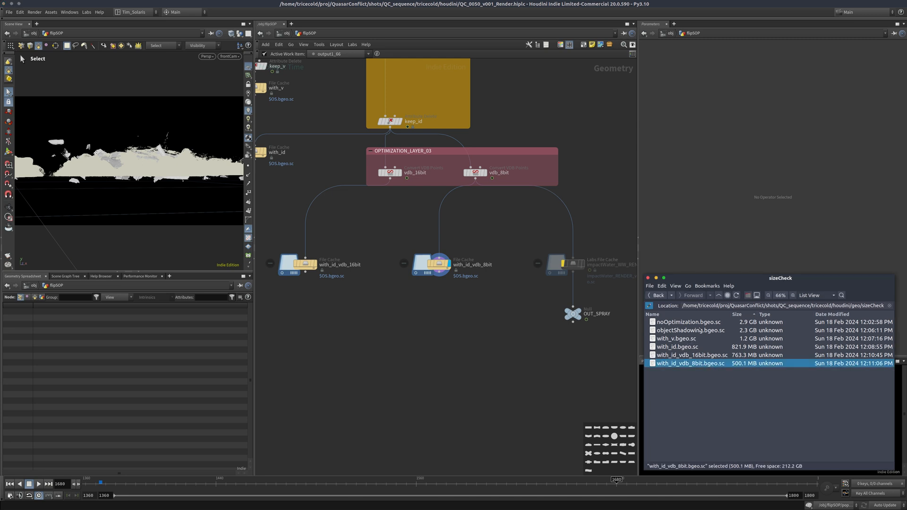
click(688, 321)
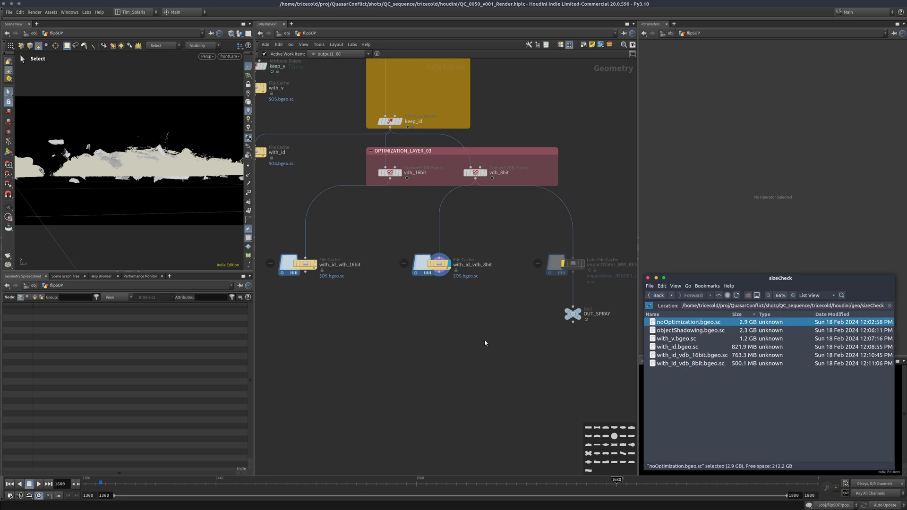
mouse_move(480, 347)
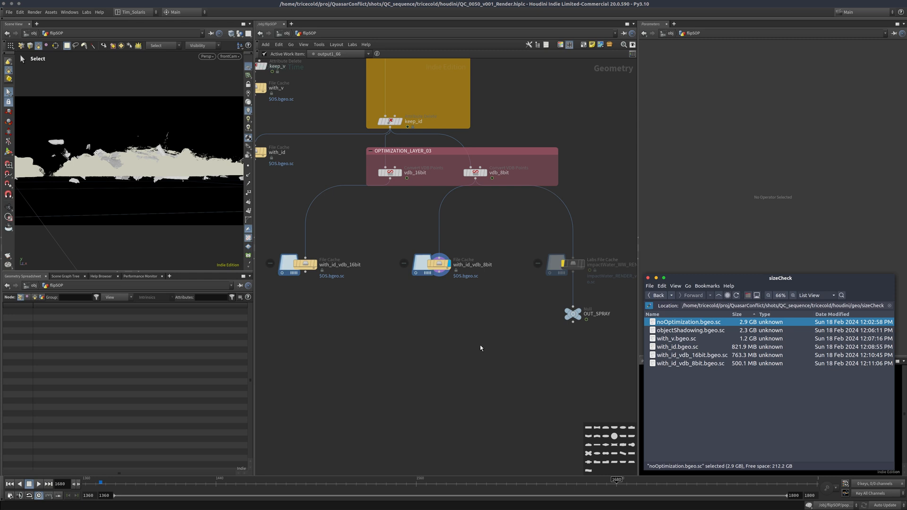
double_click(689, 322)
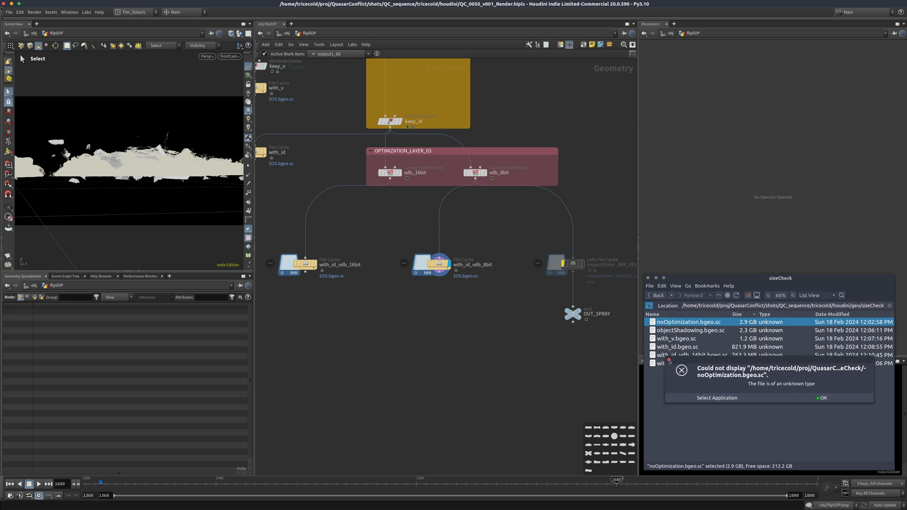
click(822, 398)
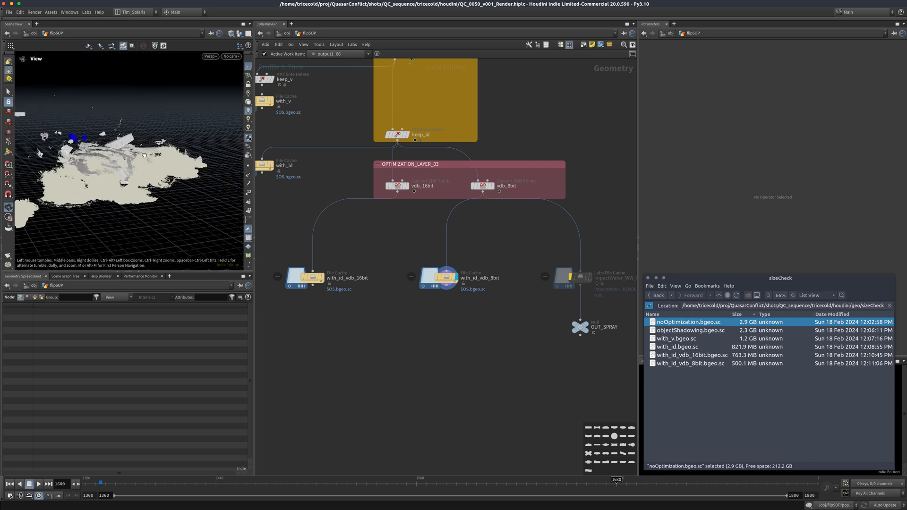
click(230, 56)
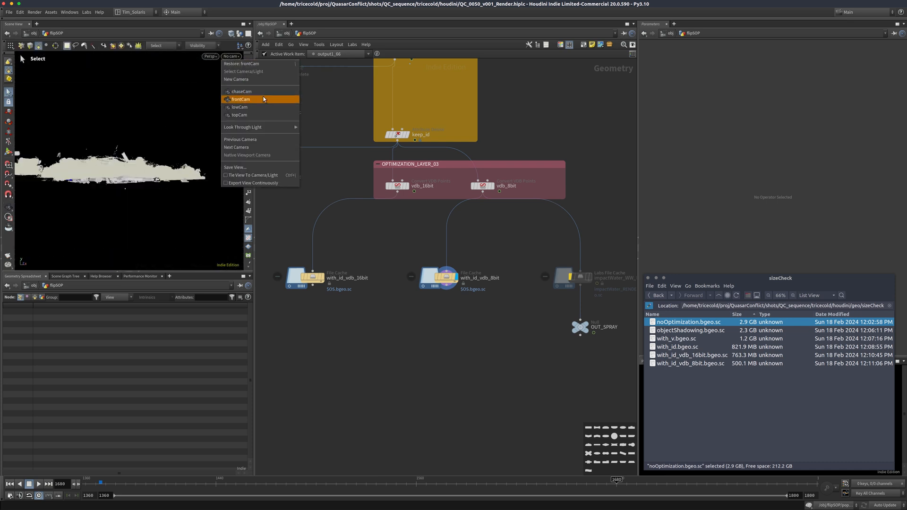
click(240, 99)
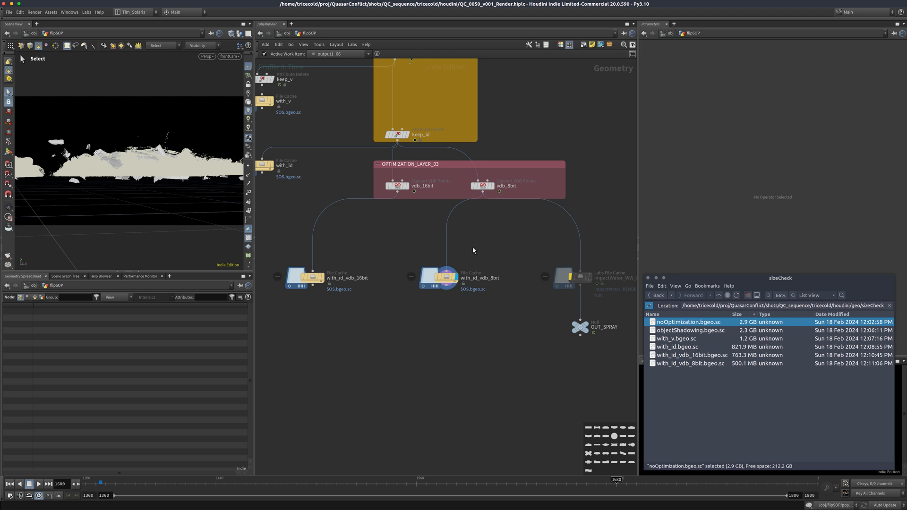
mouse_move(420, 225)
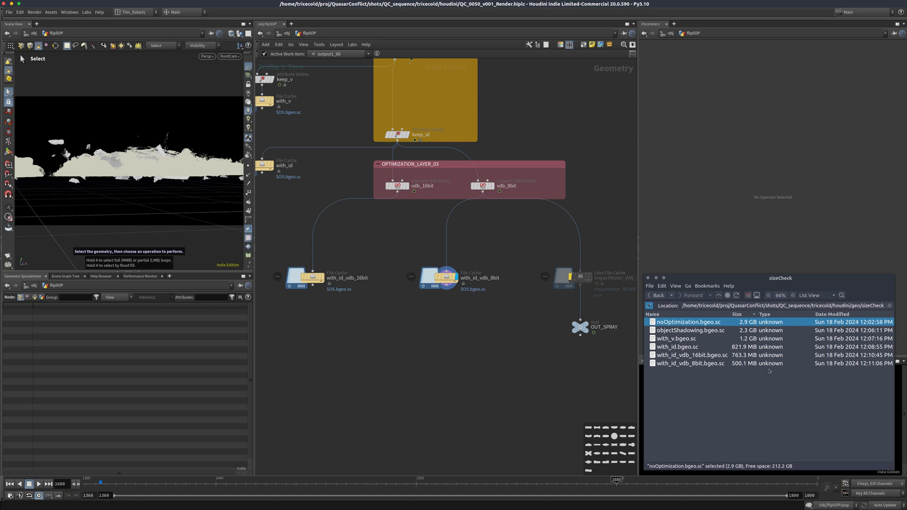
mouse_move(180, 117)
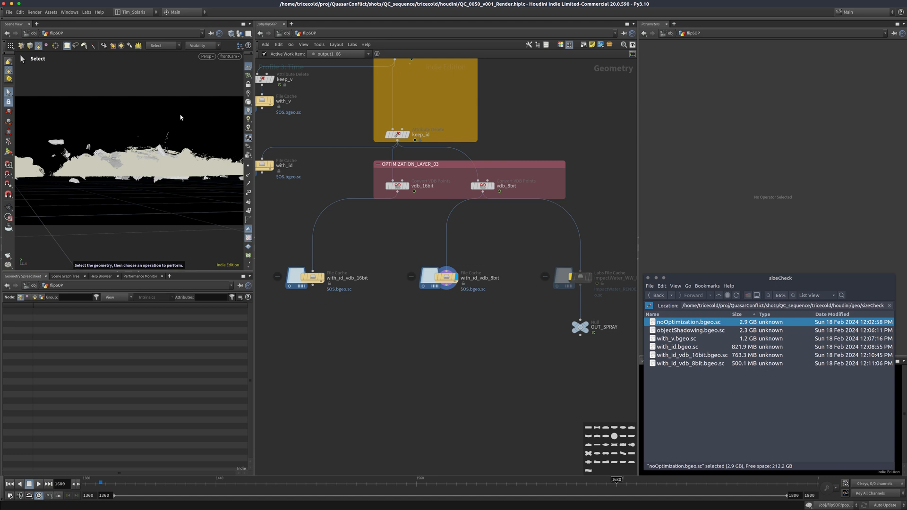
click(229, 56)
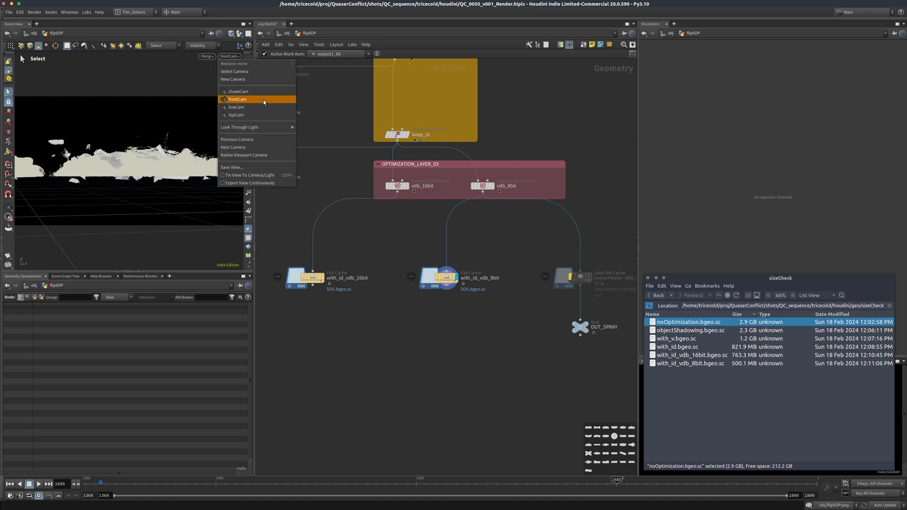
mouse_move(258, 102)
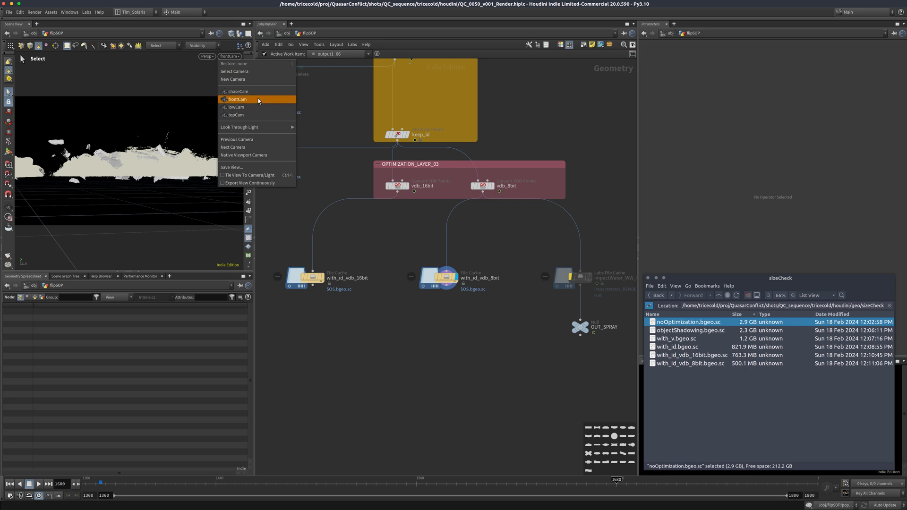
click(237, 91)
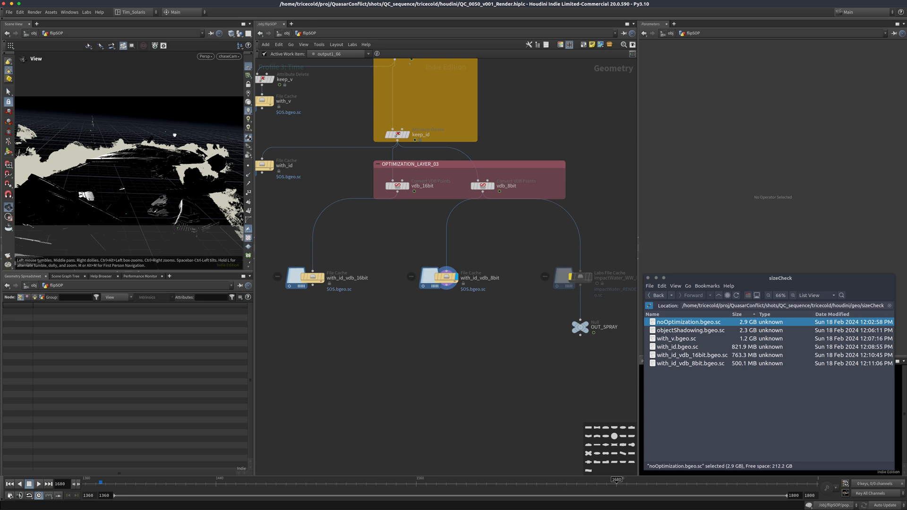
click(229, 56)
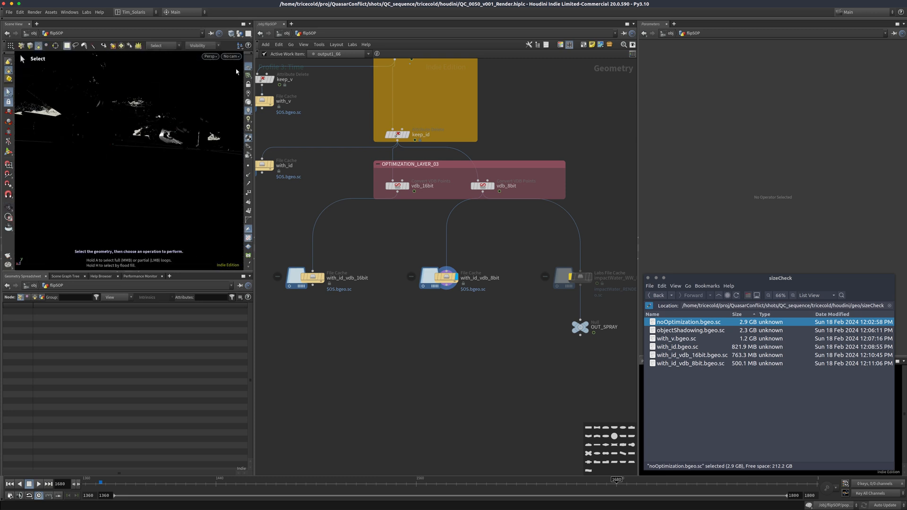
click(264, 101)
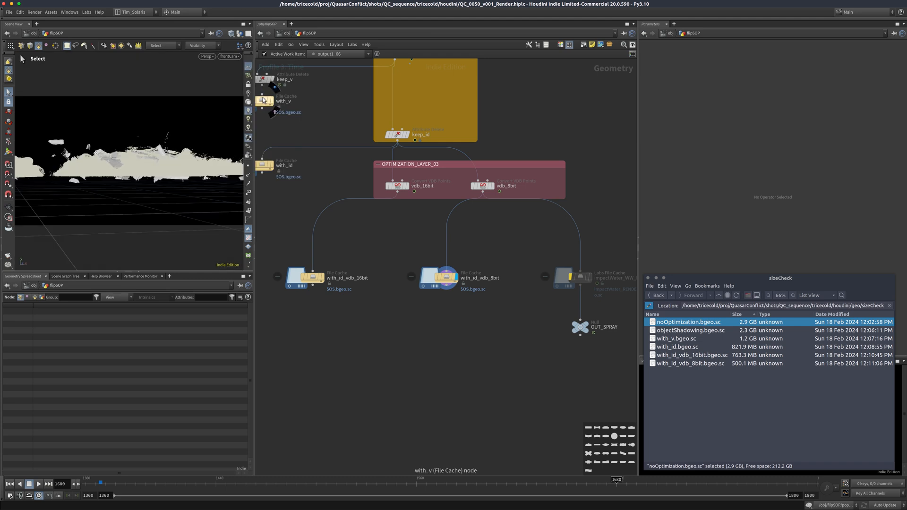